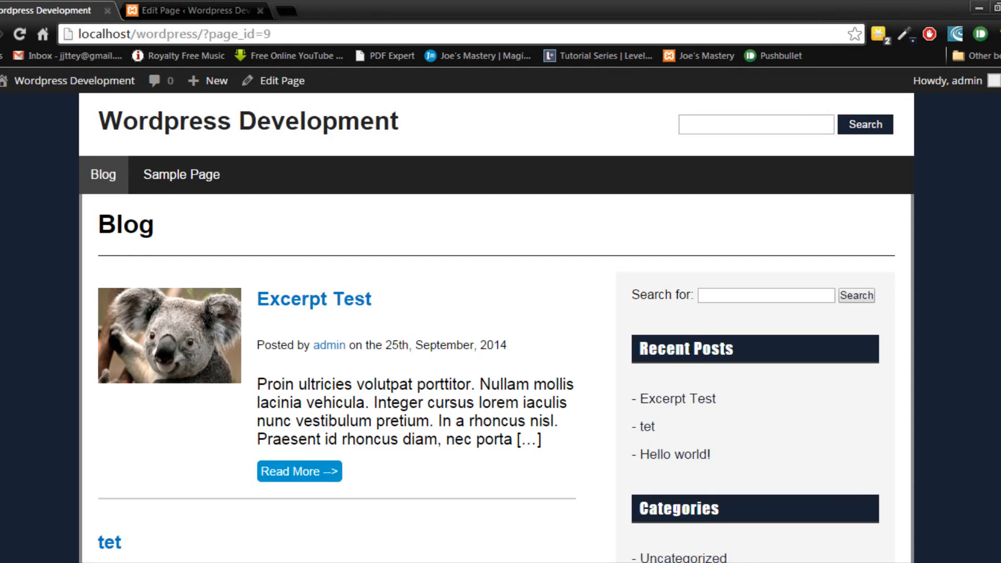
- Find the .author rule in style.css and add color: #777 to it
scroll(down, 3)
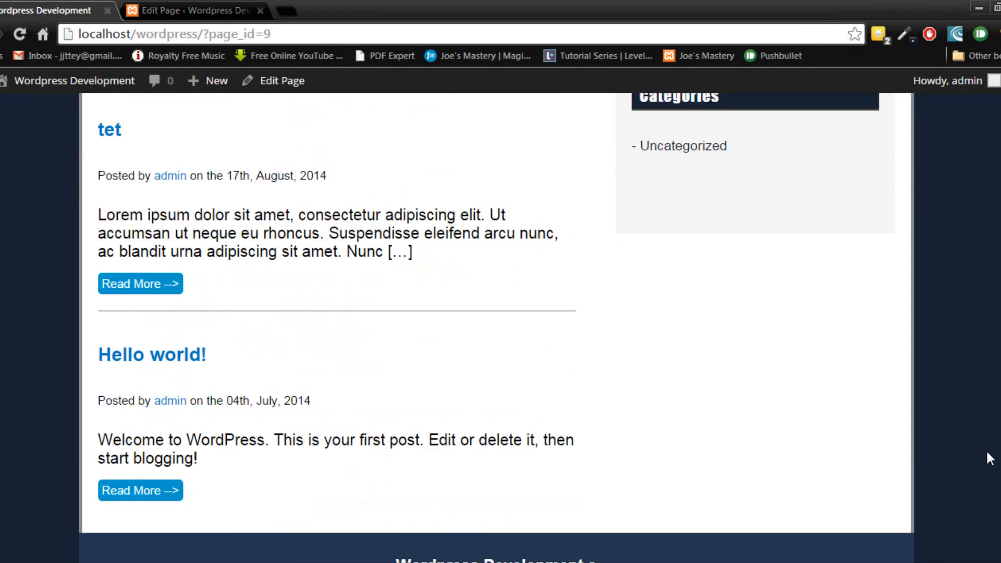
scroll(down, 3)
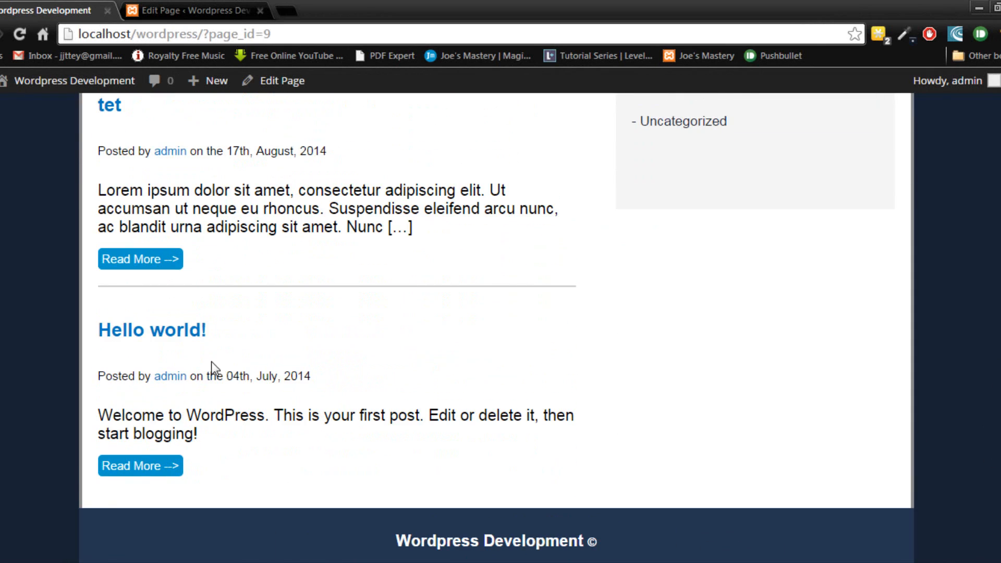
scroll(up, 3)
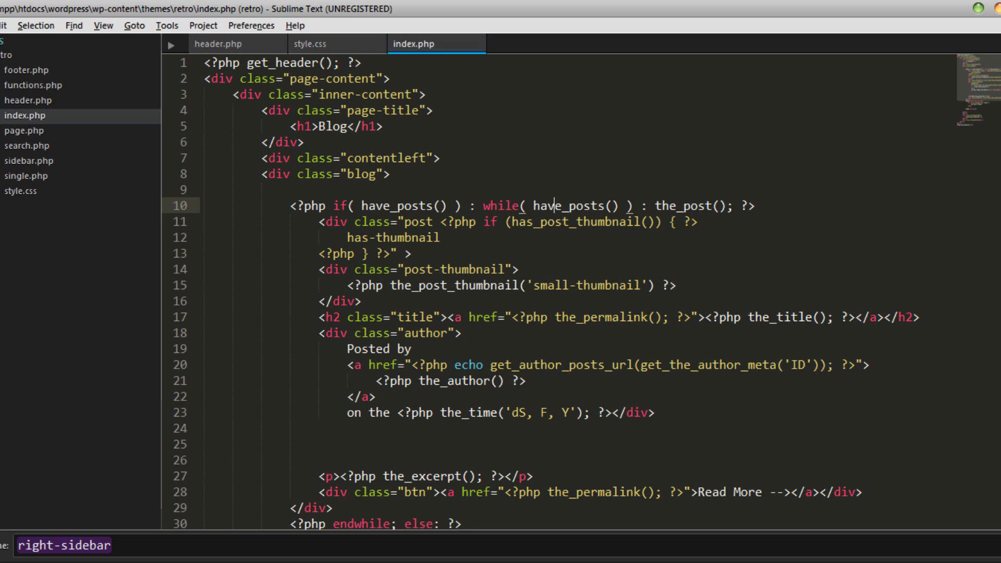
click(309, 43)
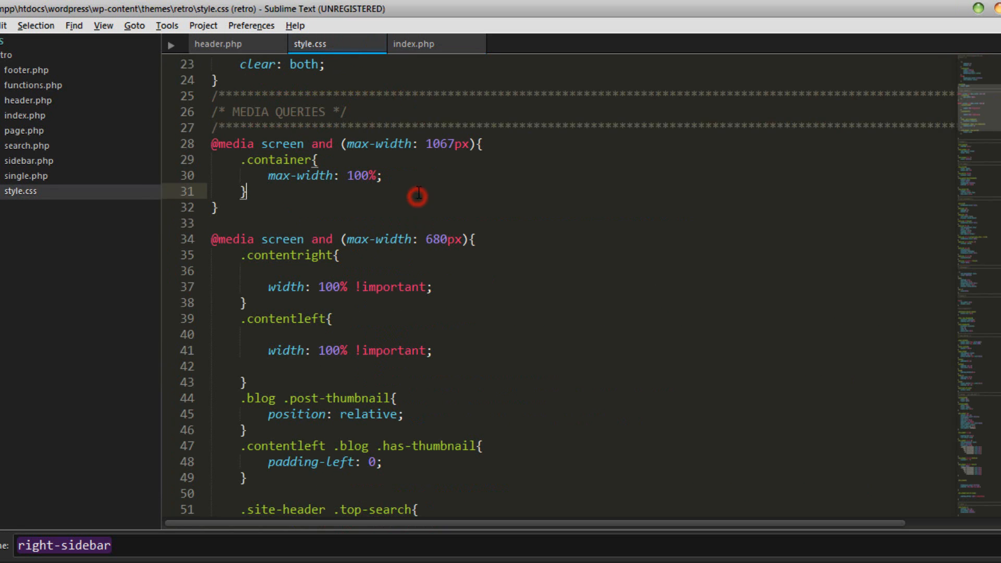
scroll(up, 3)
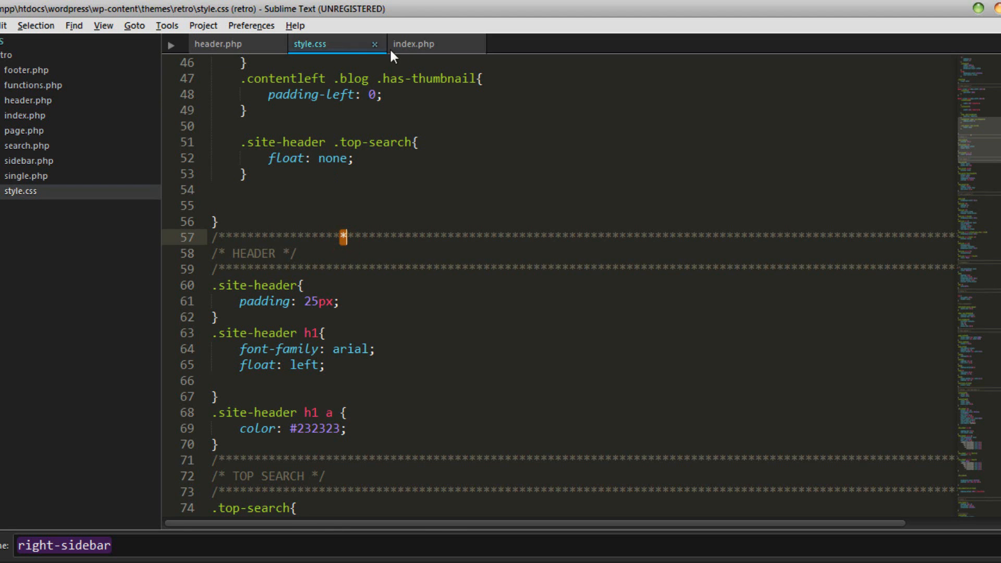
click(413, 43)
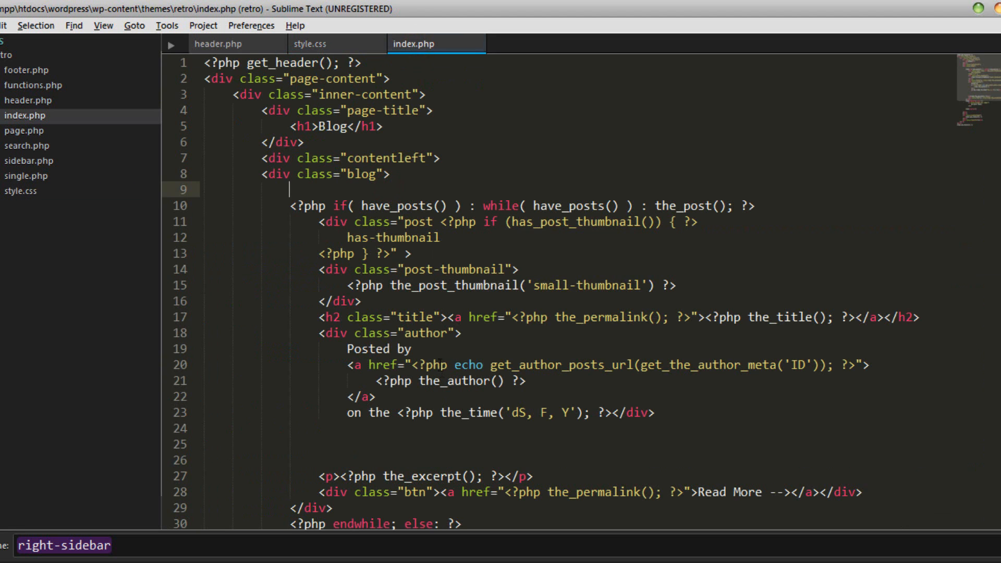
click(310, 44)
text(a)
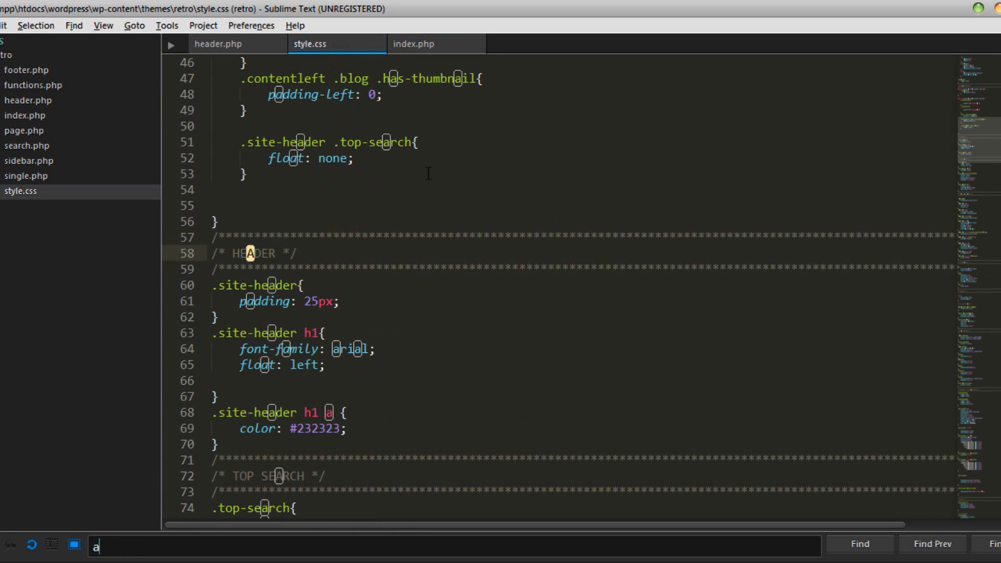
text(uthor)
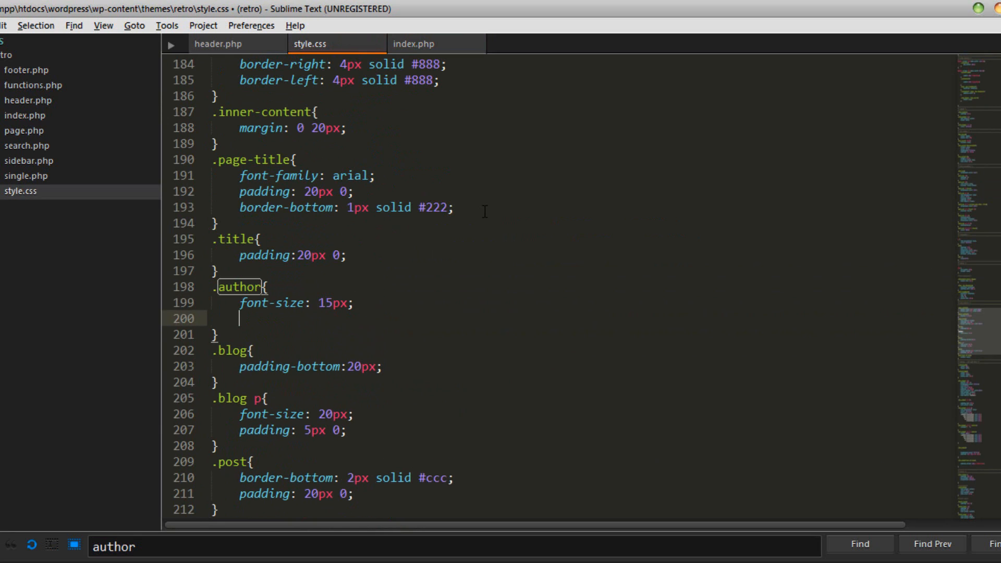
text(color: #)
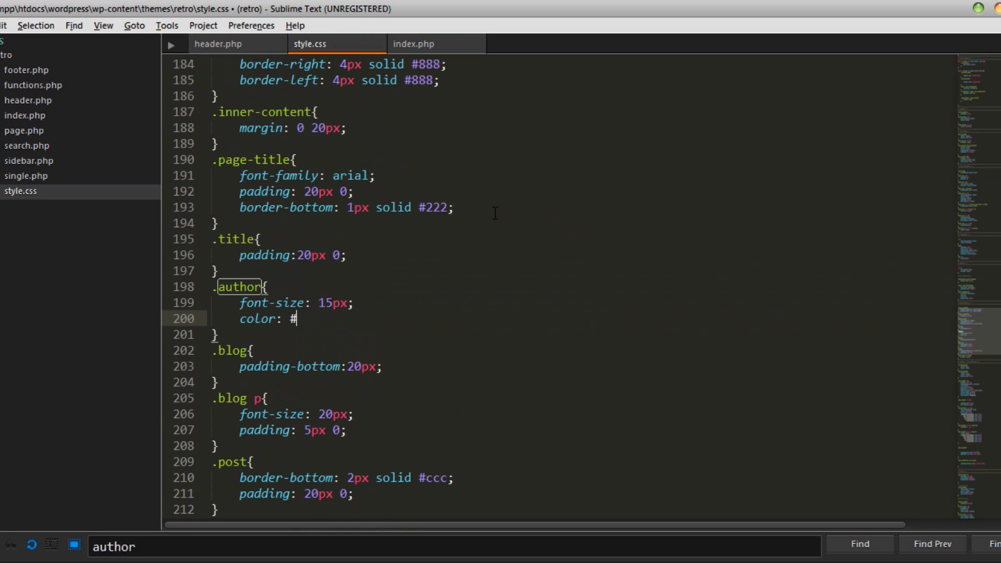
text(777)
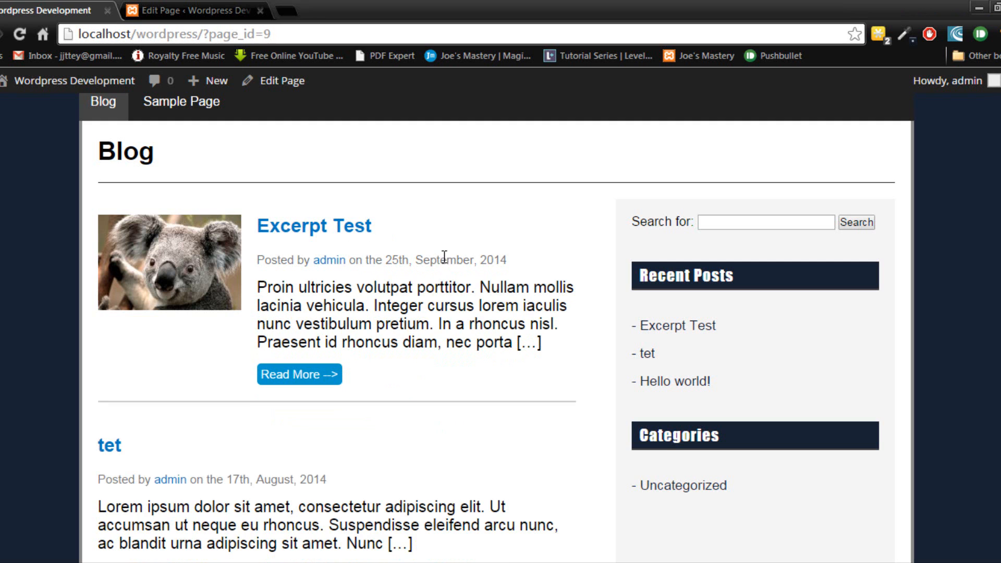
- Scroll the reloaded blog page down and back up to check the grey author lines
scroll(down, 3)
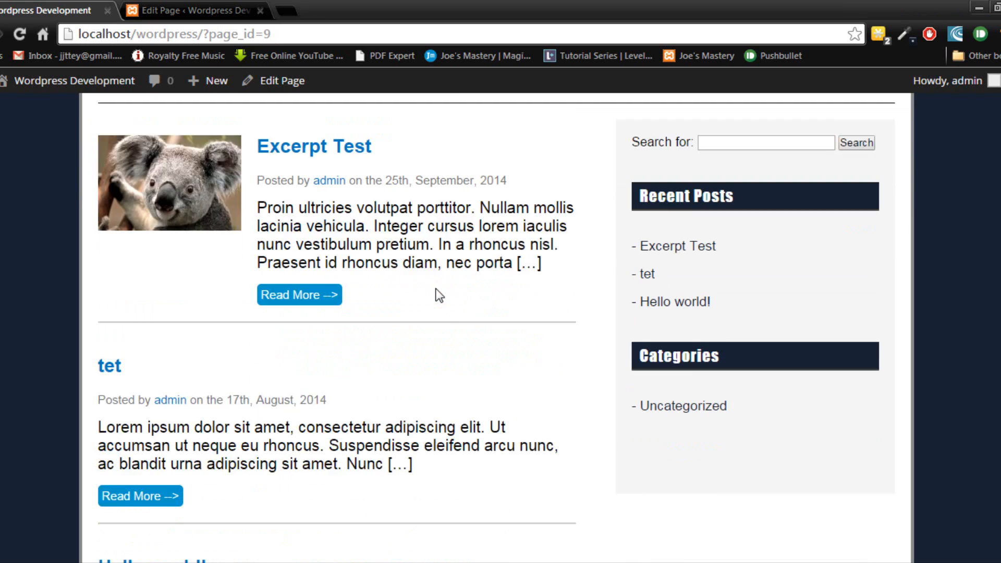
scroll(down, 3)
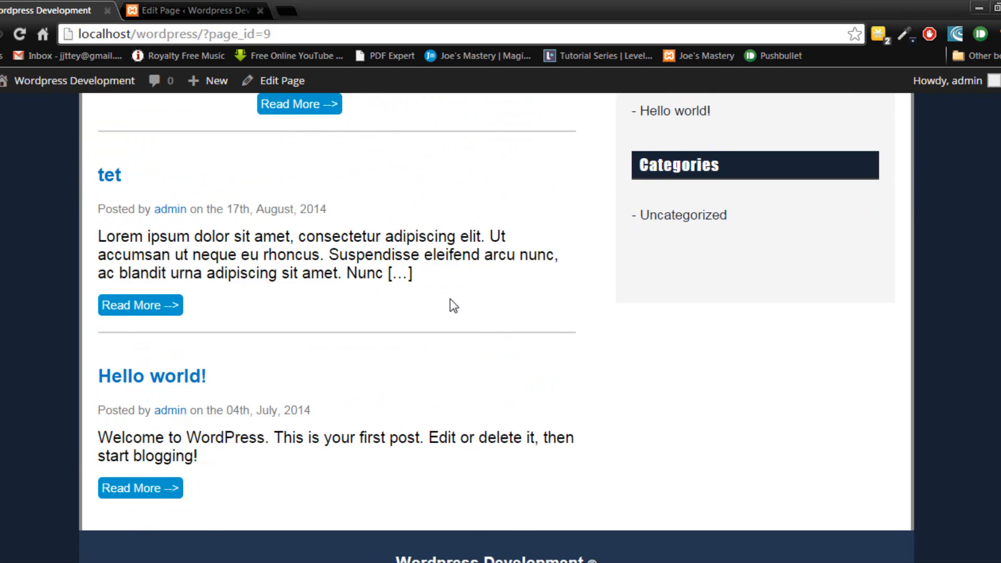
mouse_move(379, 239)
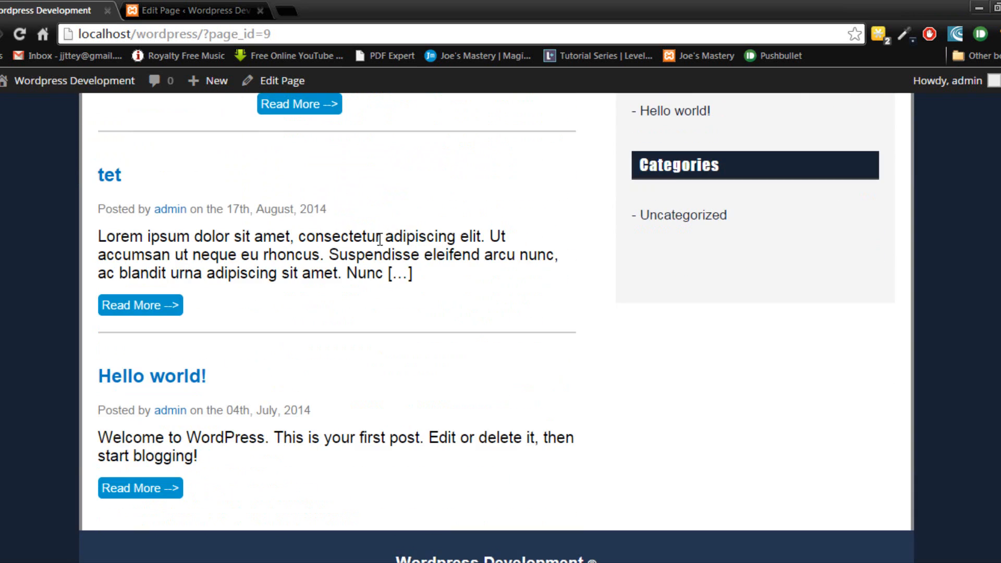
scroll(up, 3)
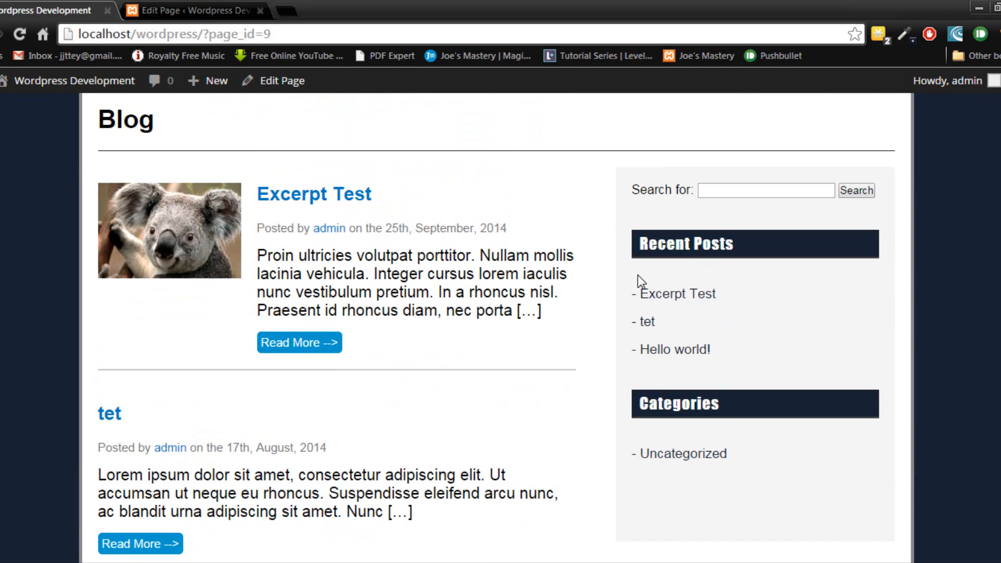
mouse_move(300, 287)
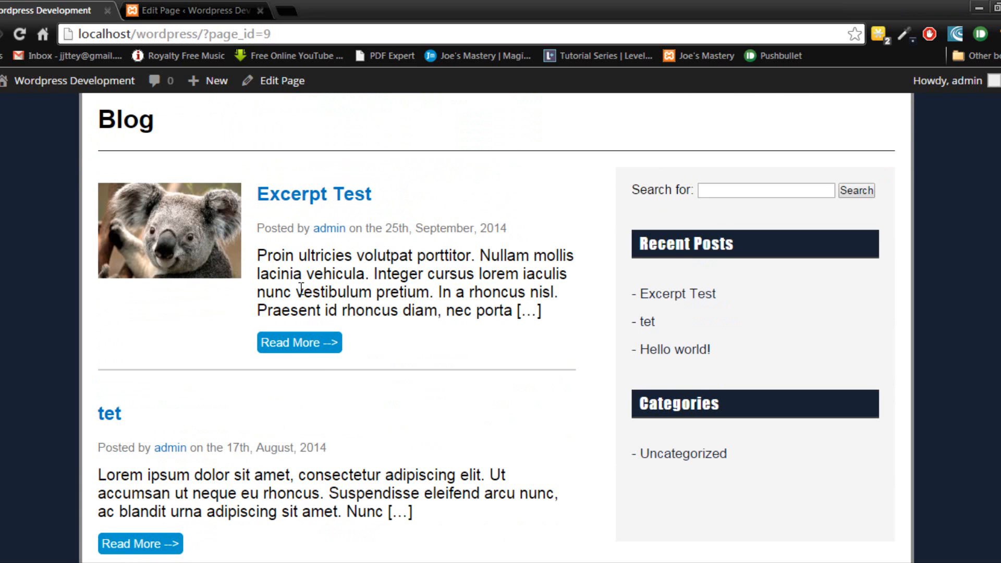
mouse_move(271, 518)
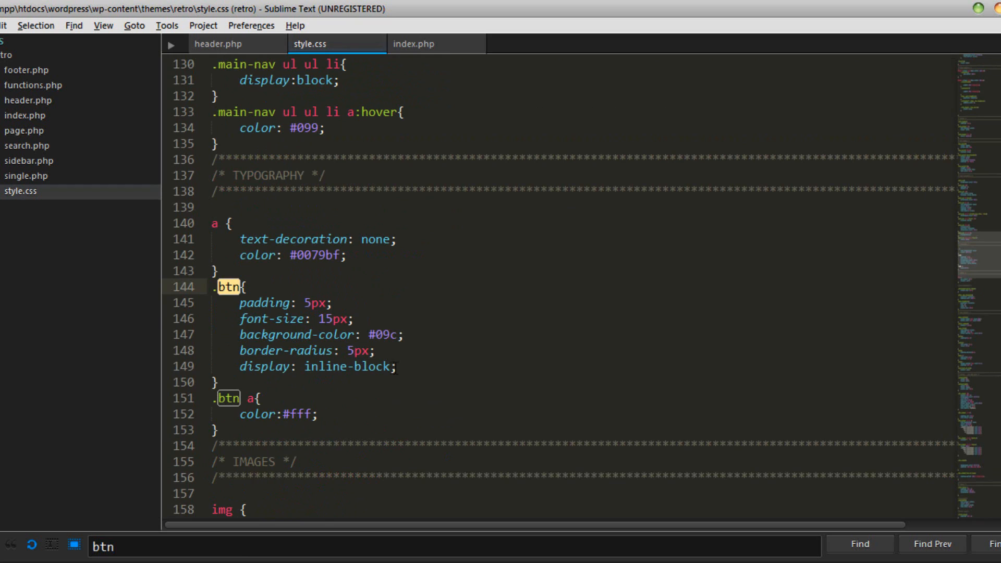
- Change the .btn padding value to 10px
click(395, 366)
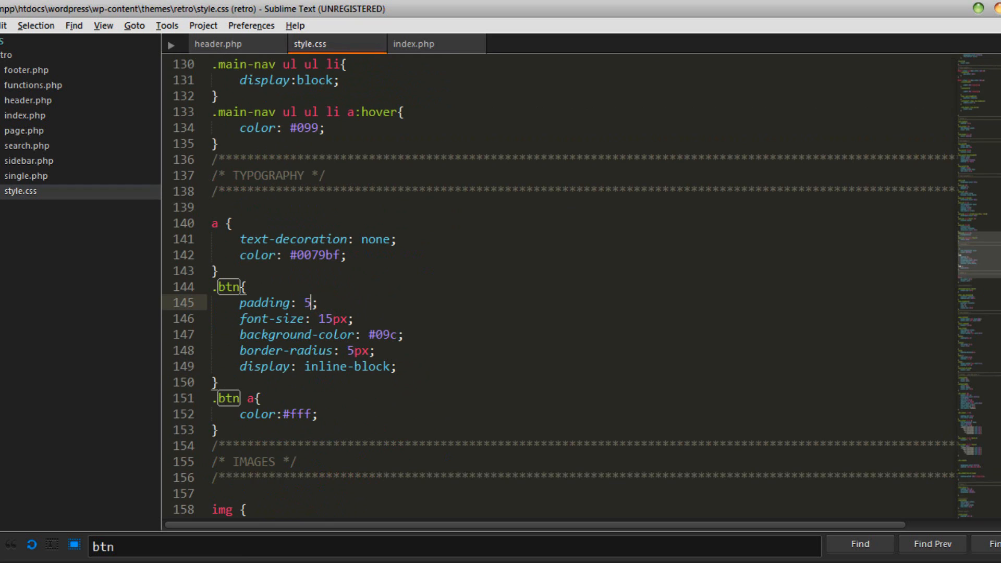
text(0px)
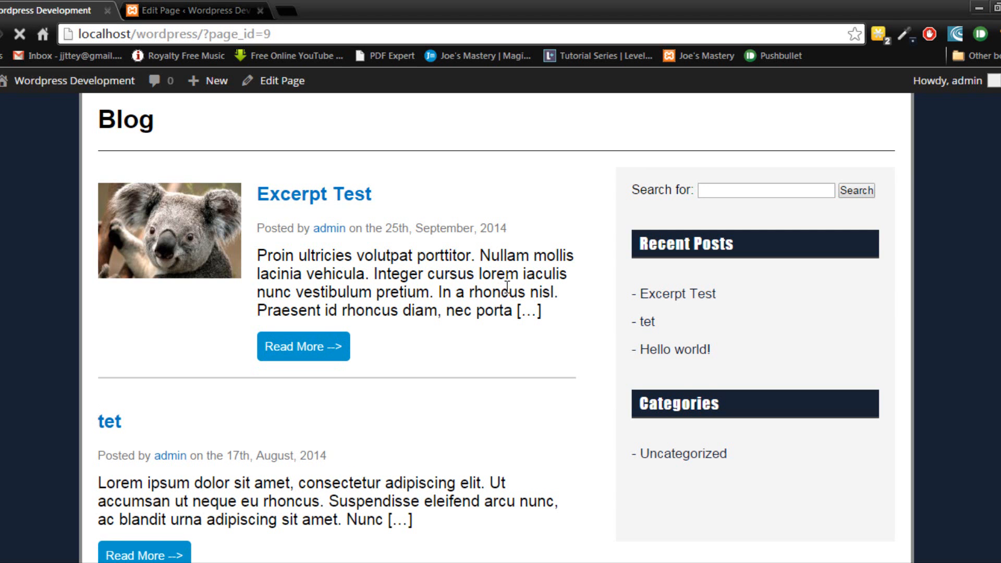
scroll(down, 3)
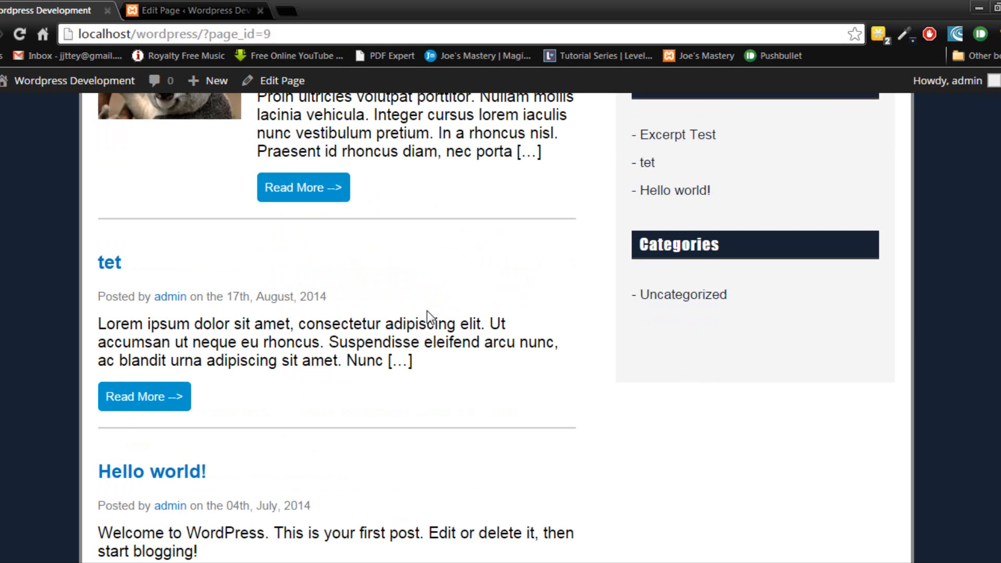
scroll(up, 3)
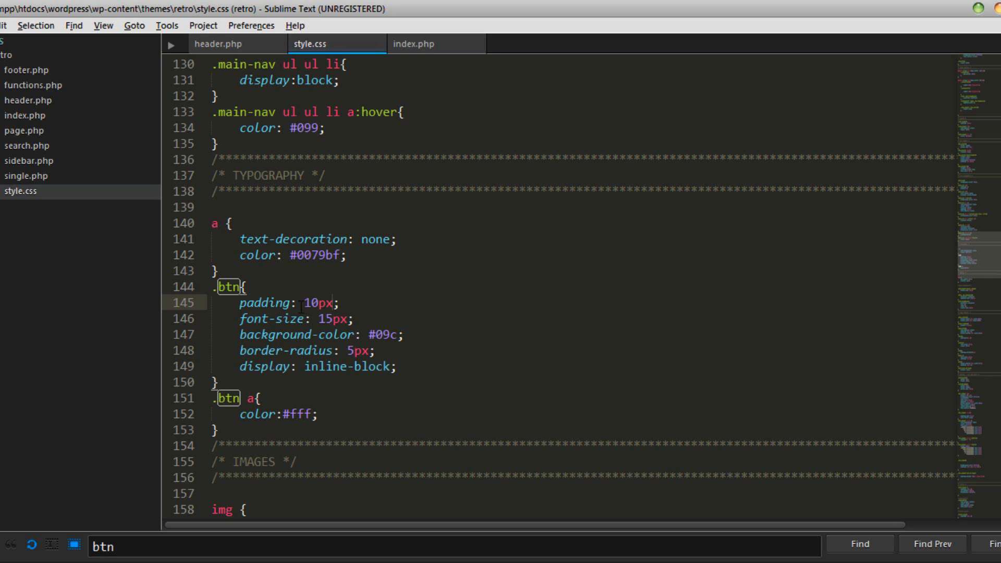
- Add opacity: 0.6; to the .btn rule
text(c)
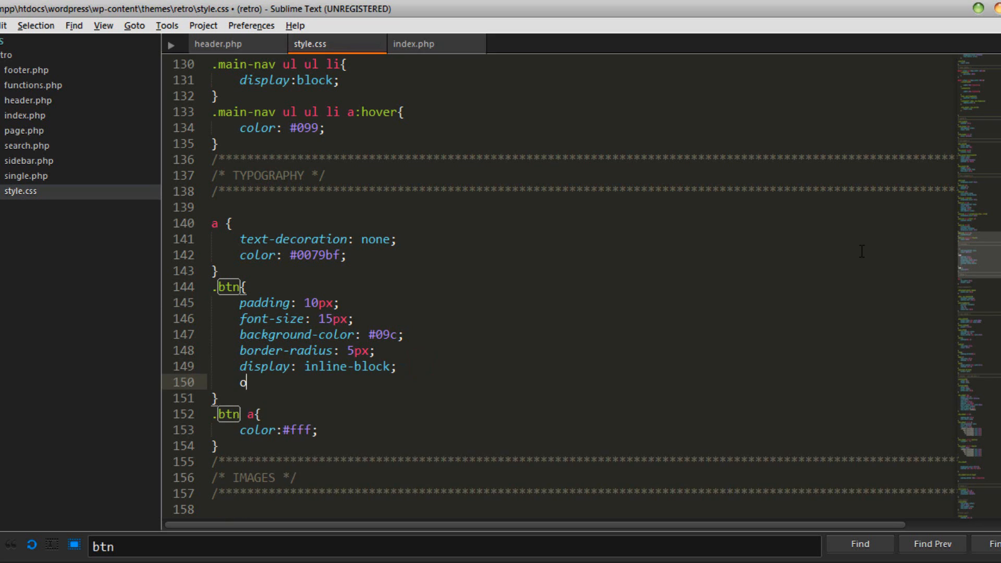
text(pacity:)
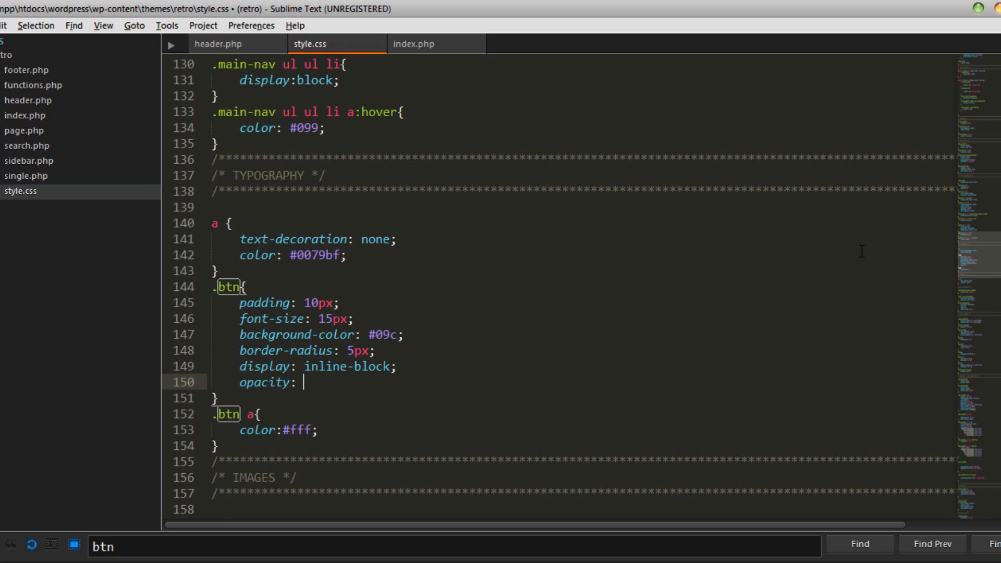
text(0.6)
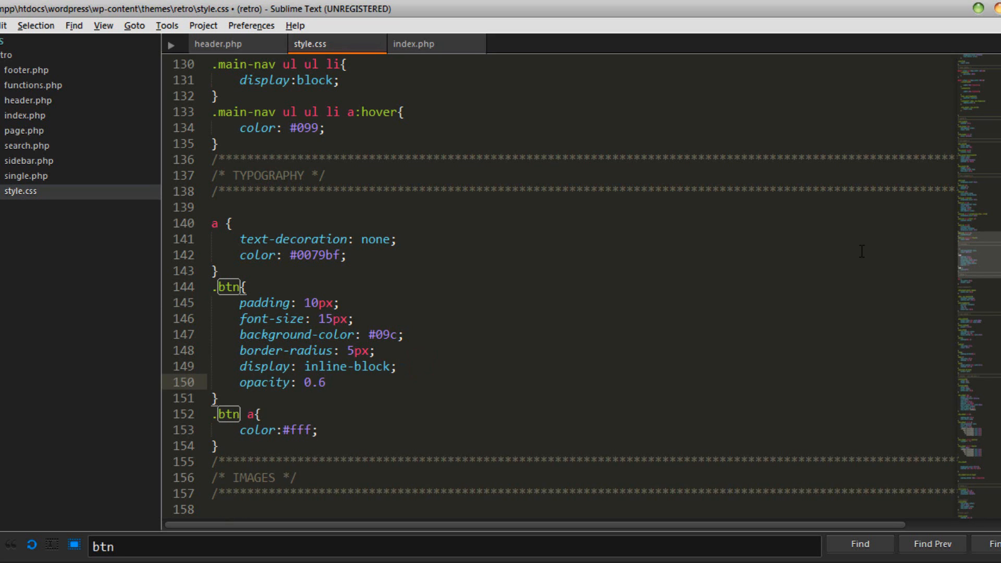
text(;)
text(.)
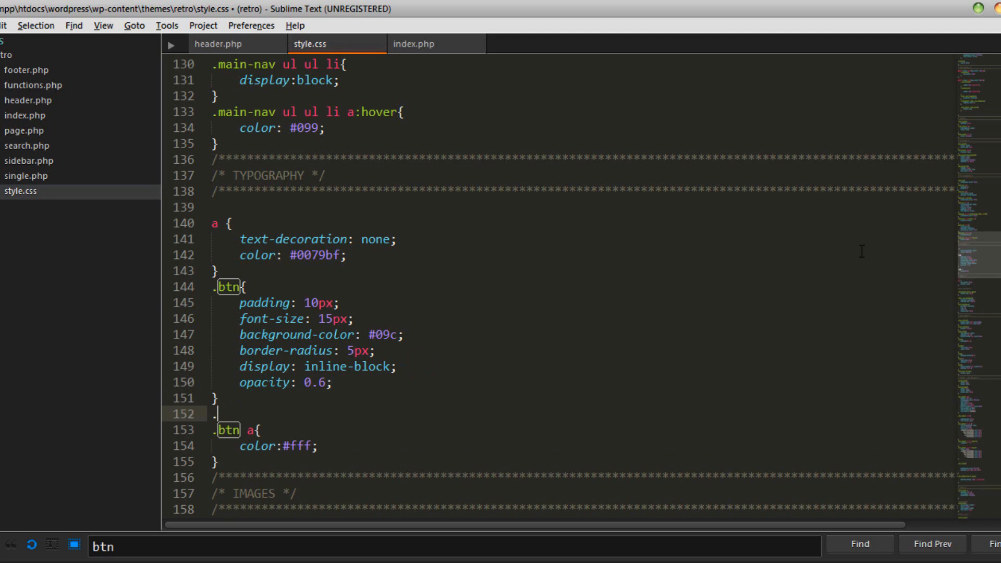
- Start a new .btn:hover rule and begin an opacity declaration inside it
text(btn)
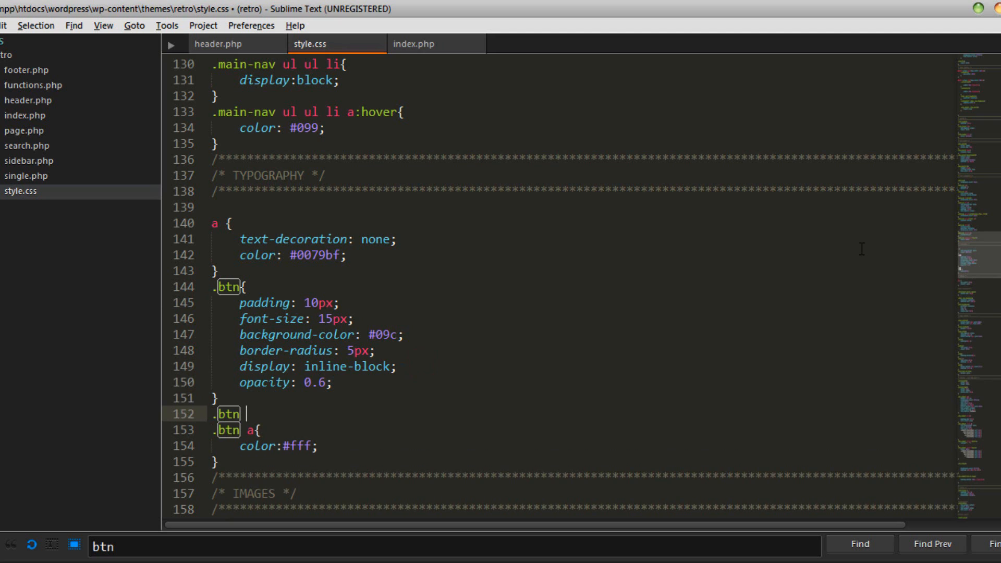
text(:)
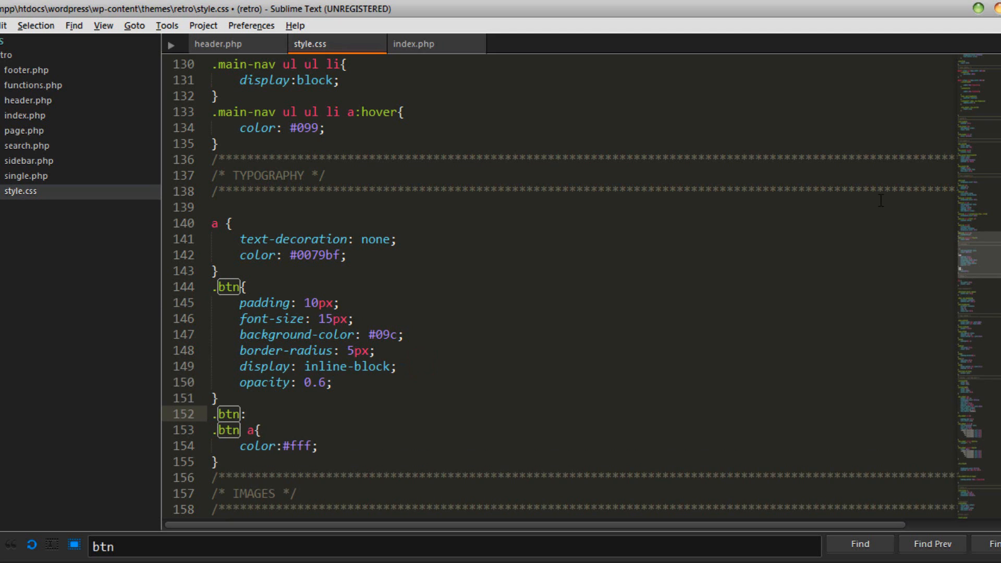
text(hover{)
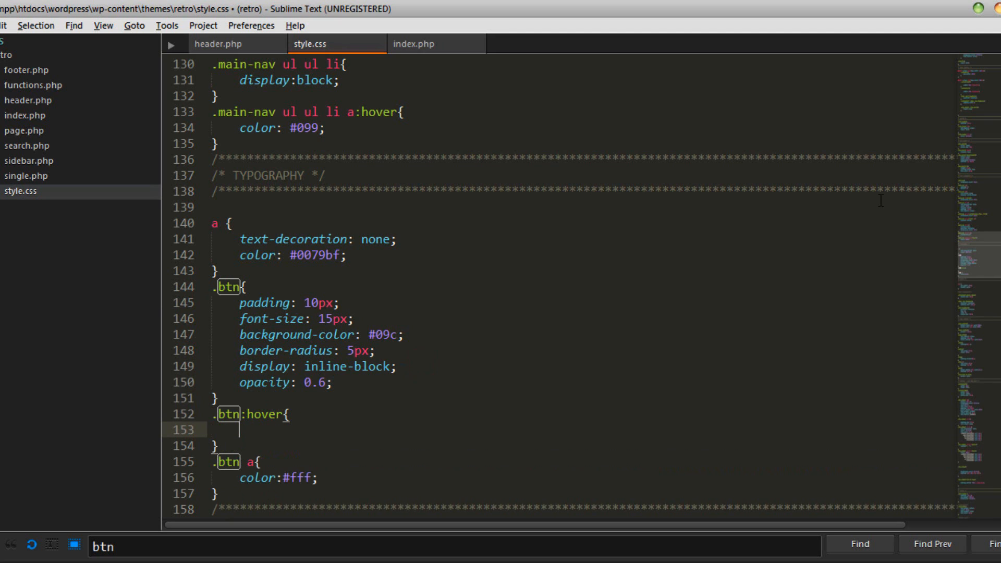
text(opa)
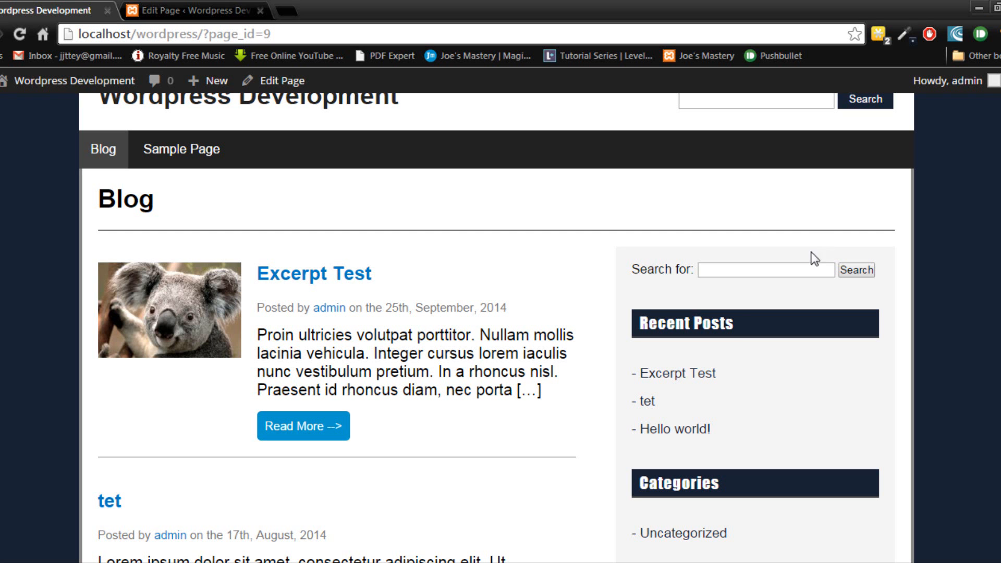
- Scroll the blog page to inspect the larger, faded Read More buttons
scroll(down, 3)
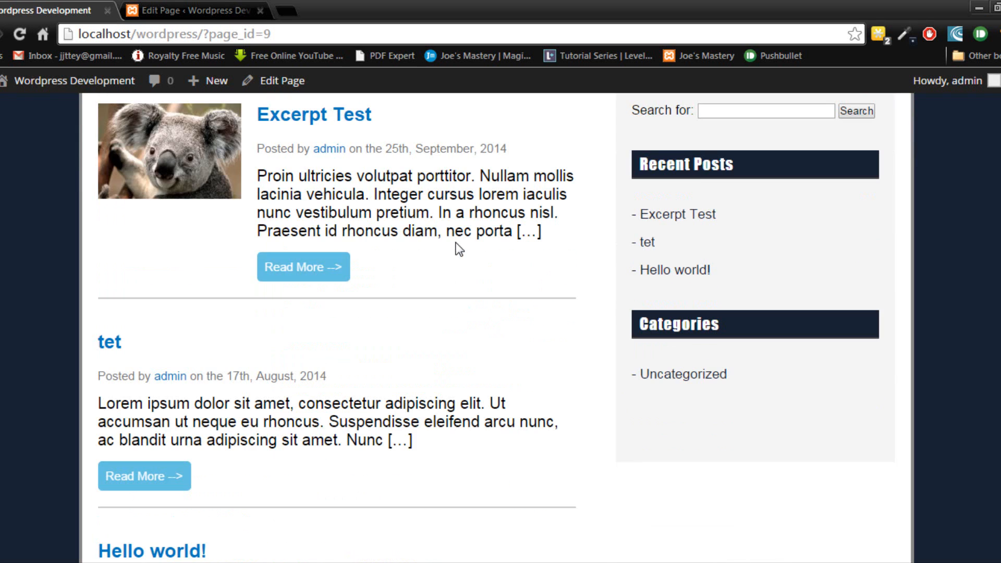
mouse_move(451, 341)
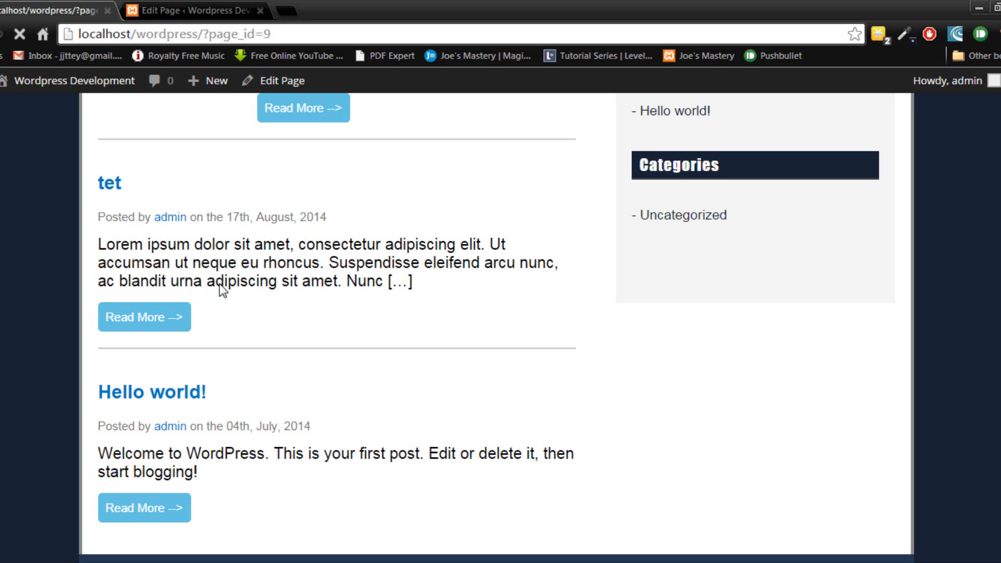
scroll(up, 3)
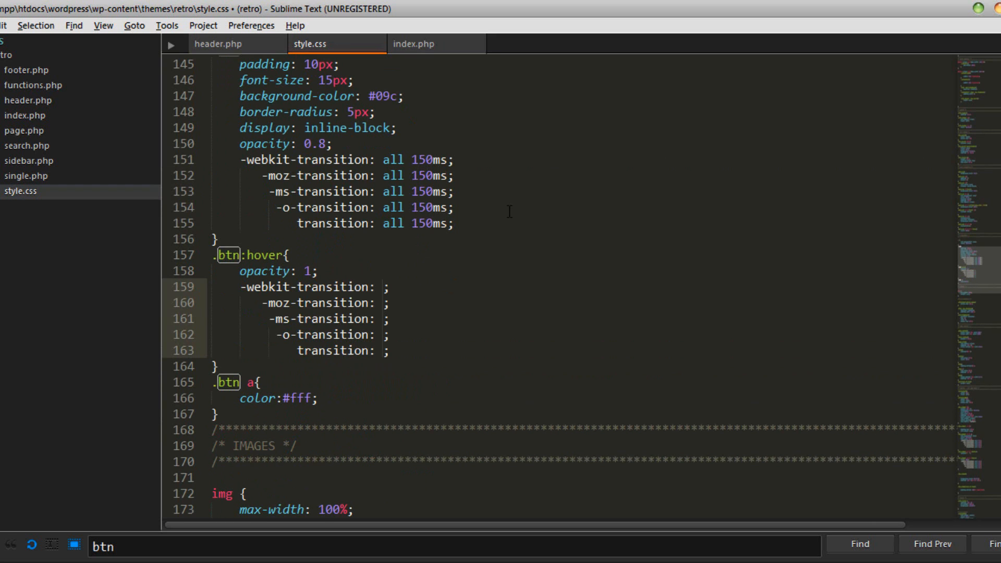
- Add transition: all 150ms to the button styles, with 0.8 opacity and opaque hover
text(all 150)
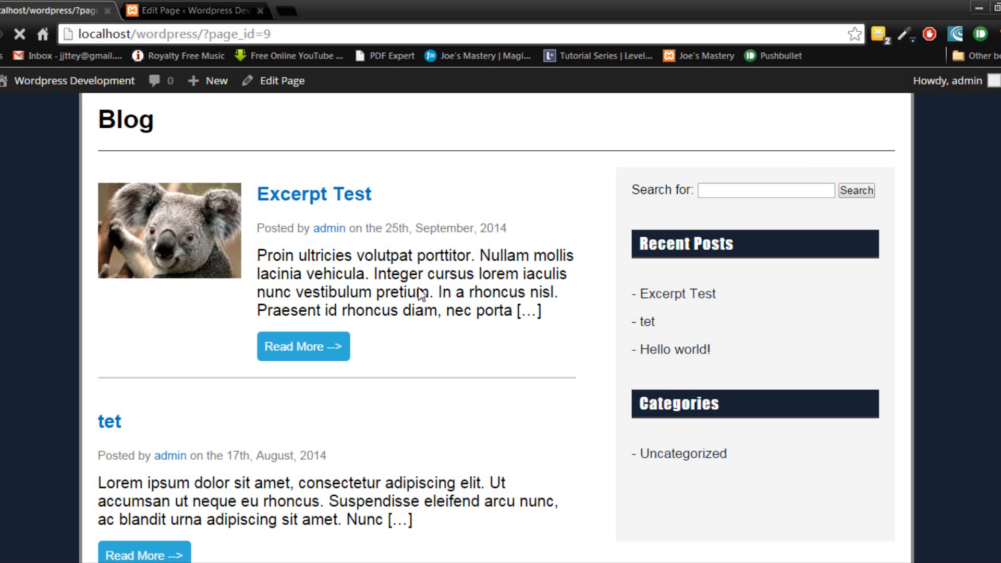
- Scroll through the blog listing, then open the Excerpt Test post
scroll(down, 3)
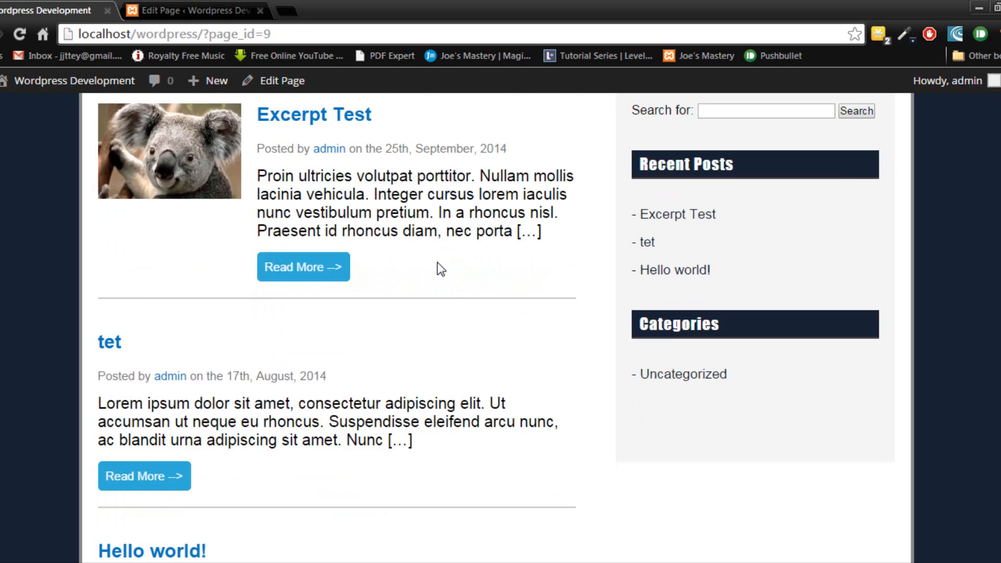
scroll(down, 3)
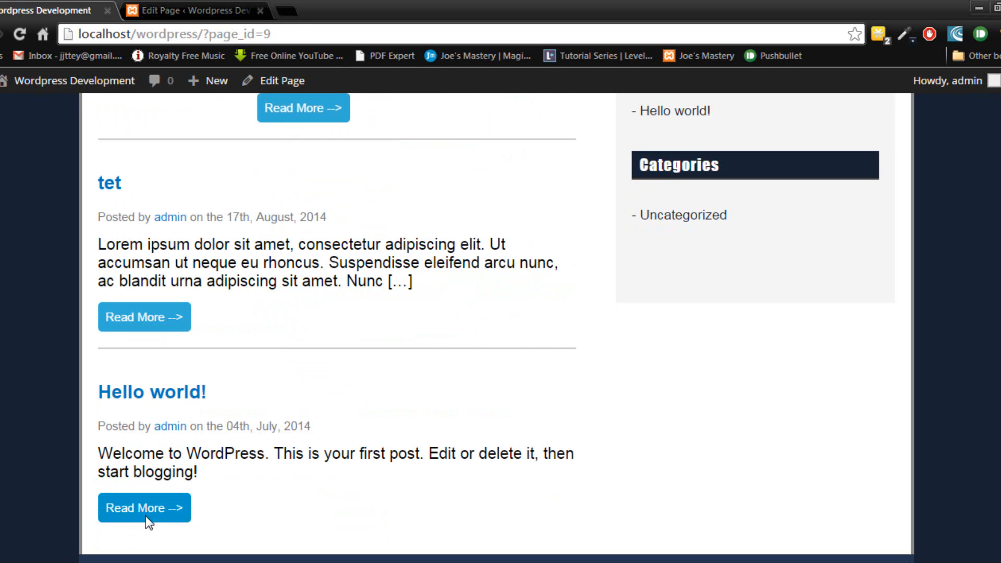
scroll(up, 3)
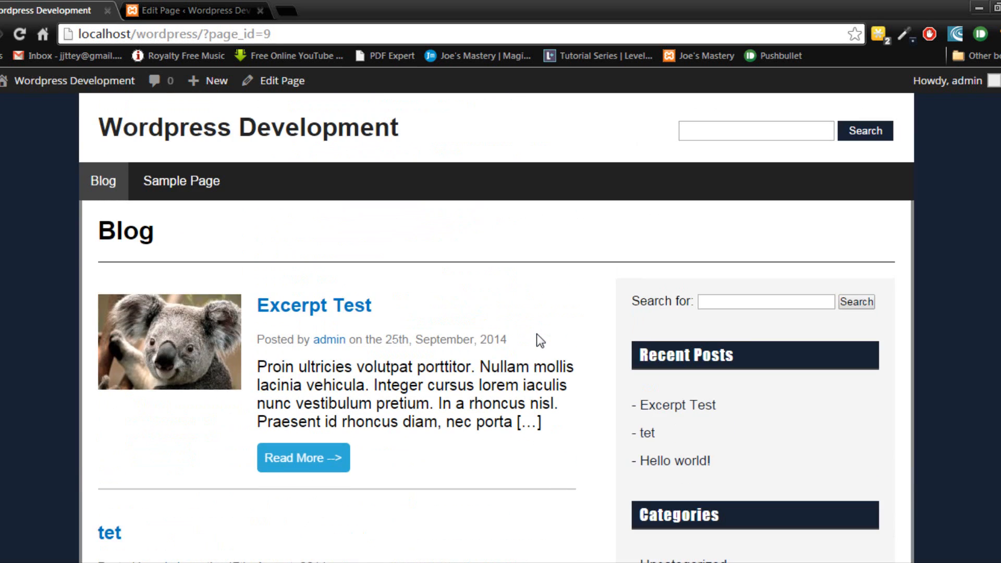
scroll(down, 3)
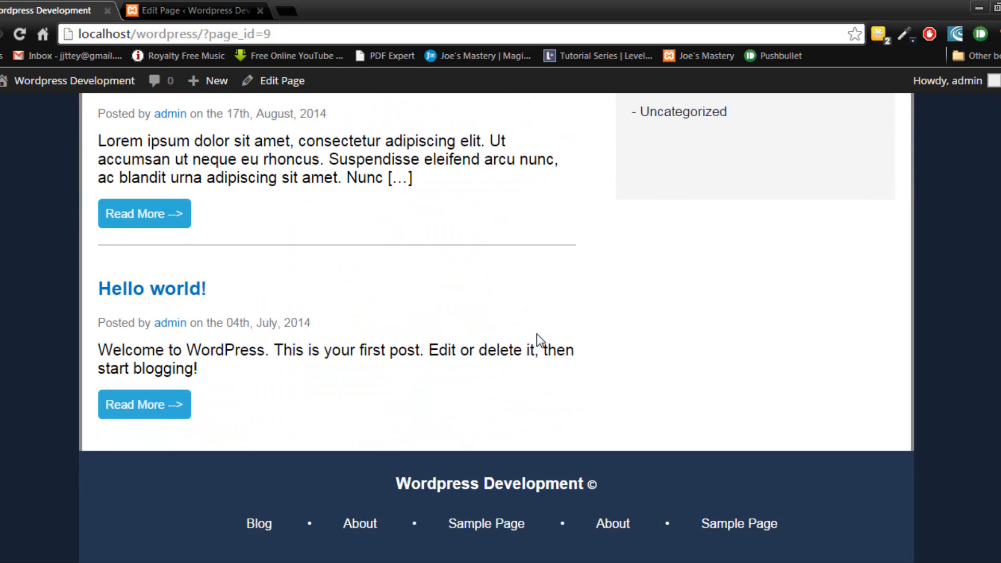
scroll(up, 3)
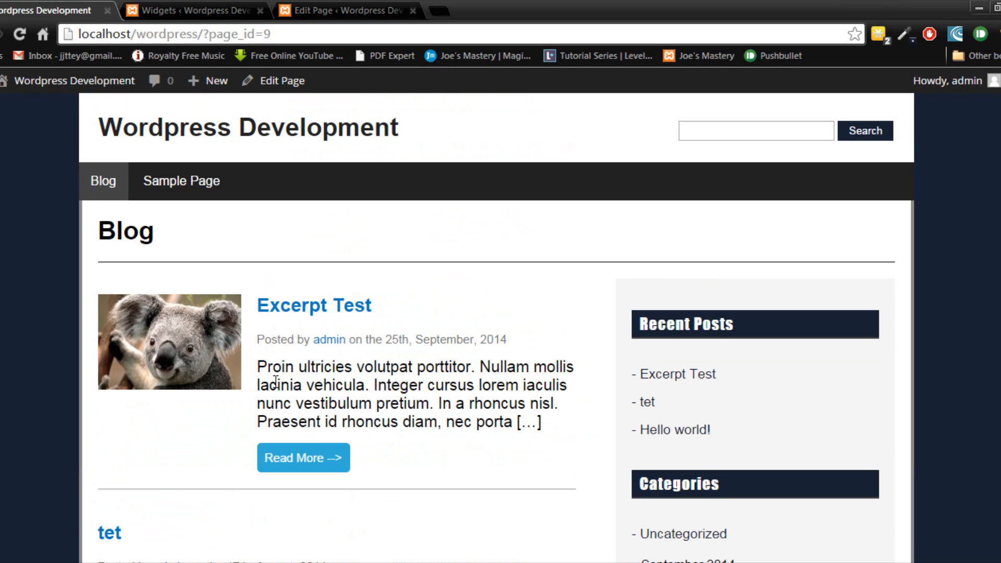
mouse_move(360, 394)
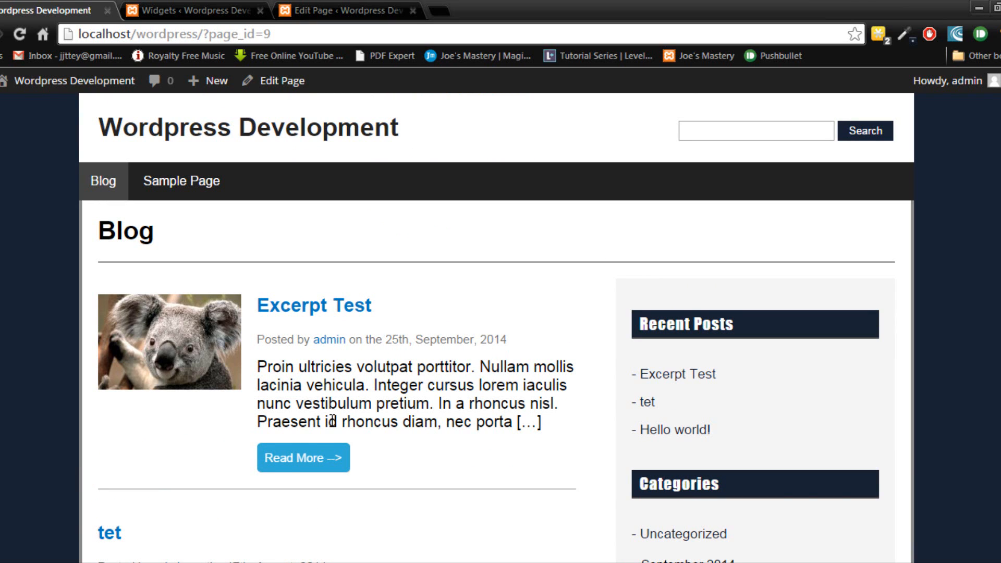
click(314, 304)
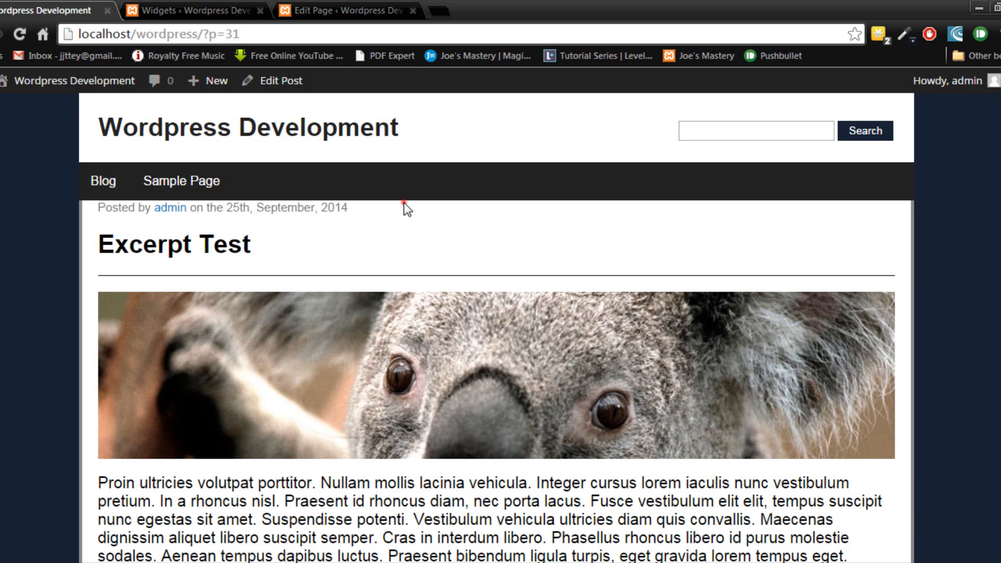
mouse_move(89, 214)
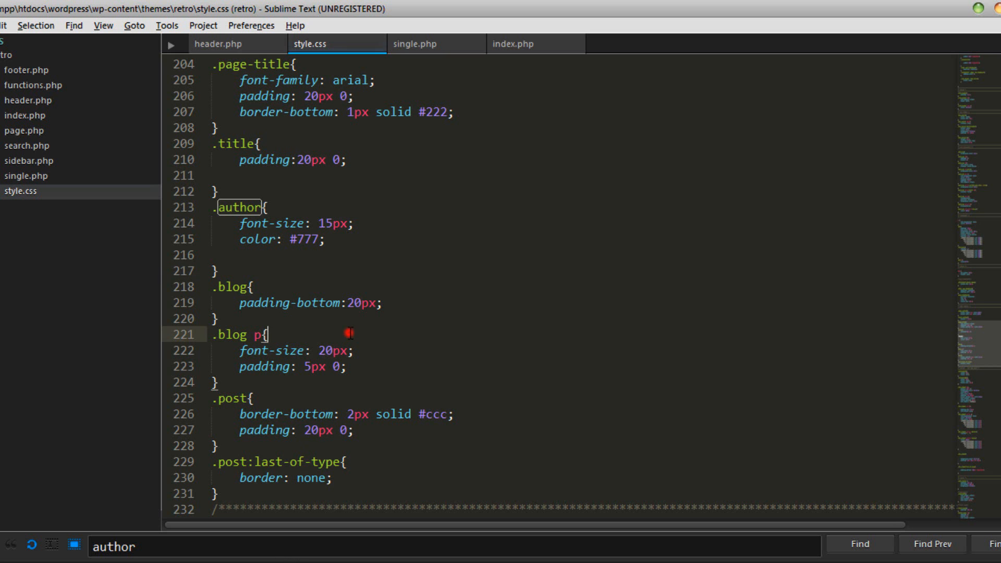
- Add the author-single class to the author div in single.php
click(415, 43)
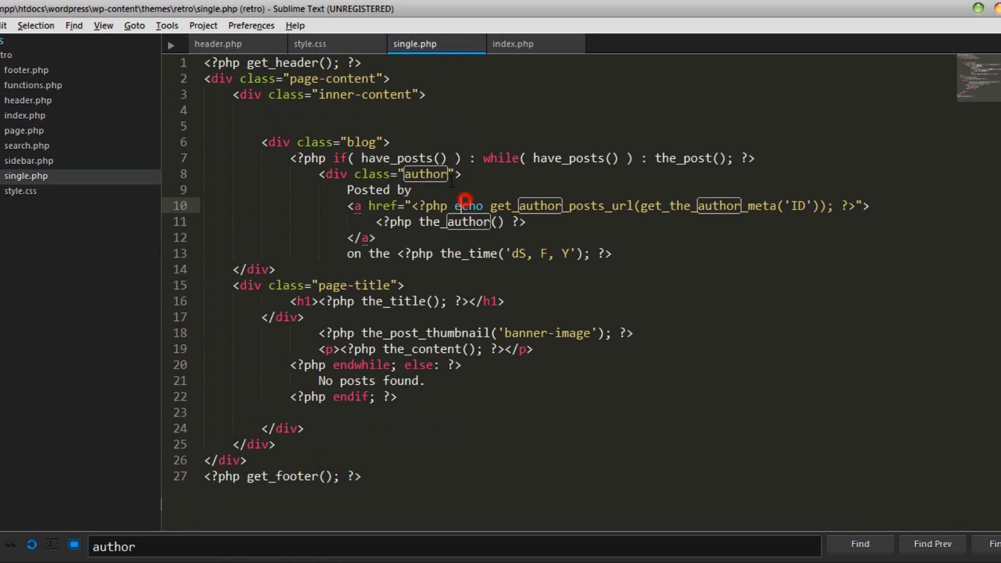
text(author-)
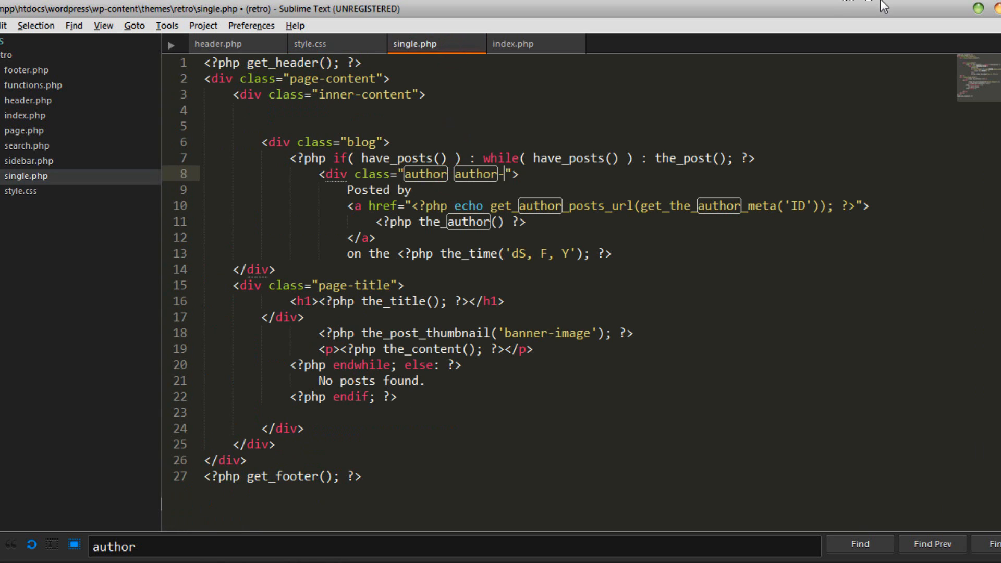
text(sindlge)
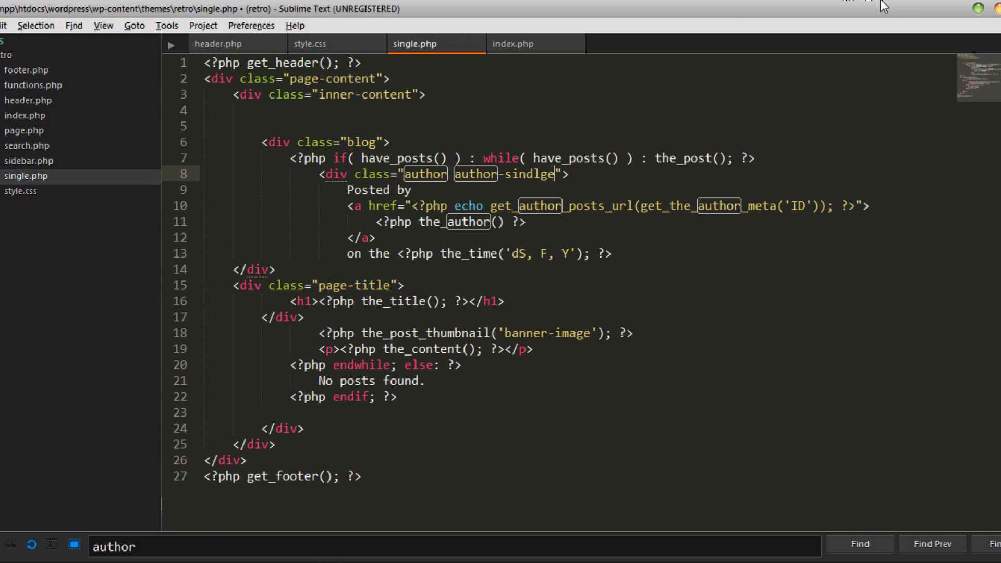
text(single)
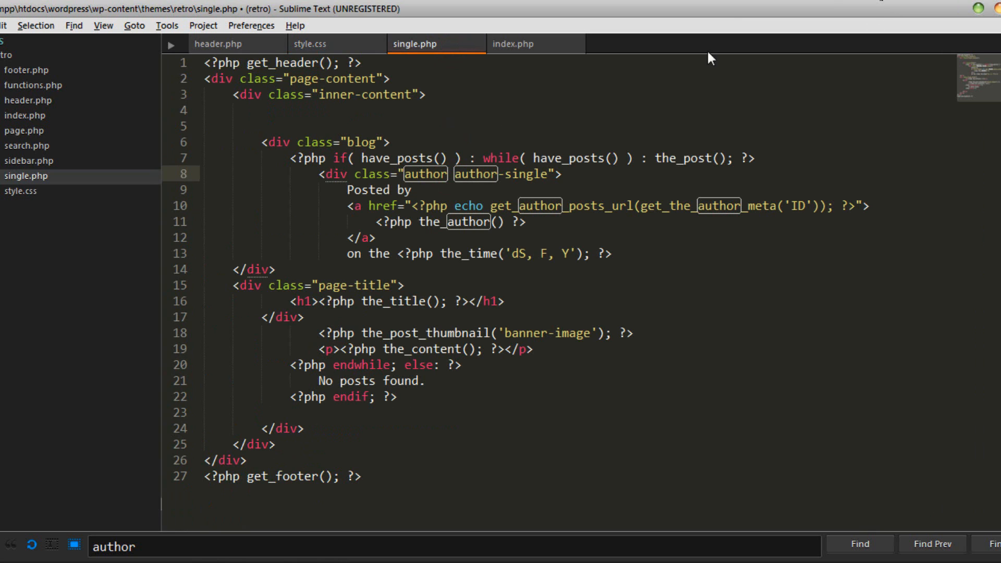
- Start a .author-single{ rule in style.css
click(337, 43)
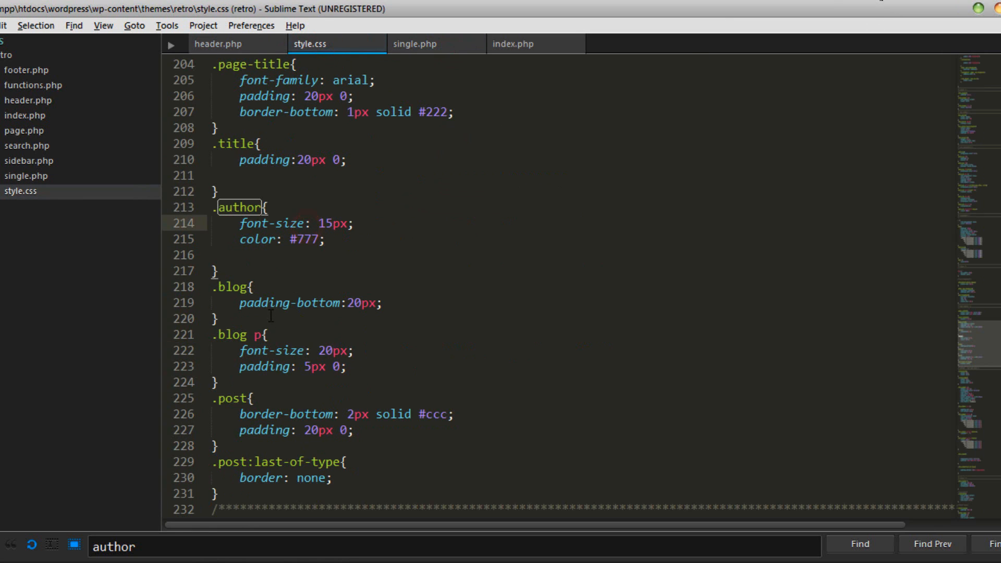
text(.a)
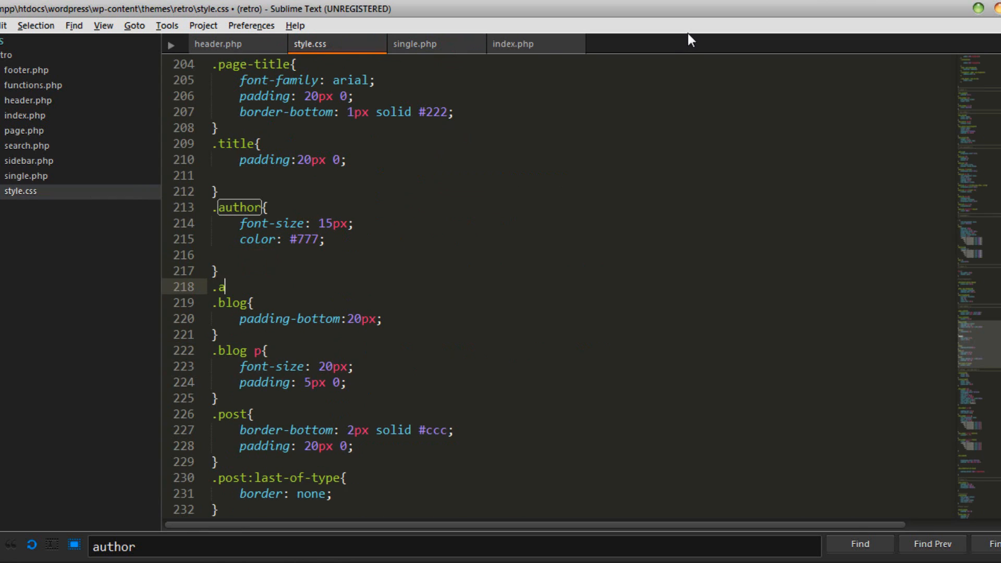
text(uthor-single)
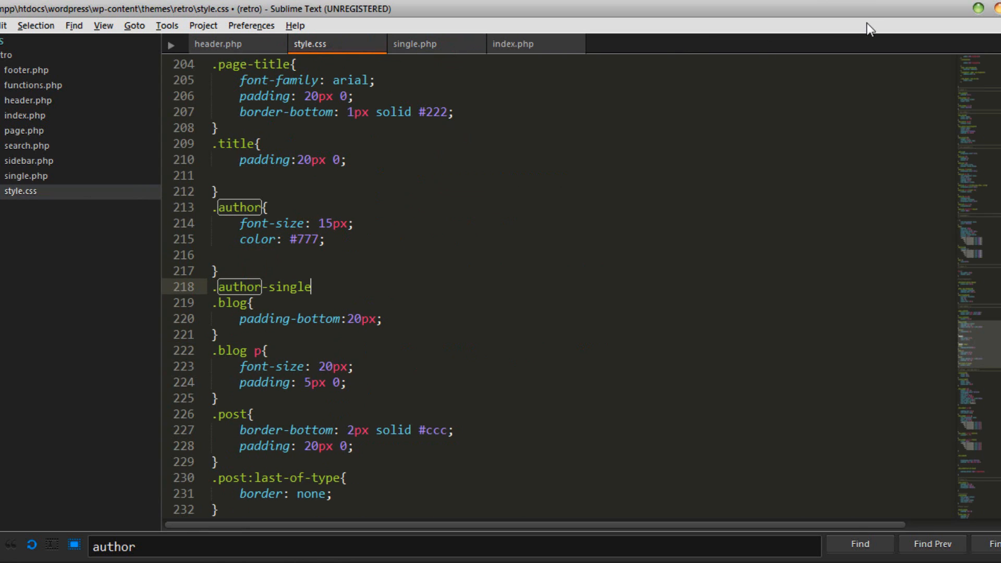
text({)
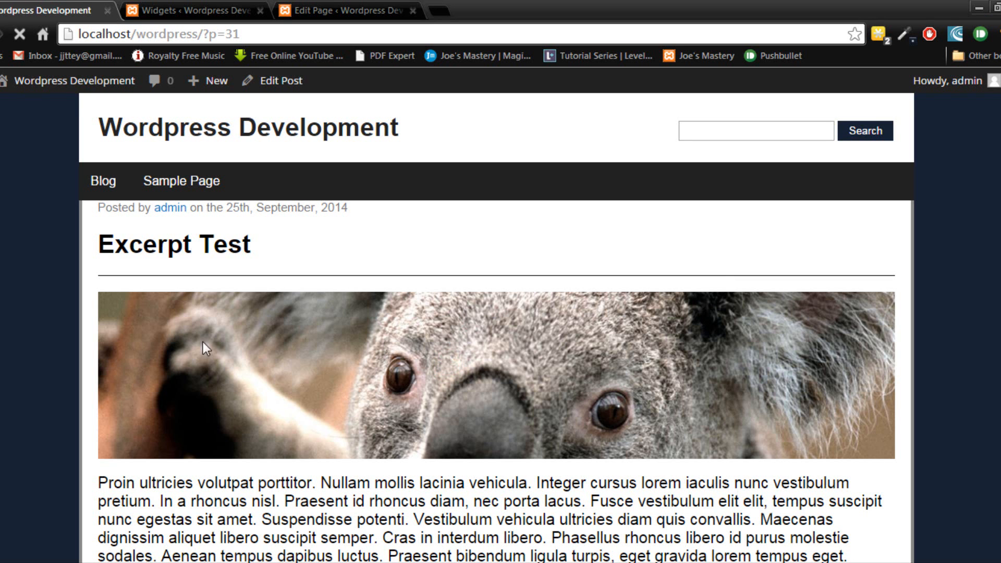
- Select the post byline, then go to the Blog listing and scroll toward the home page
triple_click(223, 216)
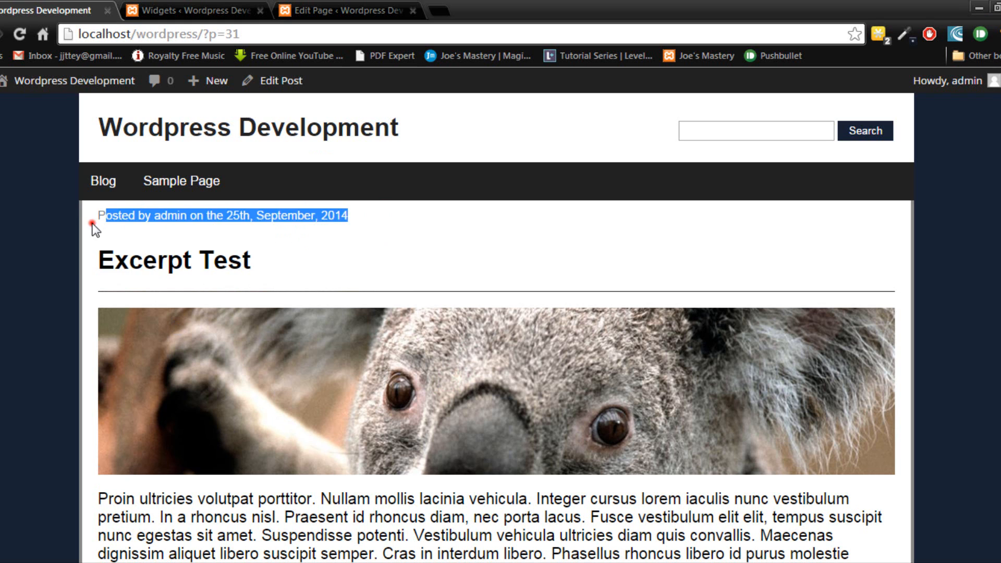
click(102, 181)
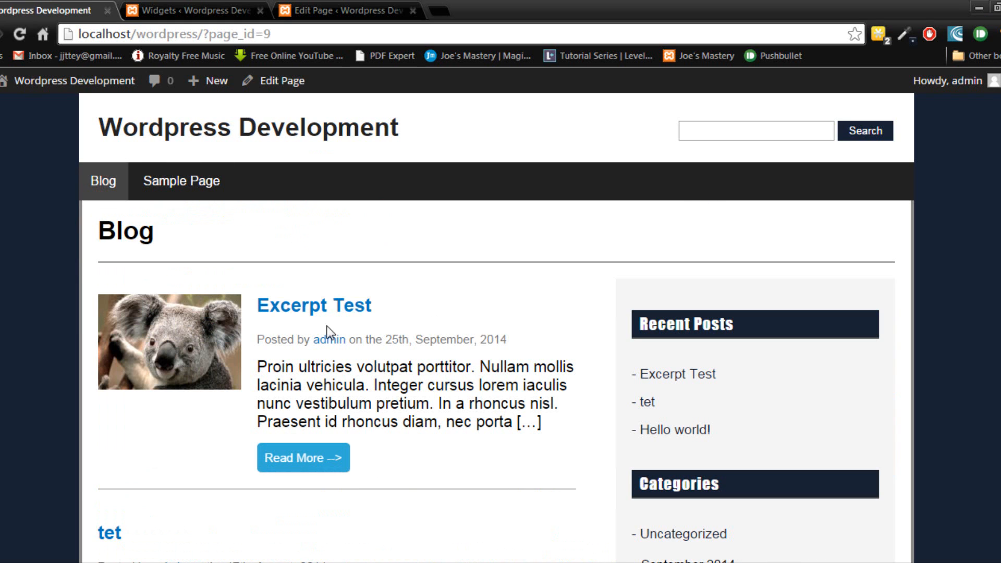
scroll(down, 3)
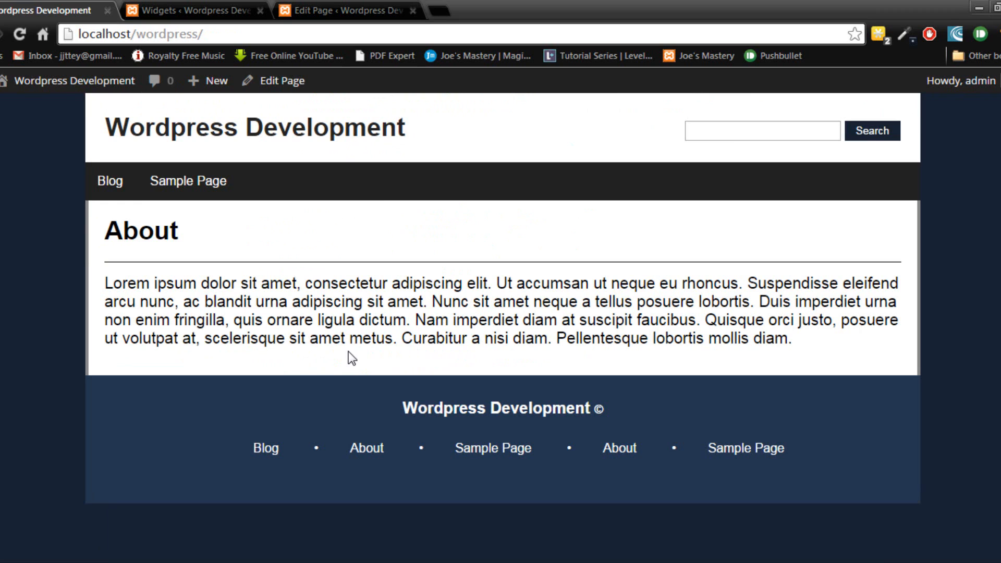
mouse_move(744, 347)
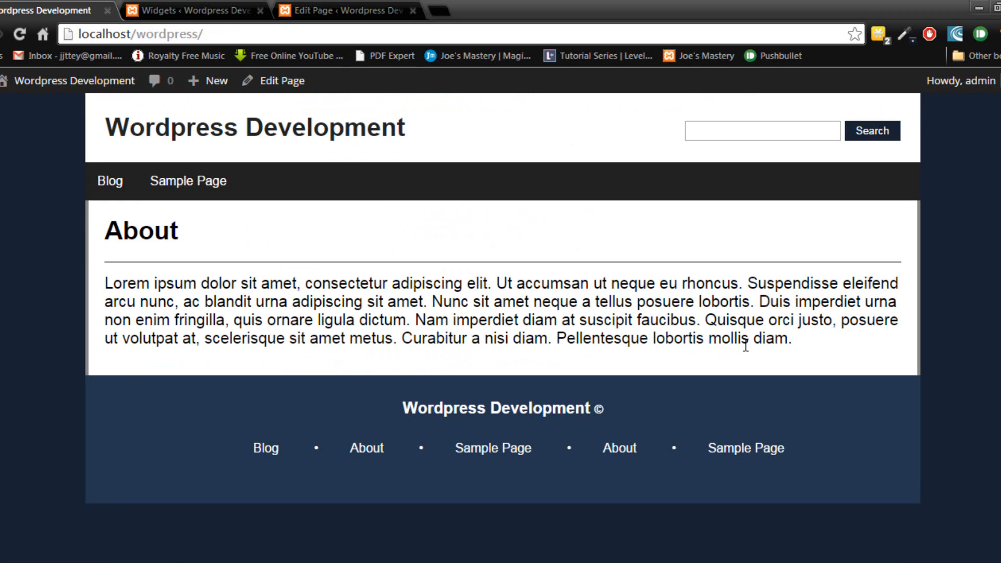
- Search the site for 'adhkjad' and select then deselect the no-results message
click(761, 130)
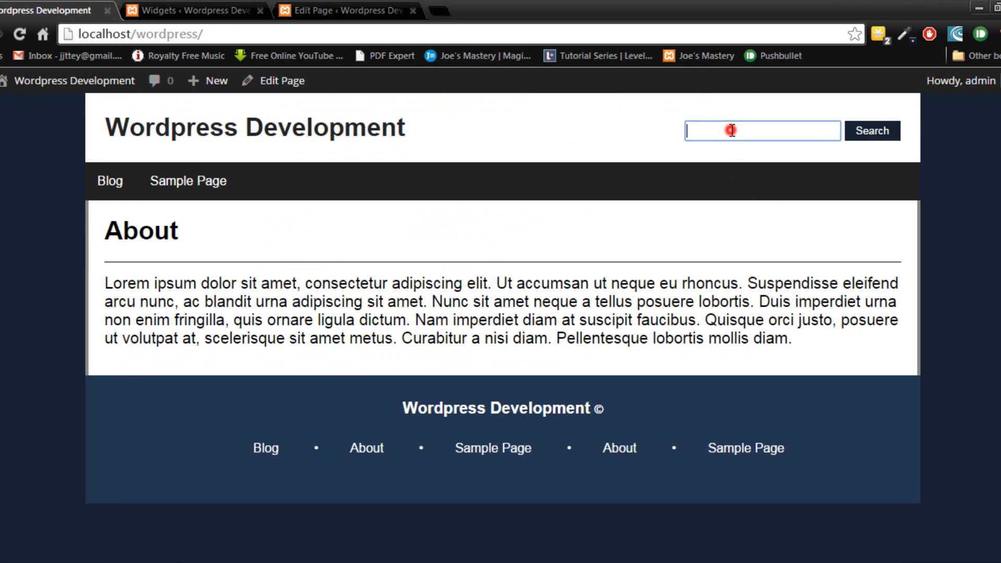
text(adhkjad)
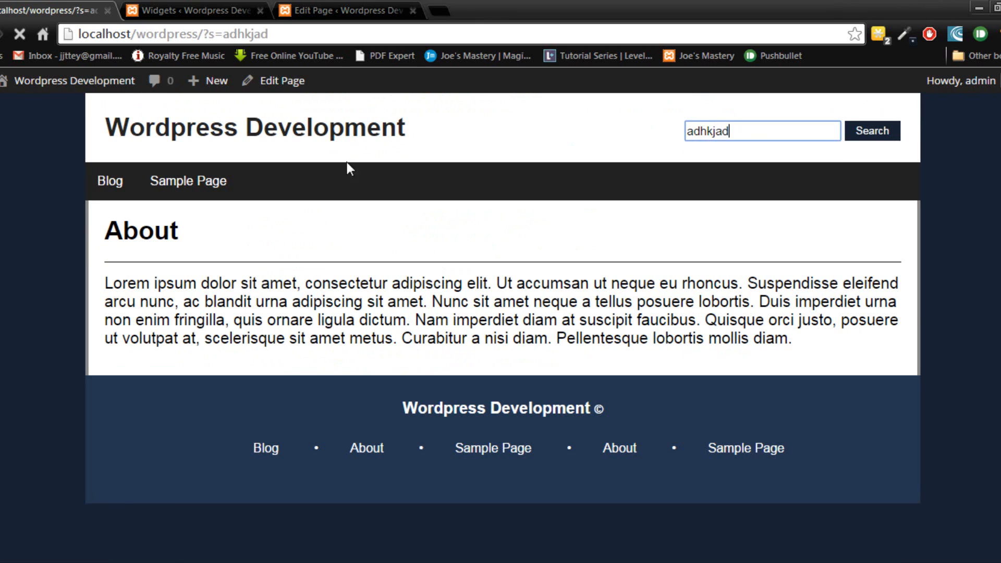
click(871, 131)
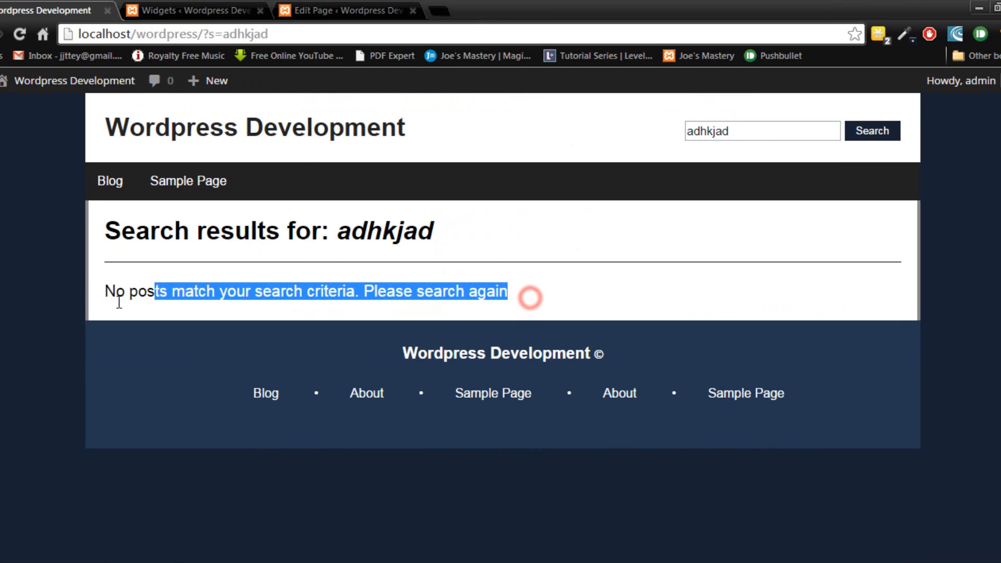
click(220, 291)
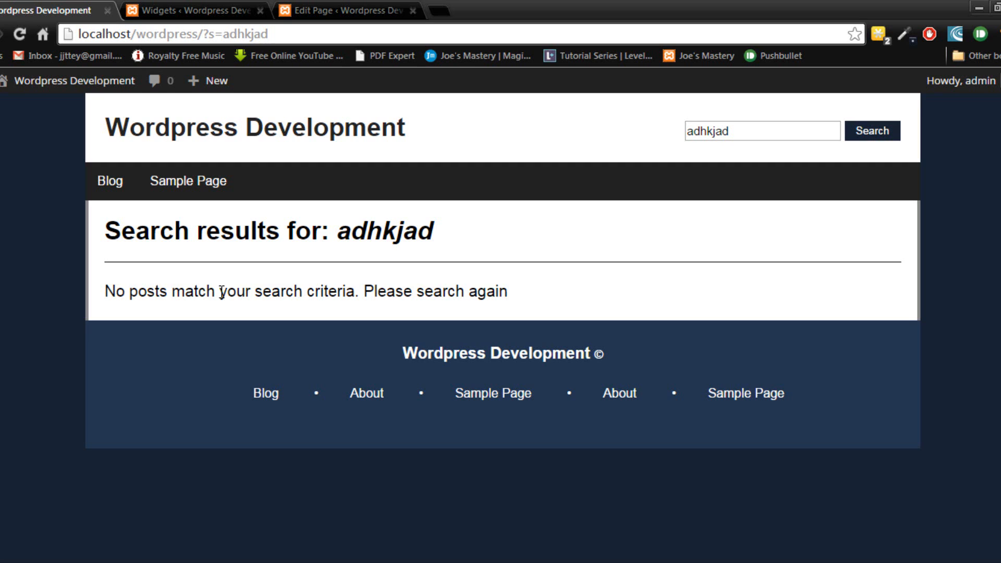
mouse_move(539, 265)
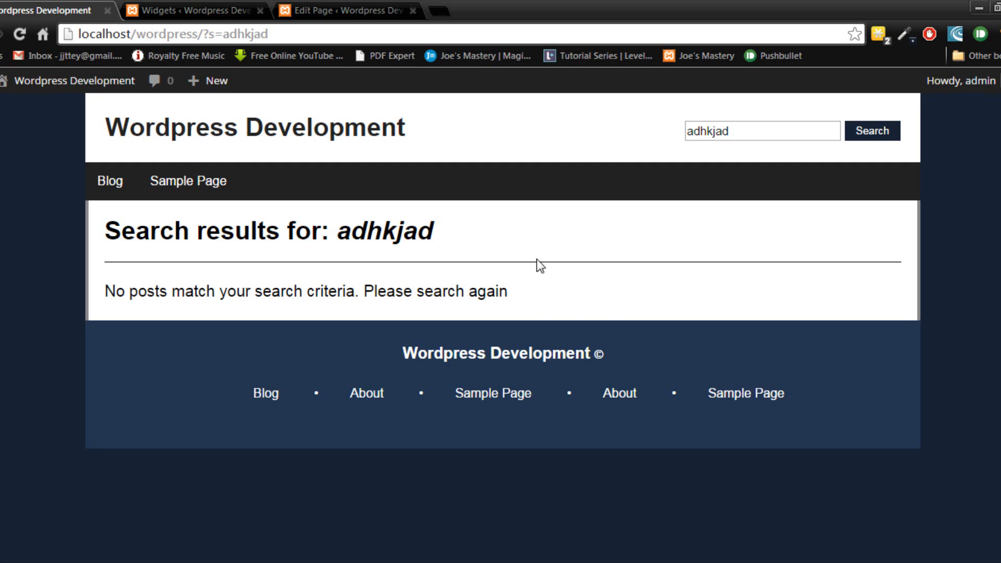
mouse_move(284, 429)
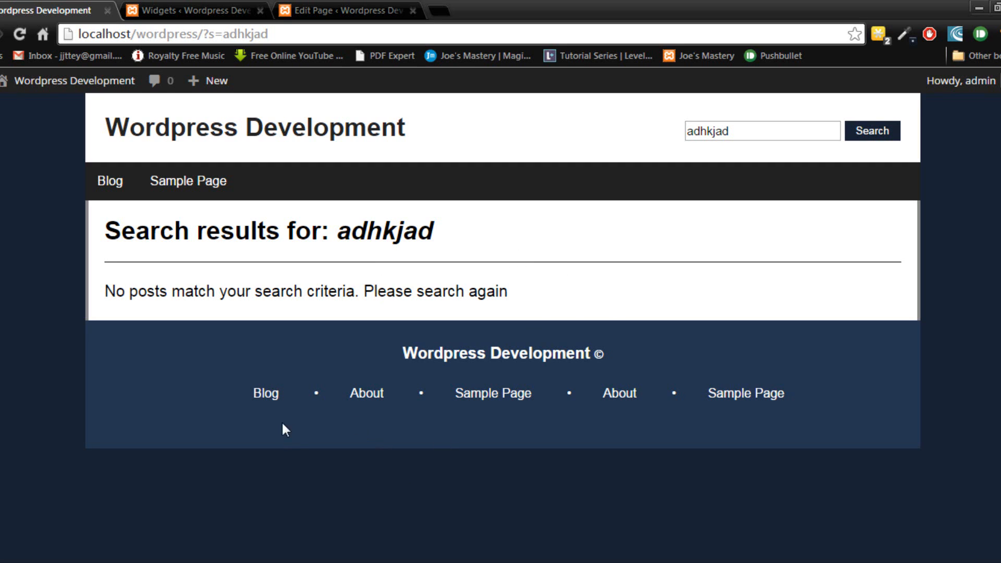
mouse_move(213, 455)
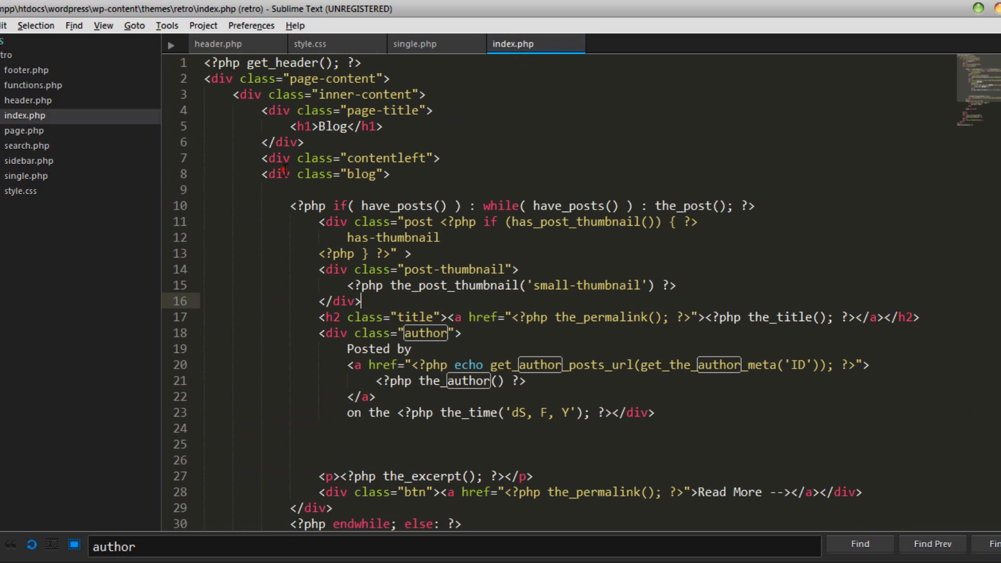
- Type a min-height declaration beginning with 4 into the .blog rule in style.css
scroll(down, 3)
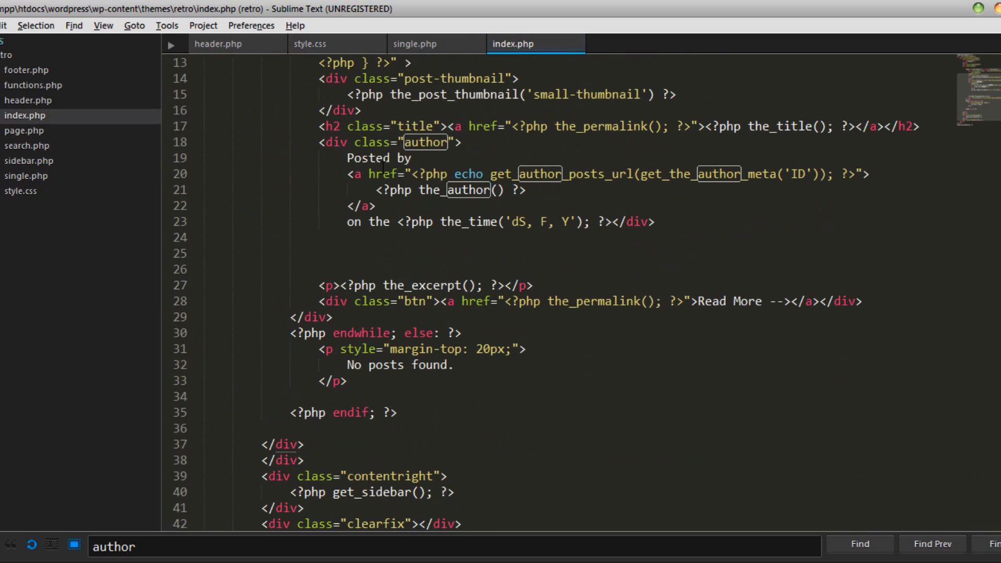
scroll(up, 3)
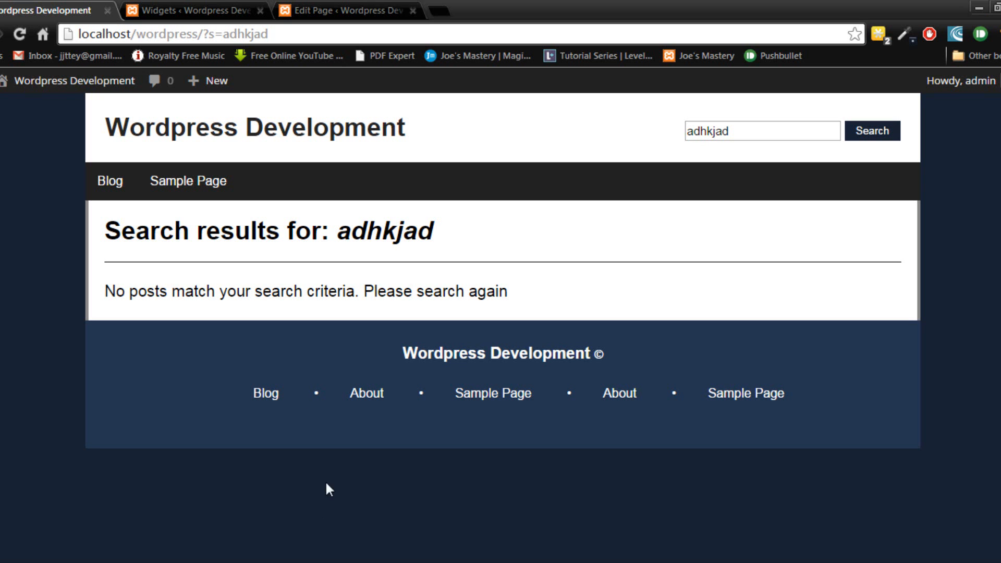
mouse_move(403, 536)
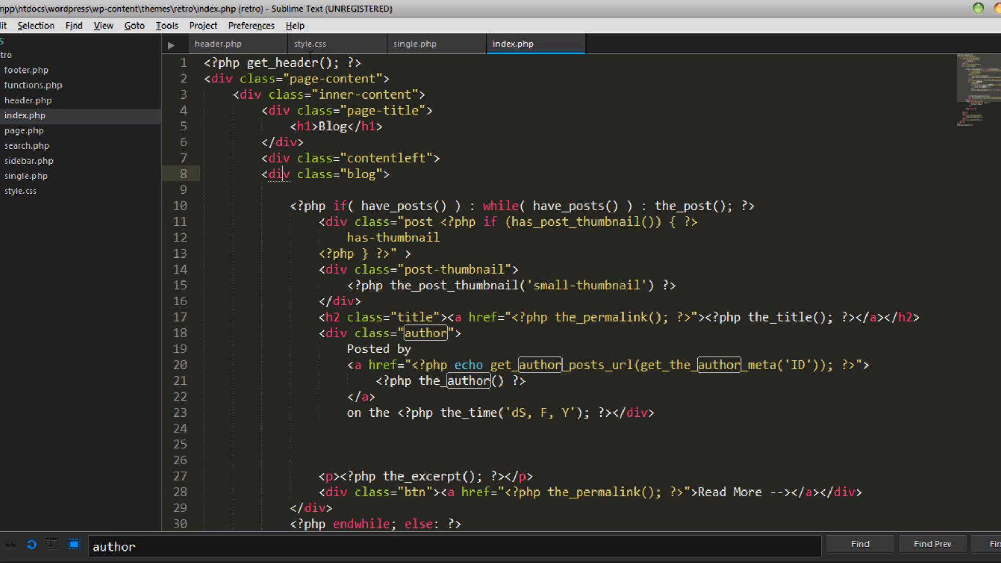
click(309, 44)
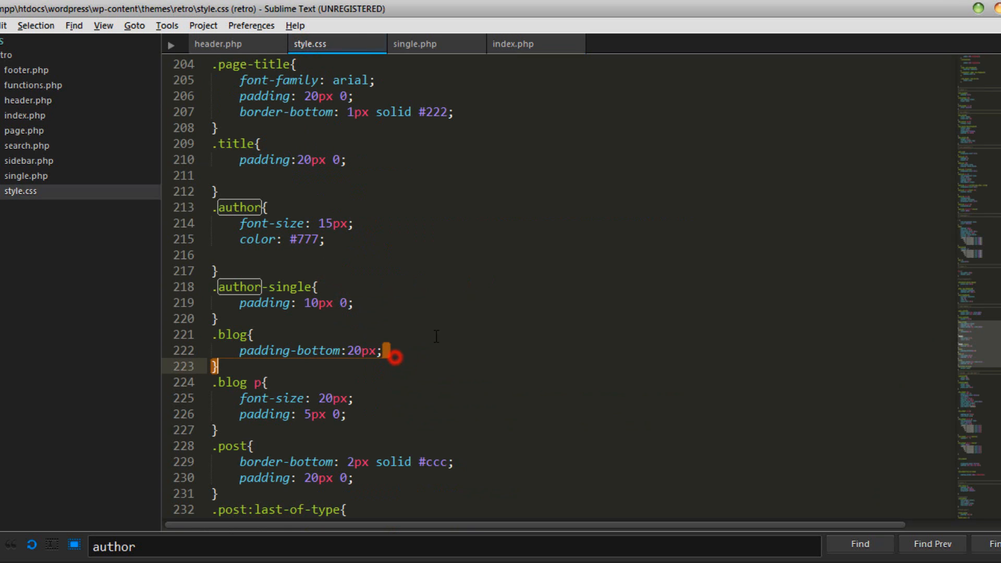
text(m)
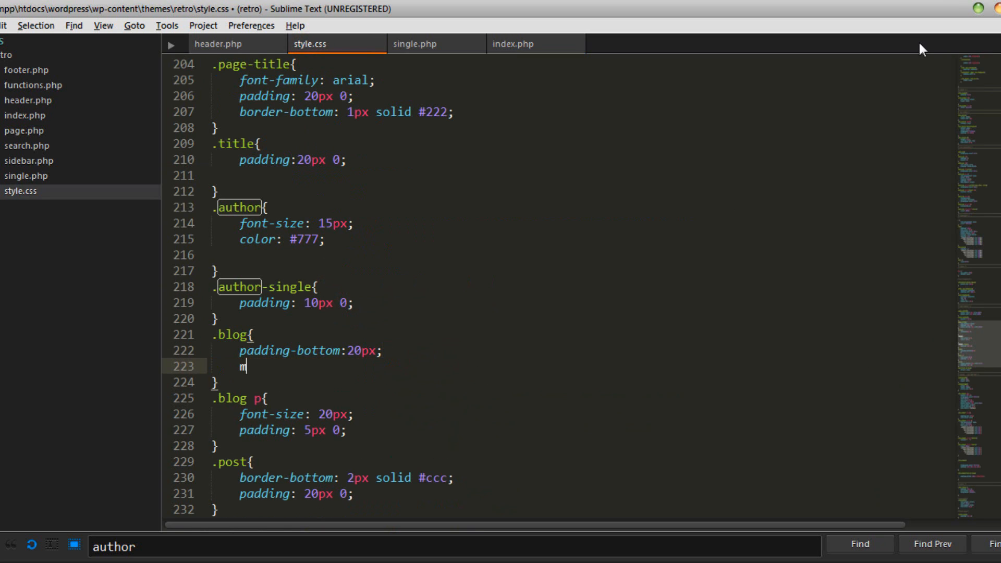
text(in-height: 4)
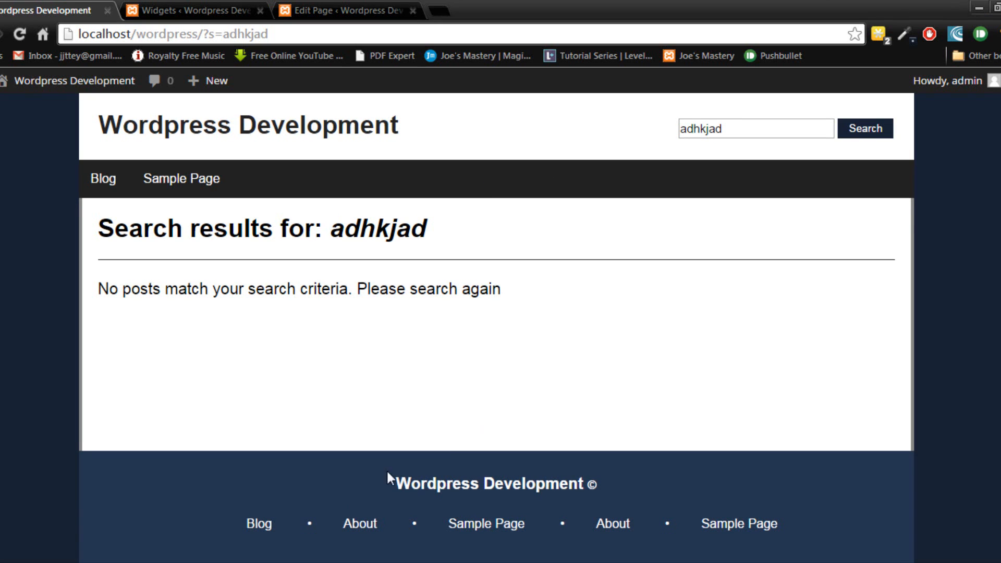
mouse_move(713, 155)
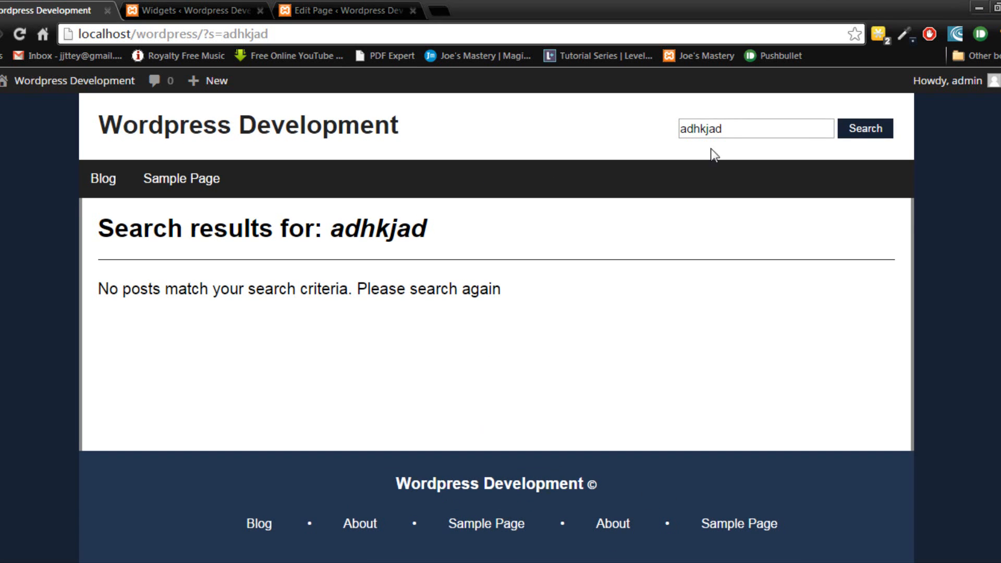
- Open the Blog page, retype the .blog min-height as 250px, and recheck the Blog page
click(102, 179)
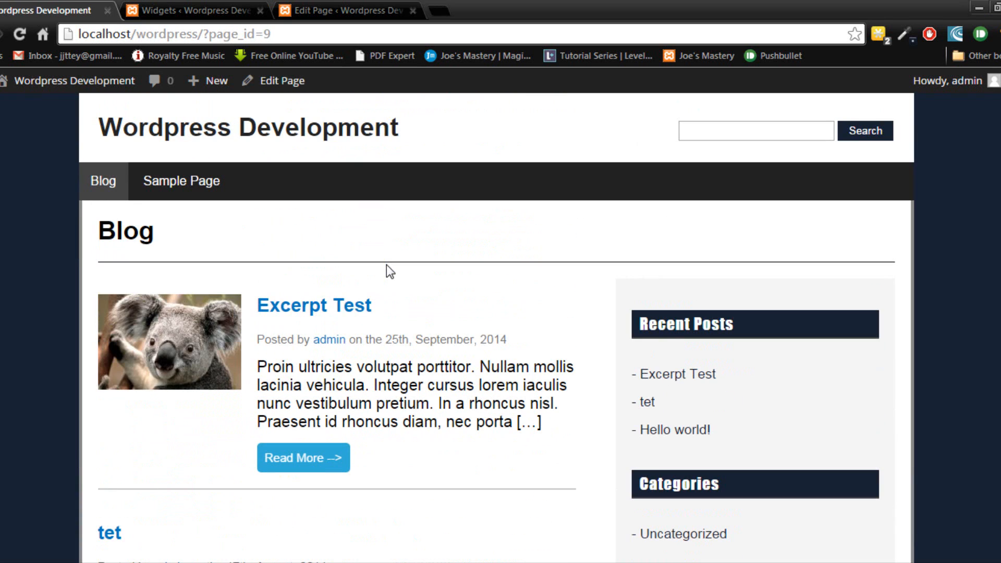
scroll(down, 3)
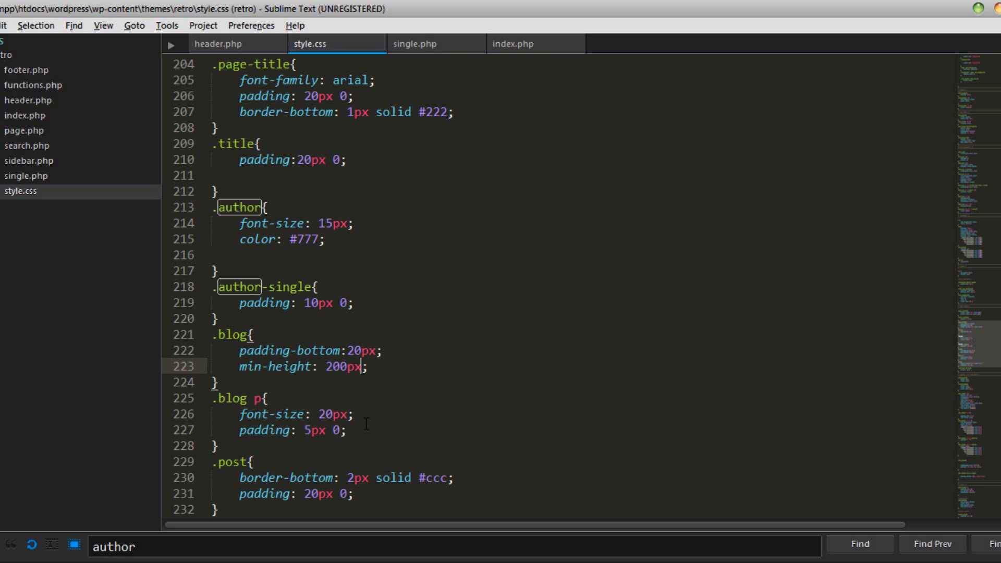
key(Backspace)
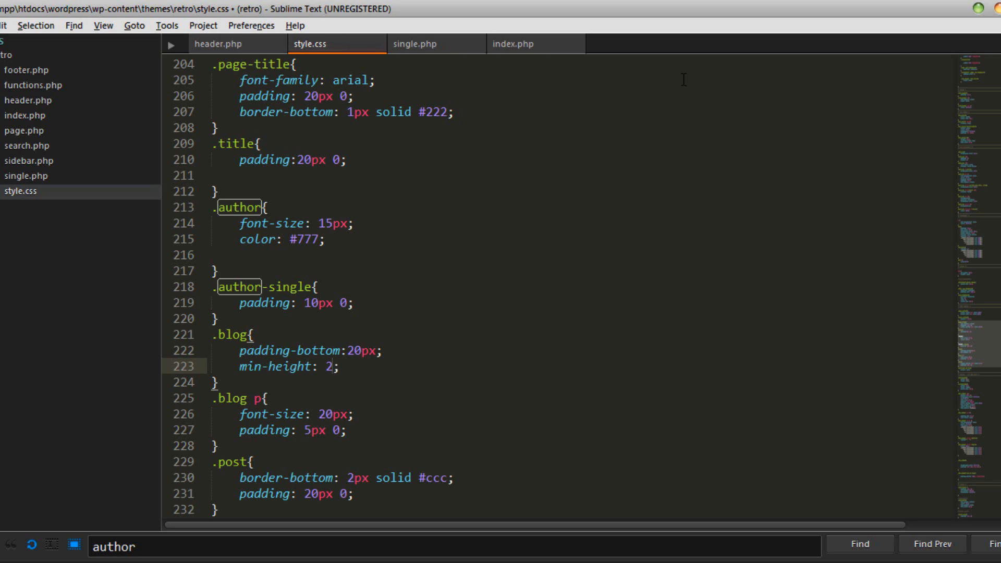
text(50p)
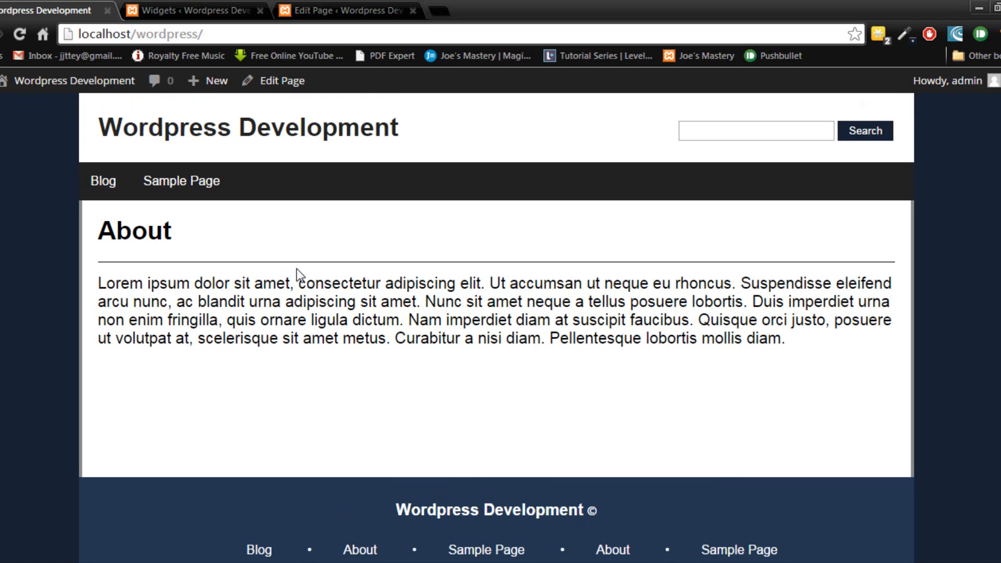
click(181, 181)
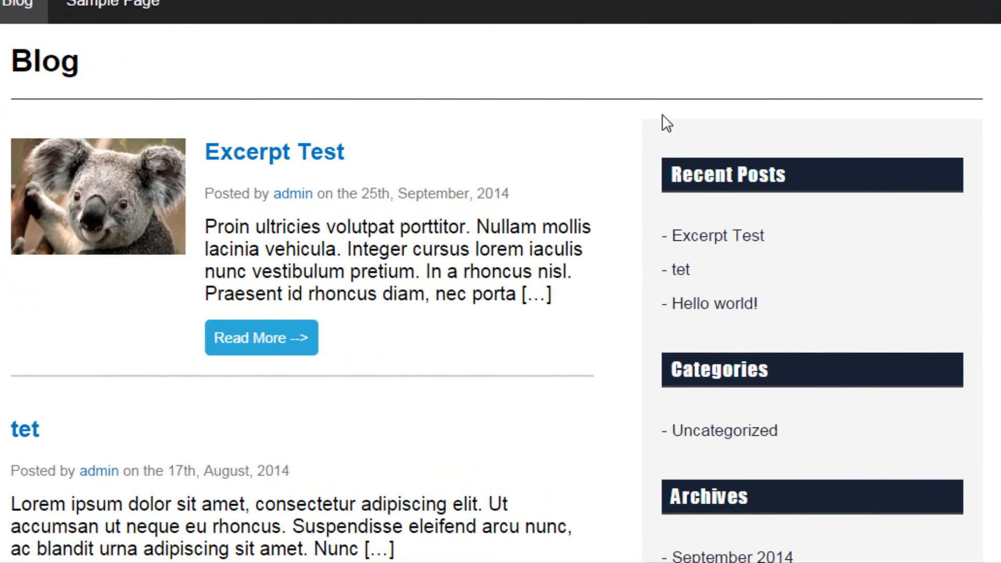
- Delete the 'padding: 20px 20px 0px 20px;' declaration from the .the-widget rule
scroll(down, 3)
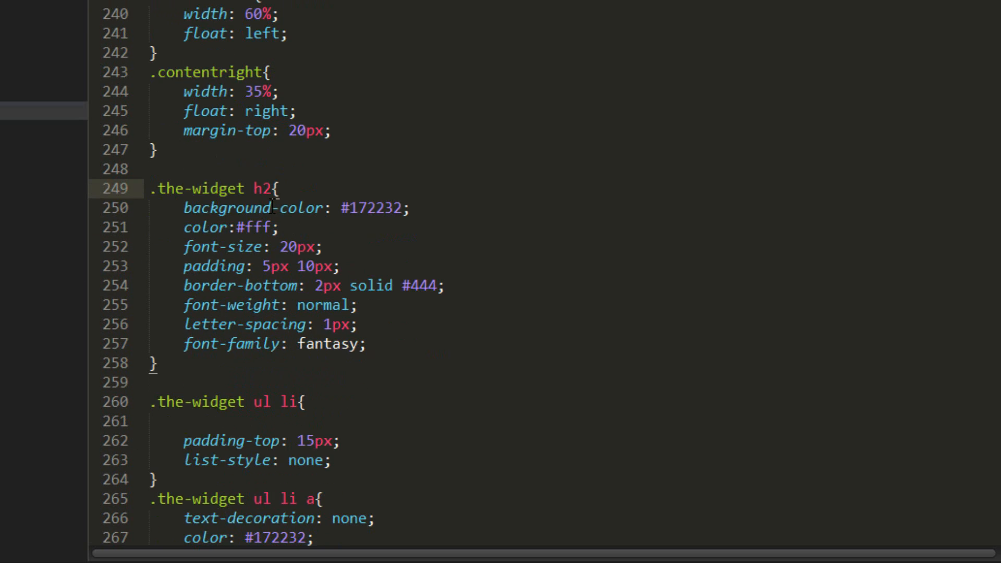
scroll(down, 3)
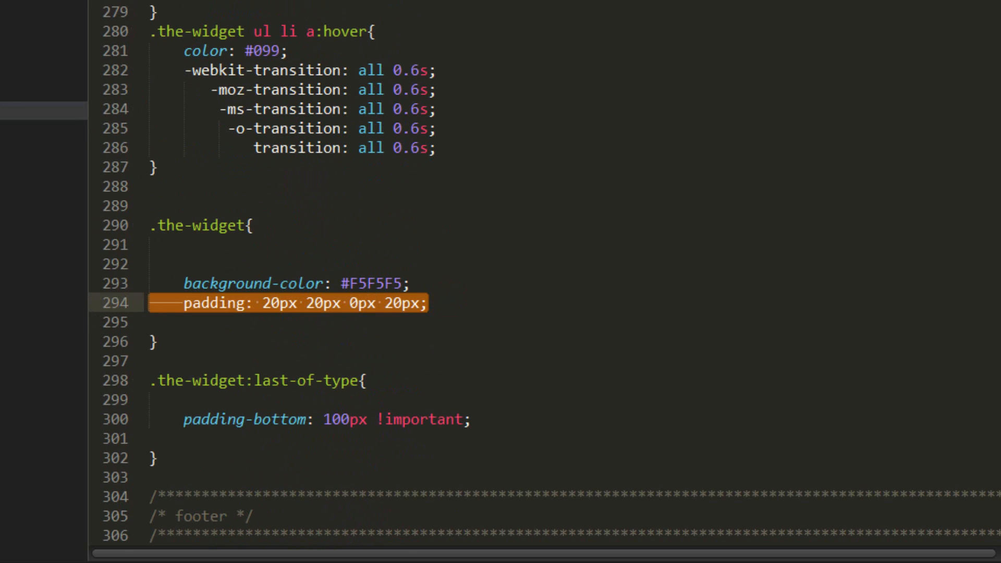
key(Delete)
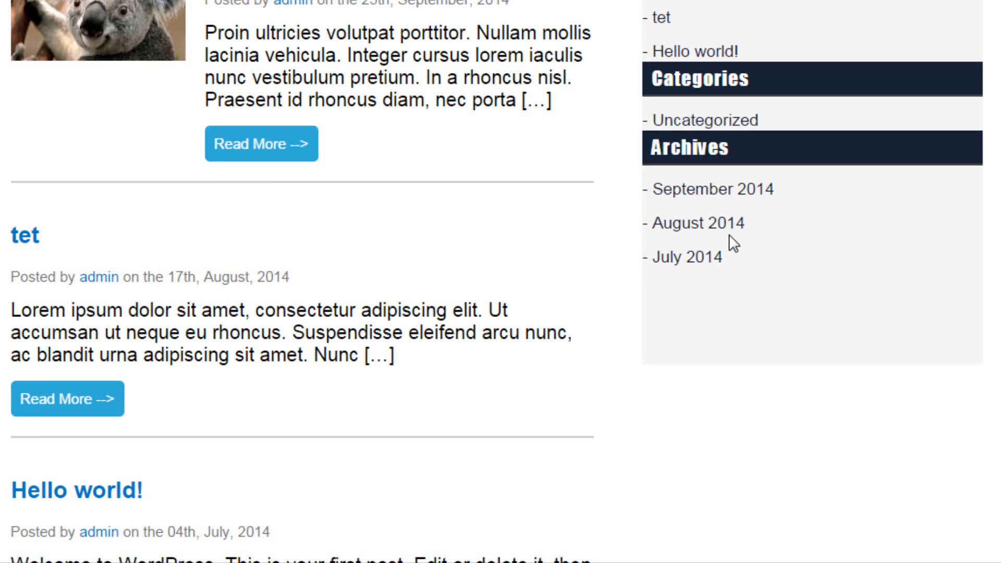
scroll(up, 3)
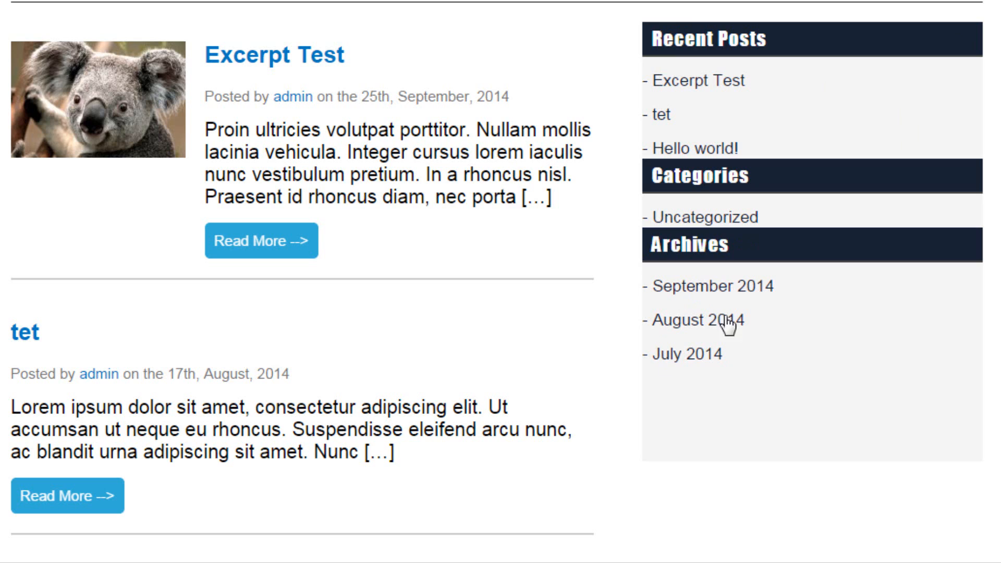
mouse_move(950, 28)
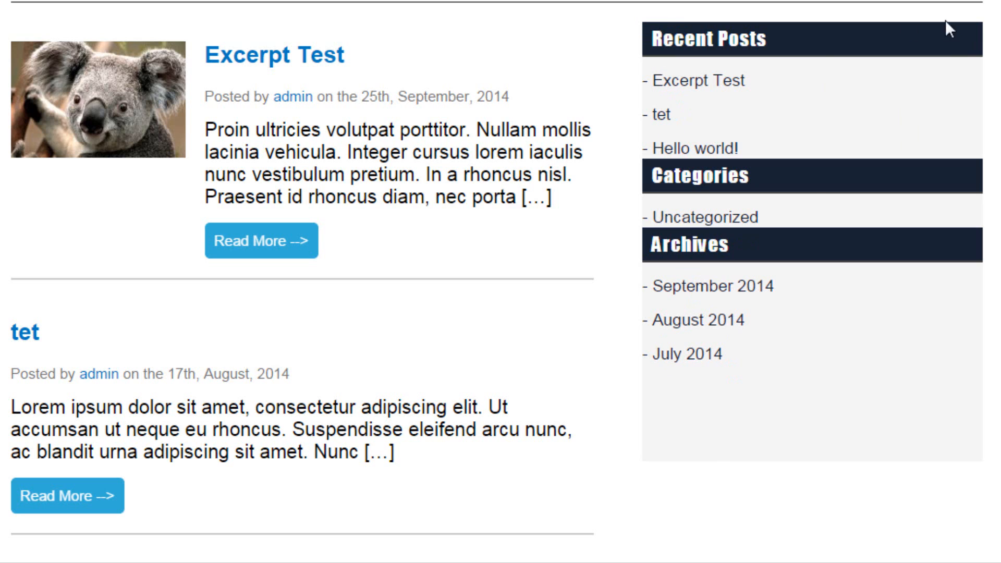
mouse_move(646, 482)
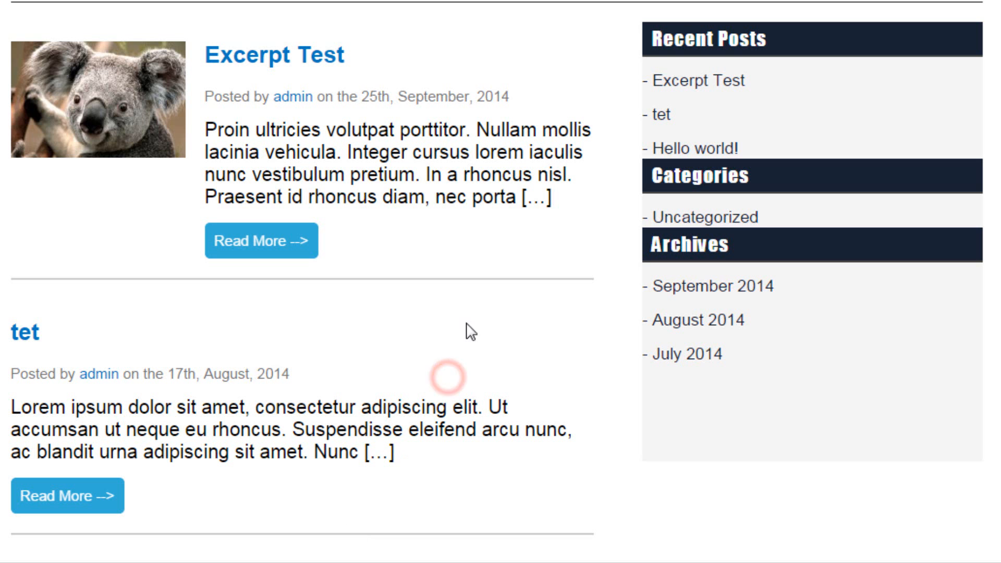
scroll(up, 3)
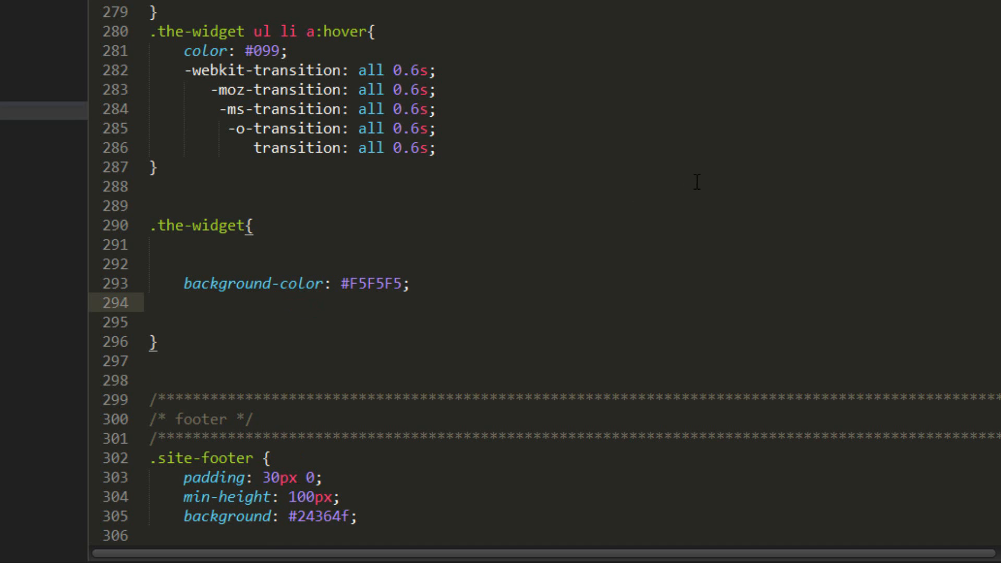
- Add margin-top: 20px to .the-widget via the mt2 abbreviation and review the stylesheet
text(mt2)
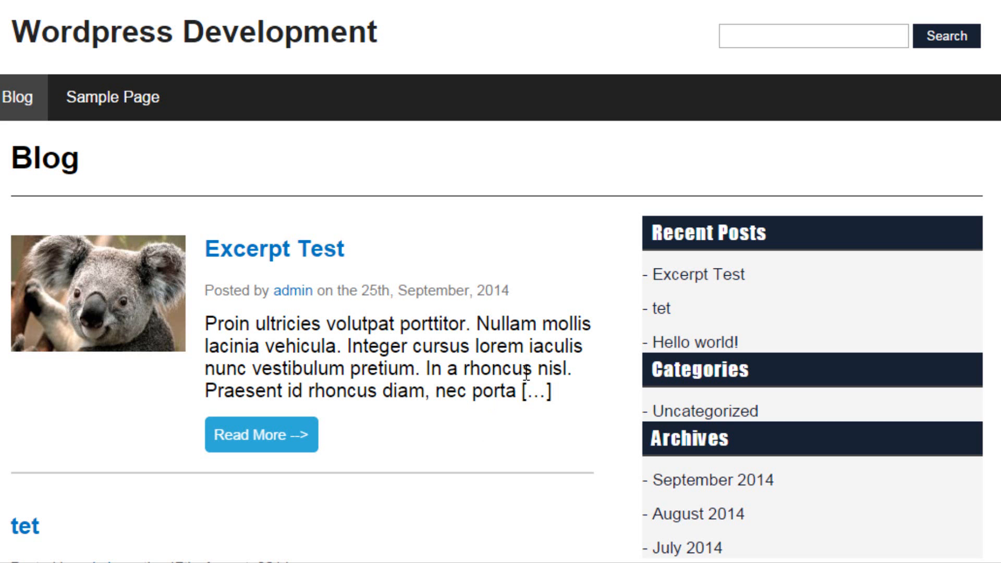
scroll(down, 3)
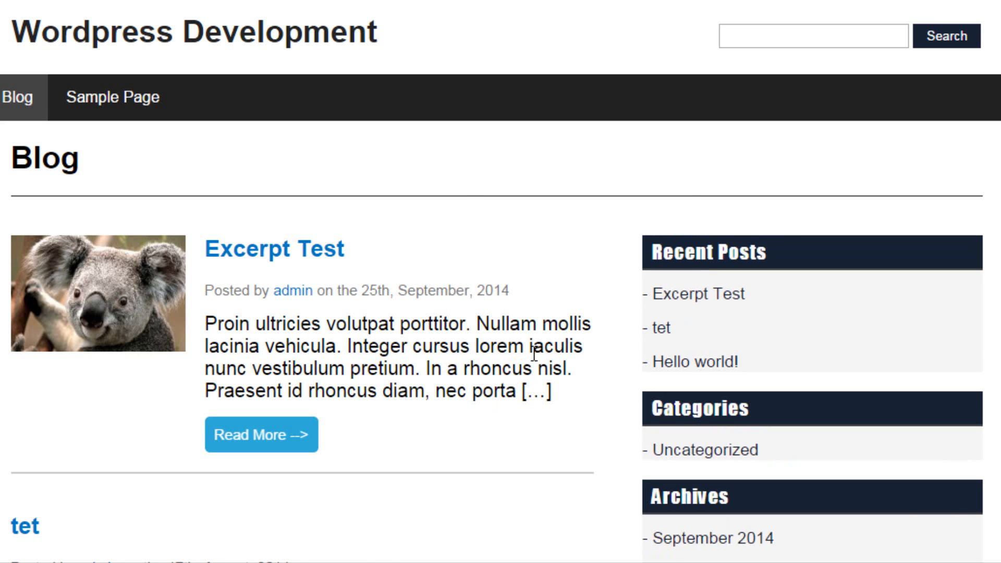
scroll(down, 3)
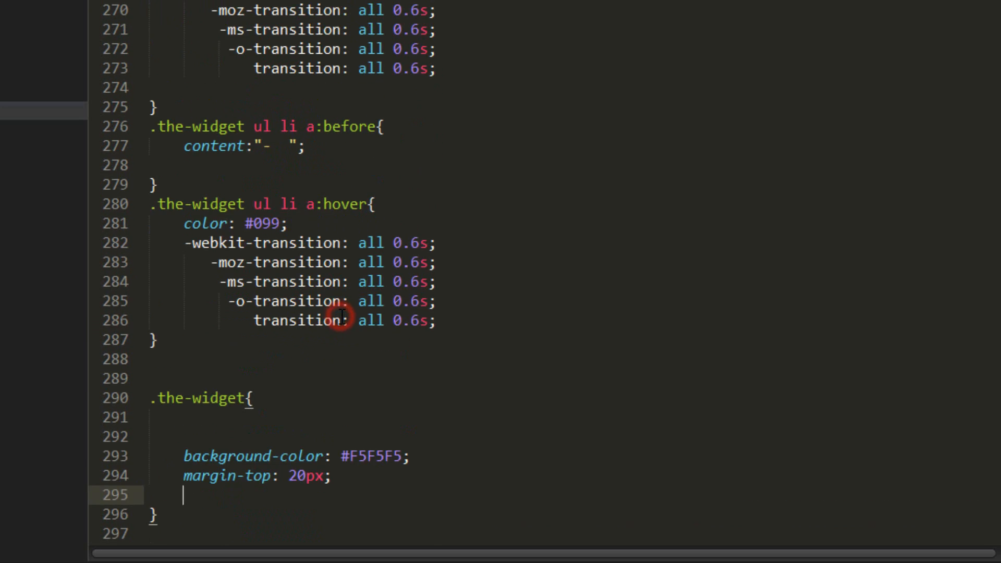
scroll(up, 3)
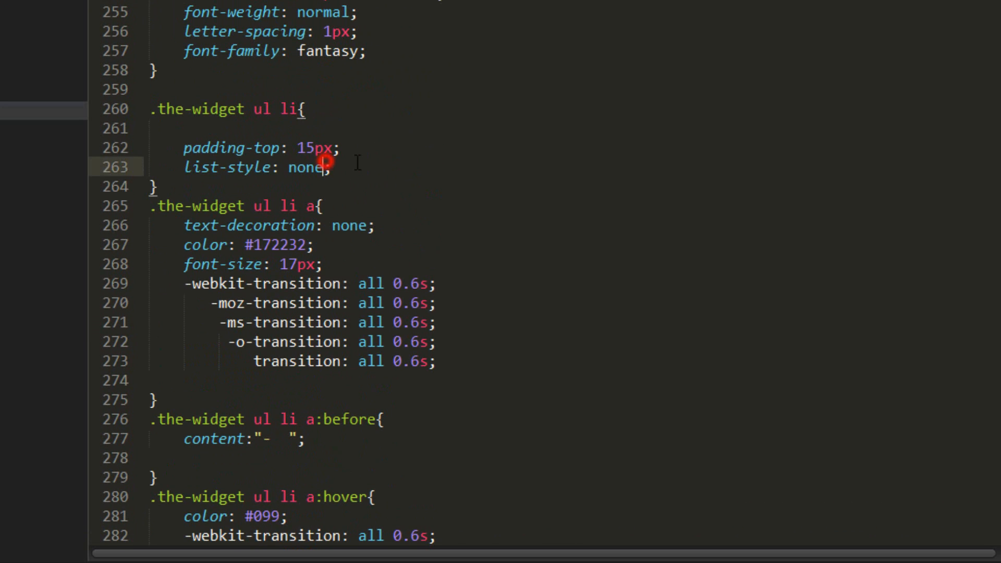
scroll(up, 3)
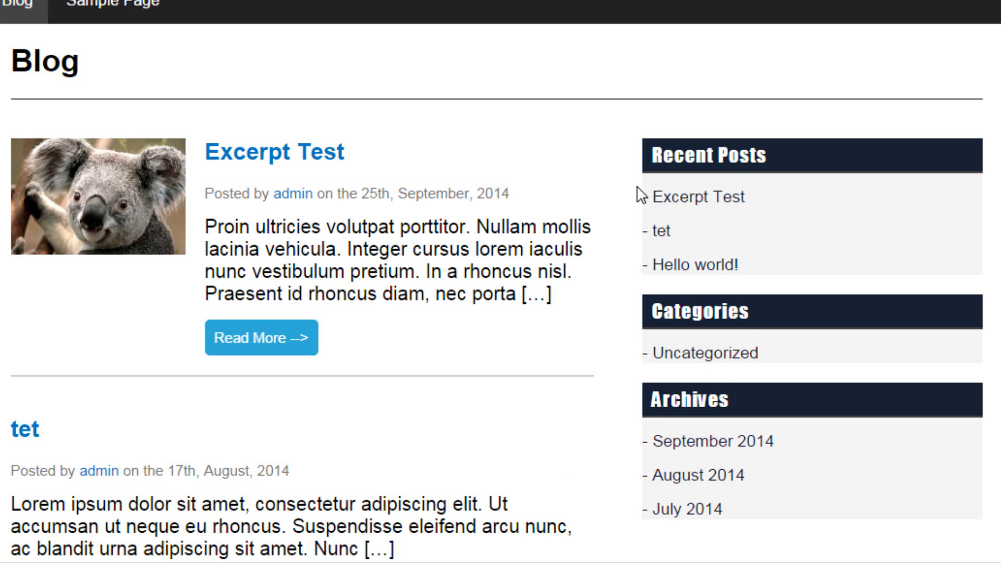
mouse_move(826, 267)
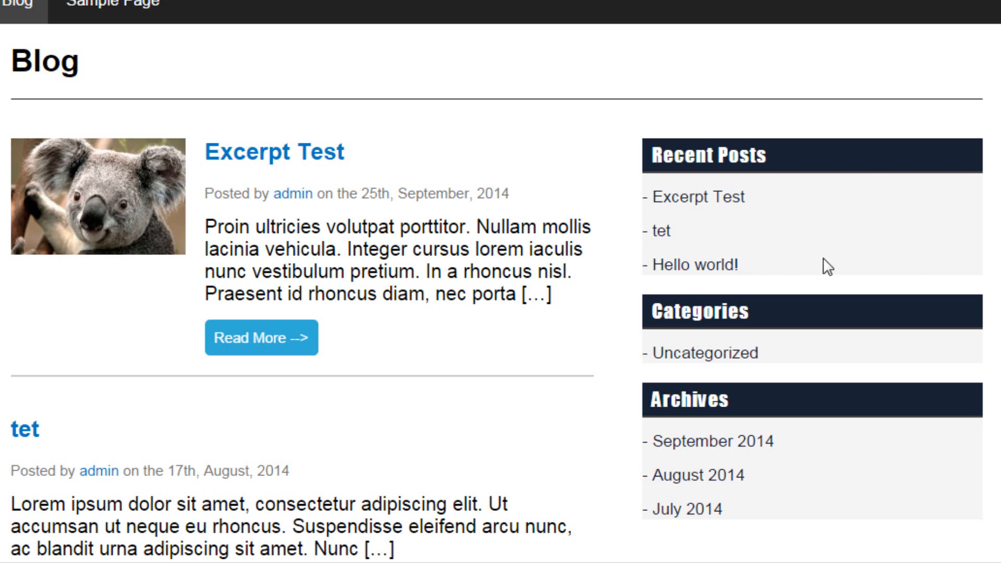
mouse_move(822, 205)
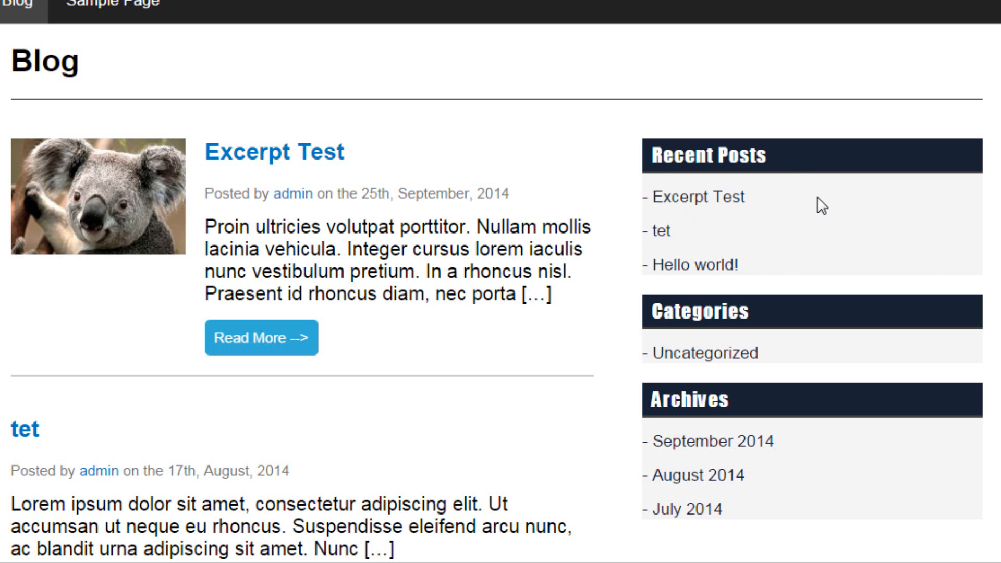
mouse_move(790, 191)
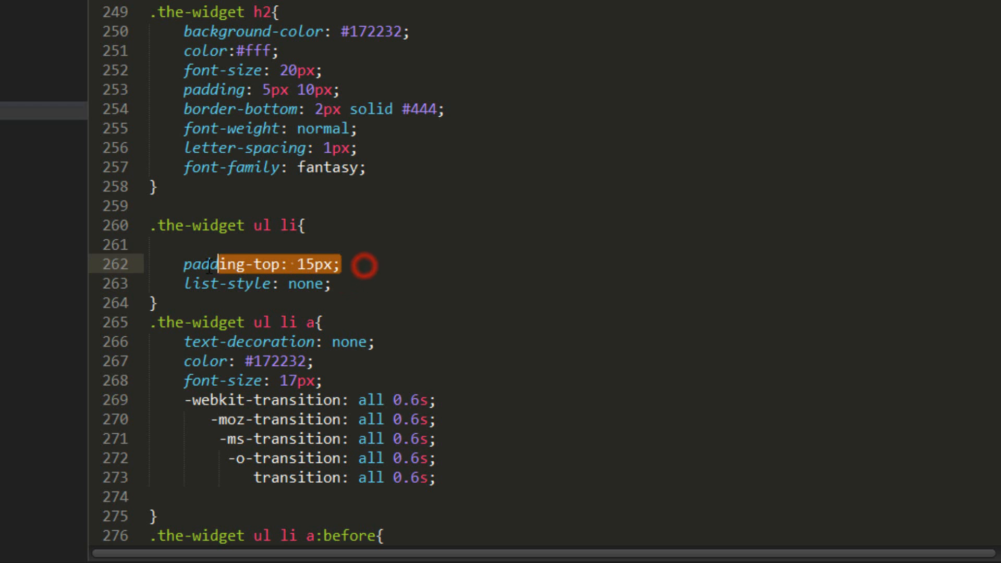
- Replace the list items' padding-top with 15px link padding and 1px solid #ccc link borders
key(Delete)
text(p)
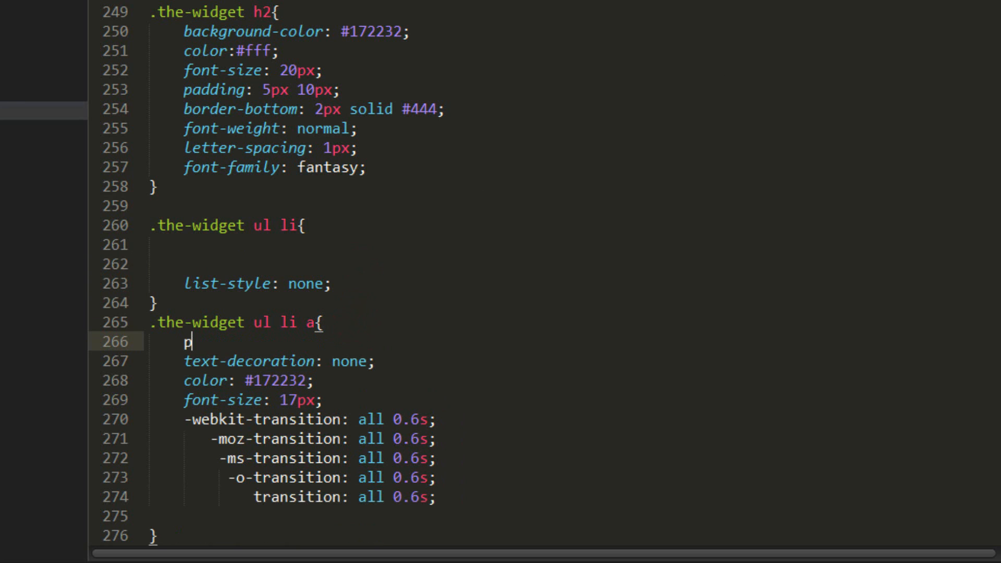
text(adding: 15px;)
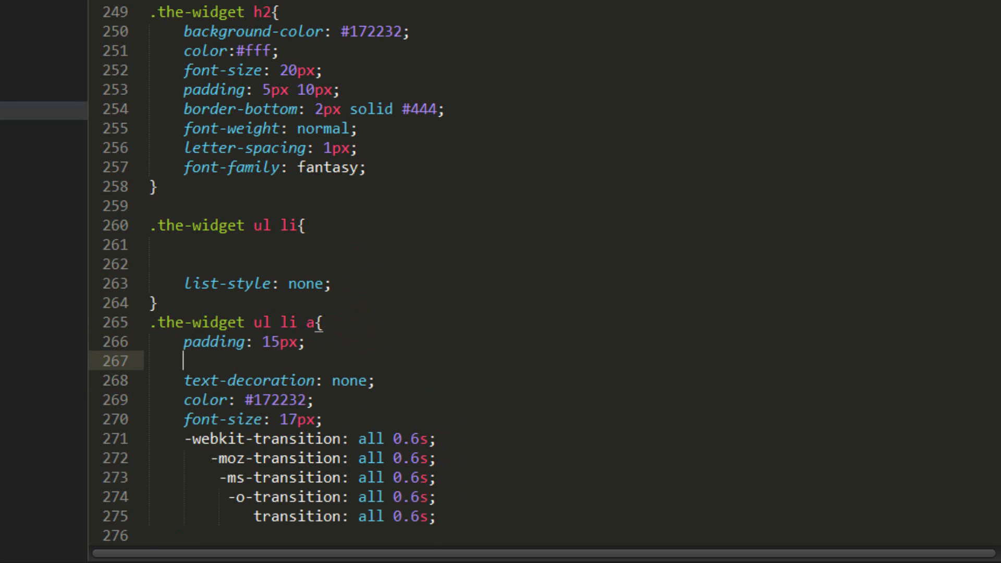
text(bor)
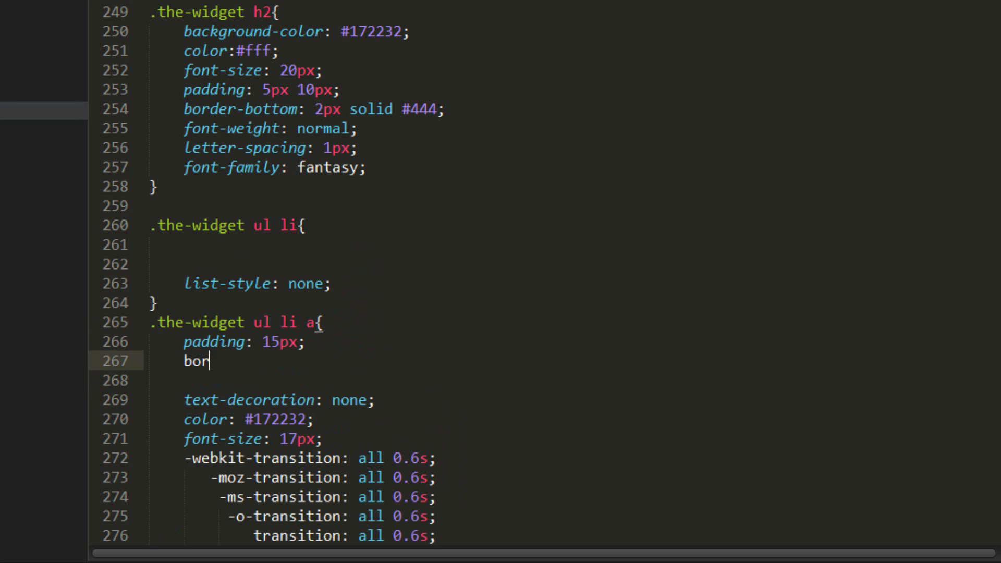
text(der-bottom:)
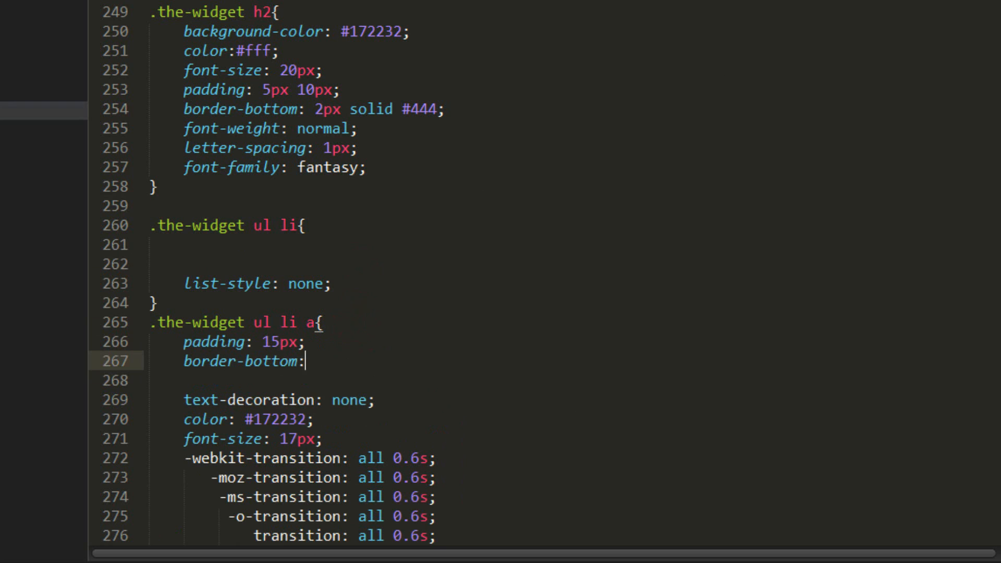
text(1px solid #)
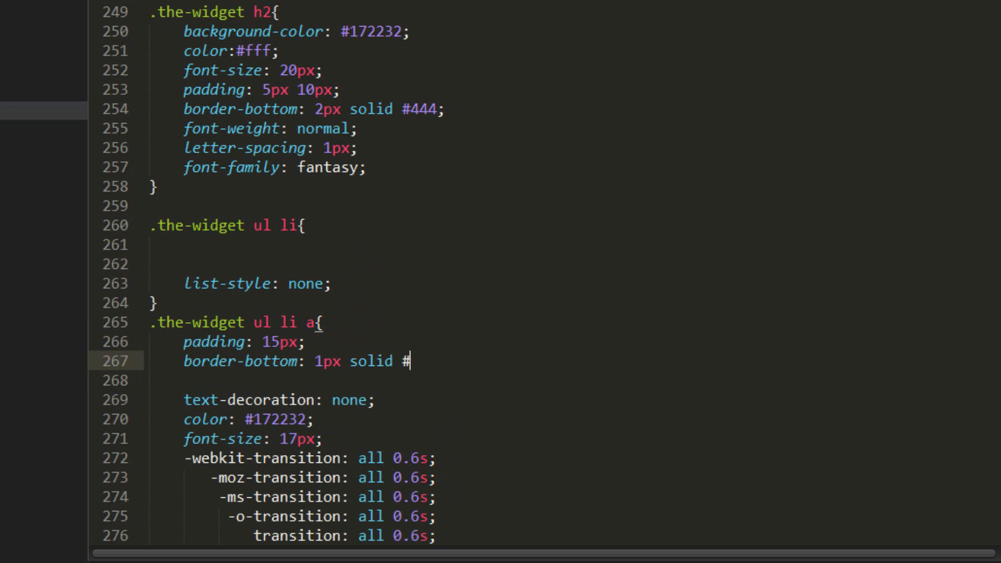
text(ccc;)
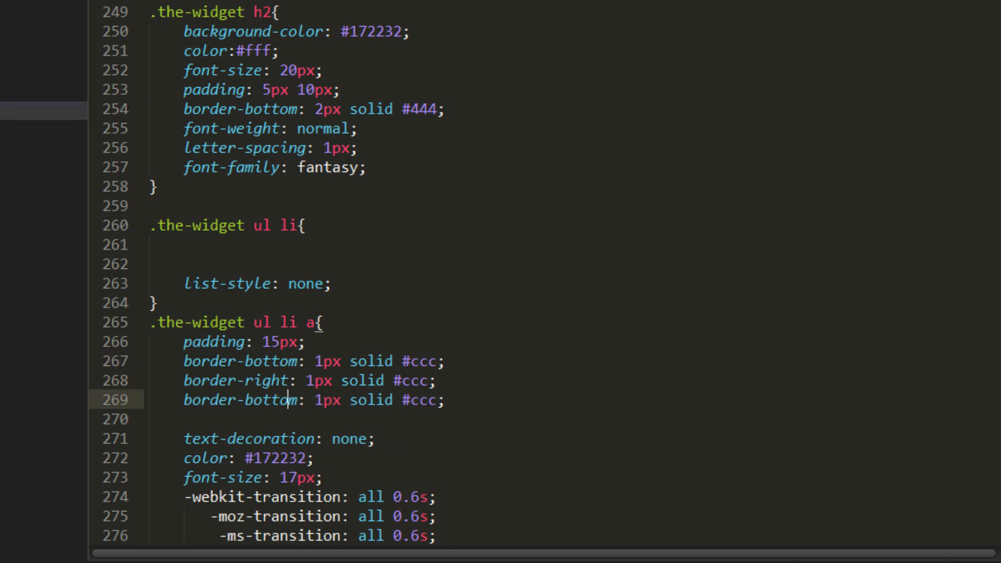
key(Backspace)
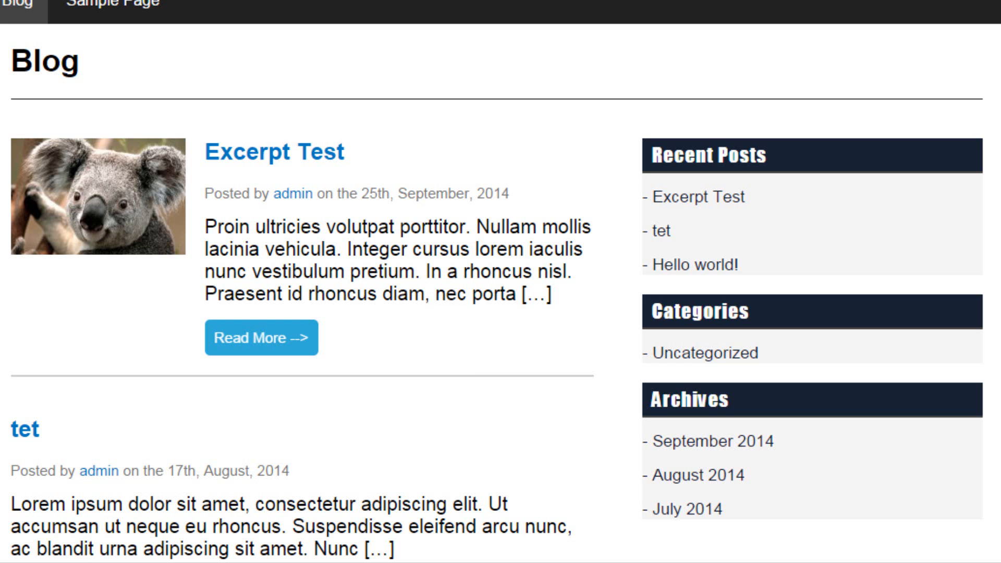
mouse_move(406, 190)
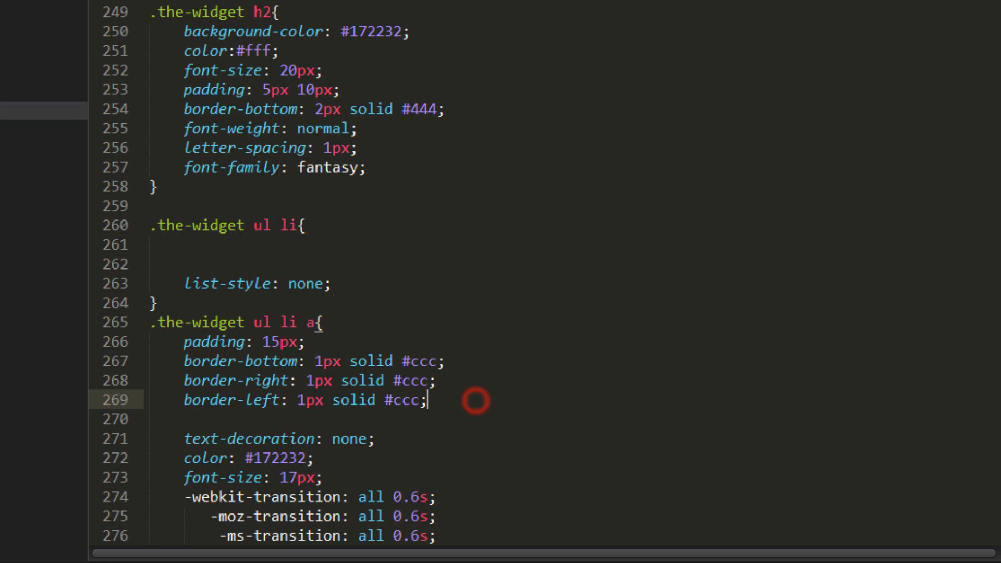
text(display: block;)
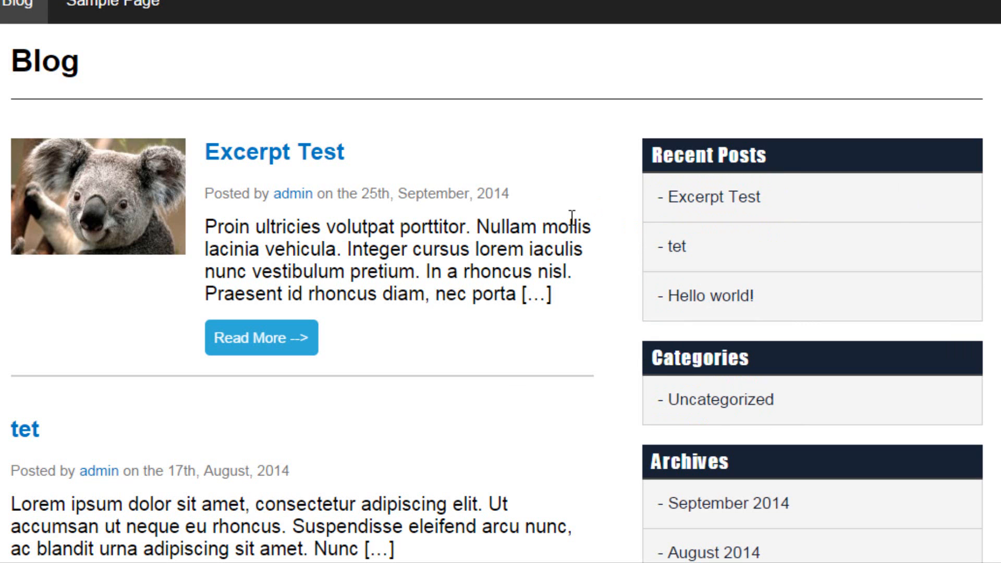
scroll(down, 3)
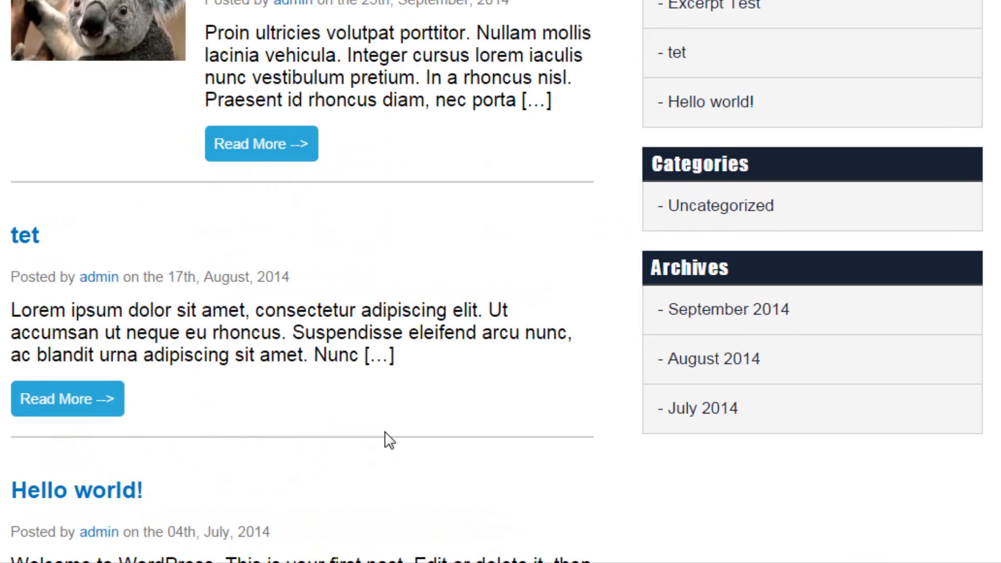
scroll(up, 3)
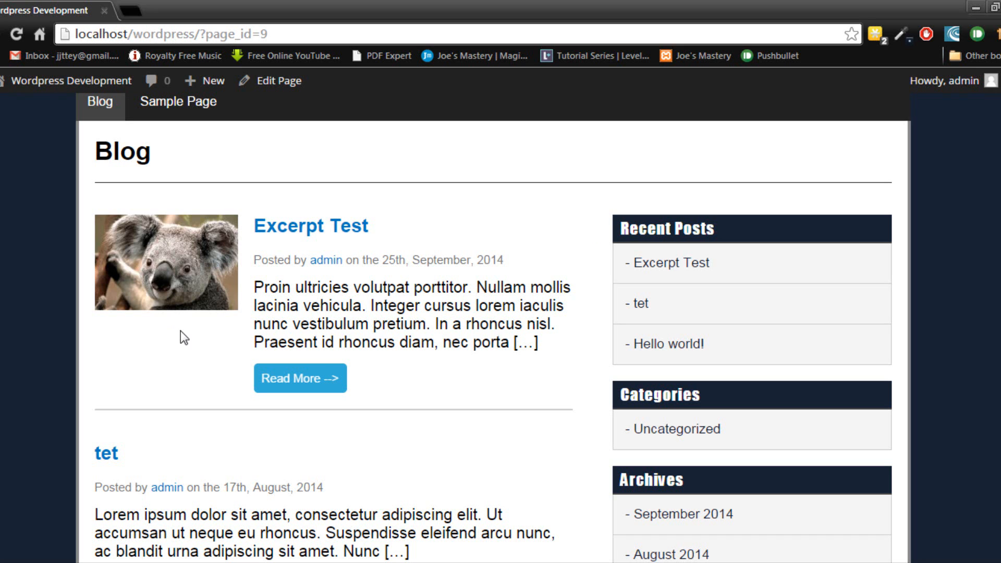
mouse_move(492, 236)
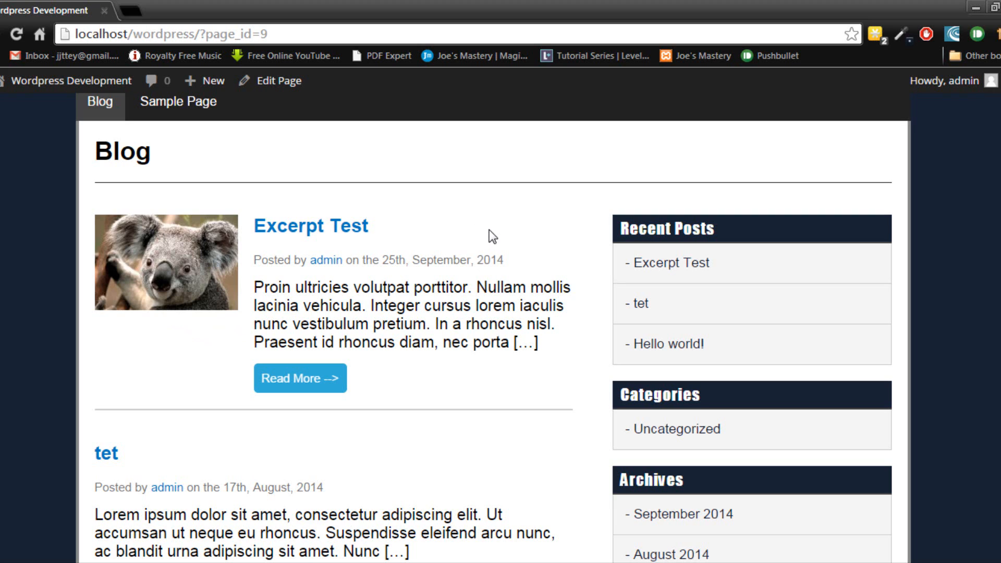
mouse_move(515, 307)
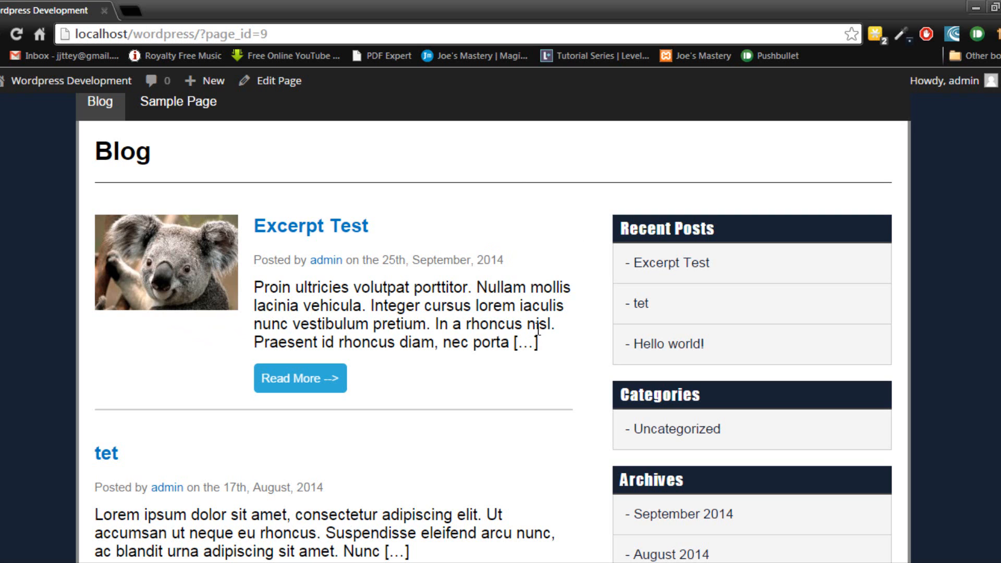
mouse_move(671, 262)
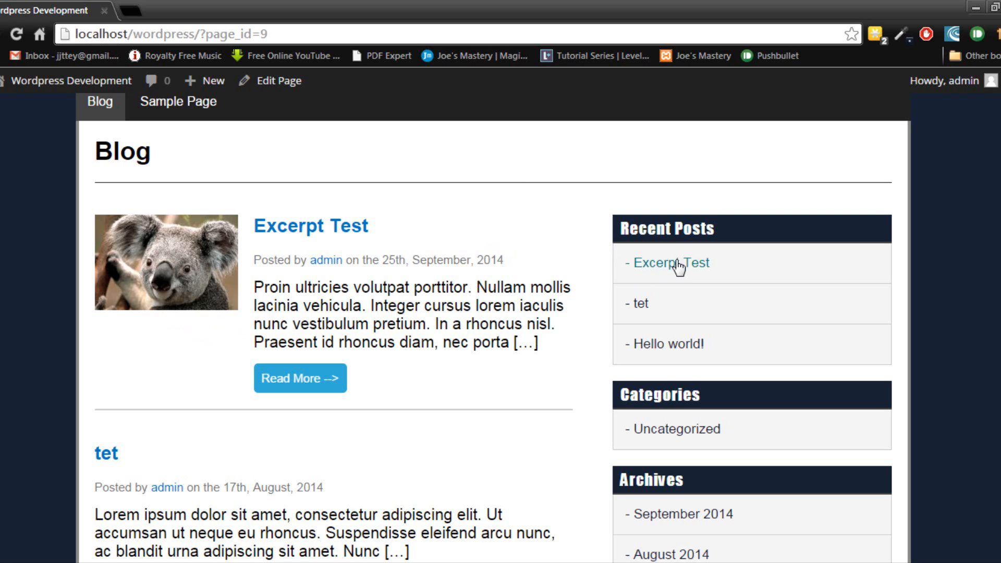
mouse_move(613, 291)
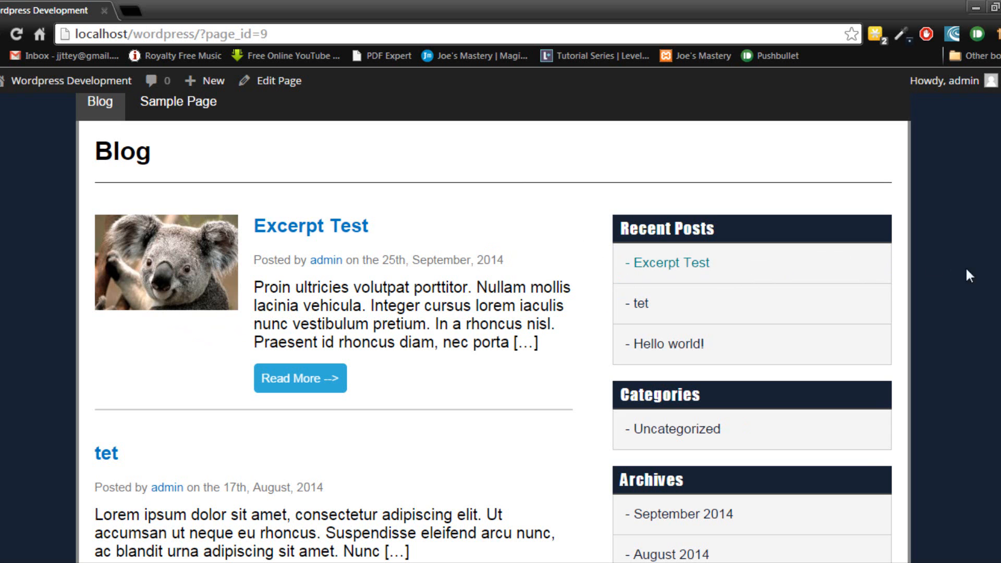
mouse_move(728, 427)
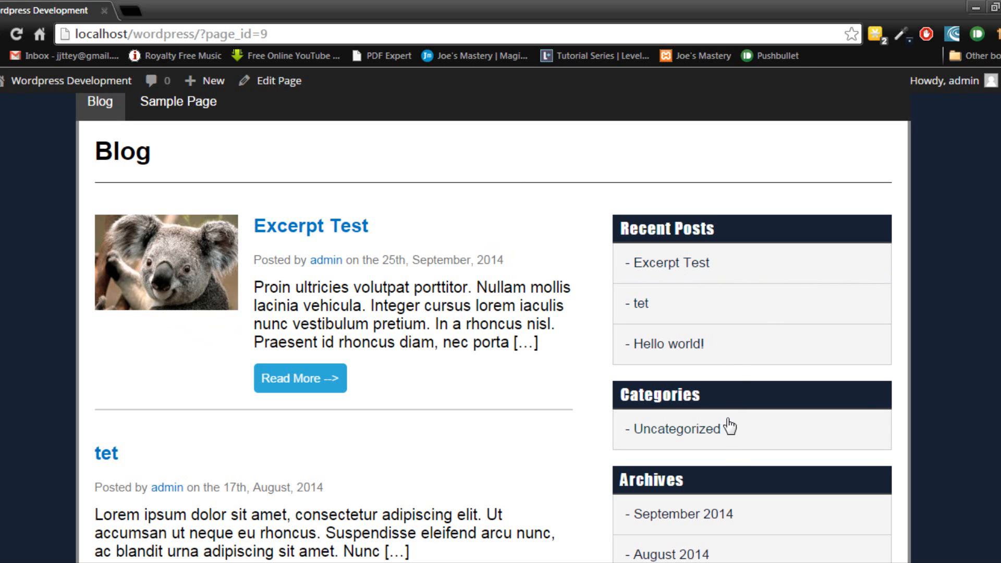
- Scroll the blog page down and back up in the narrow Chrome window
scroll(down, 3)
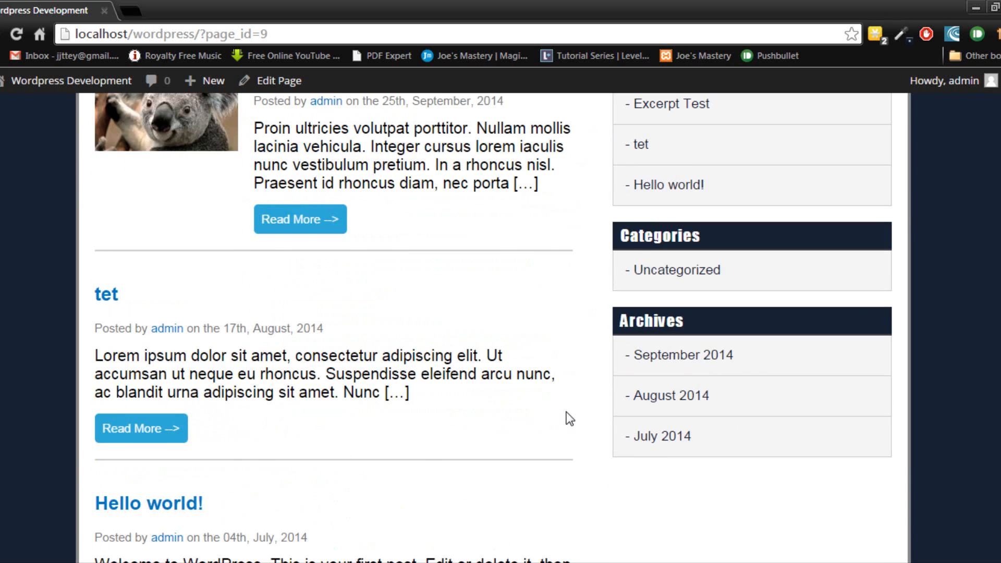
scroll(up, 3)
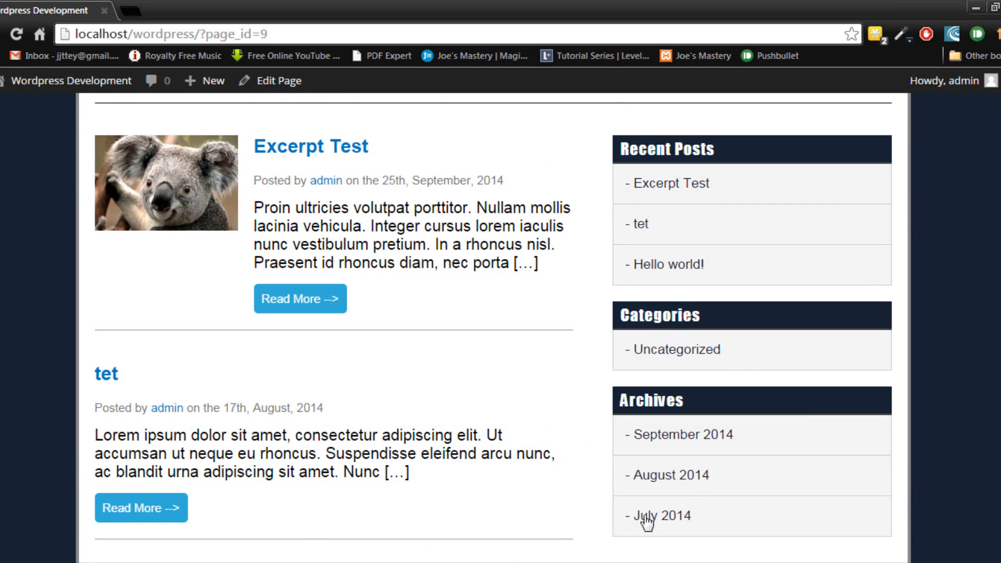
scroll(up, 3)
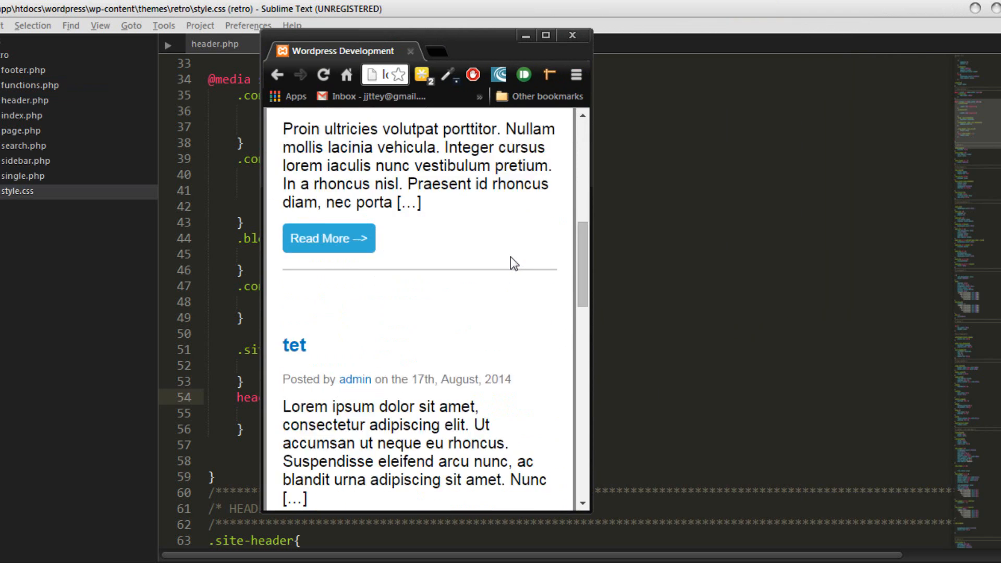
- Add a '.the-widget:last-of-type{ margin-bottom: 30px; }' rule below .the-widget in style.css
scroll(down, 3)
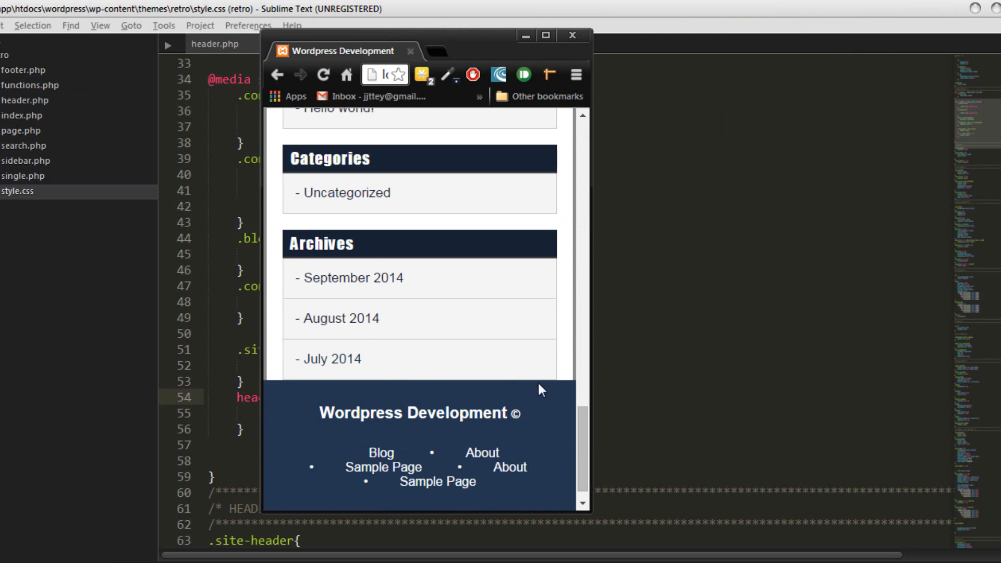
click(546, 35)
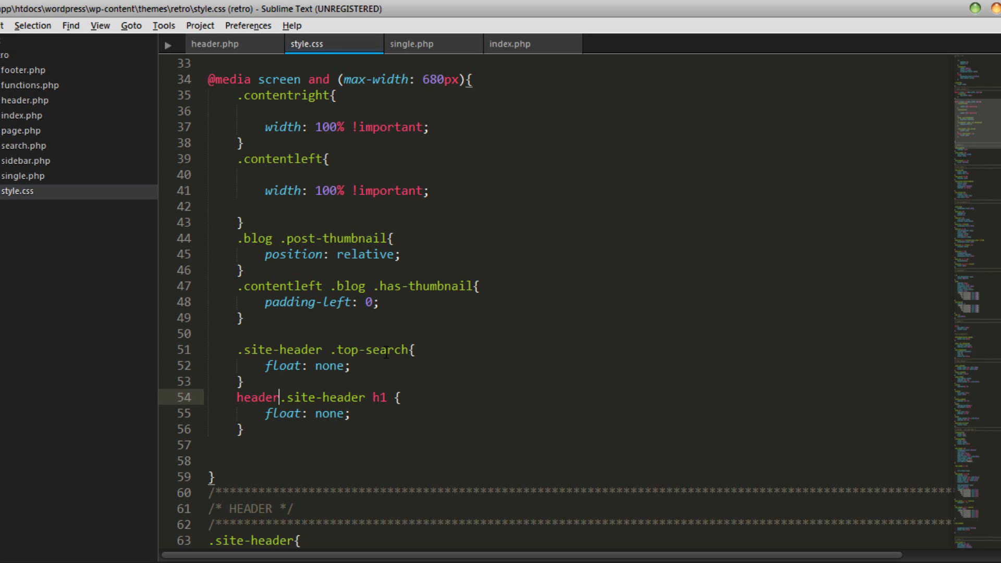
scroll(down, 3)
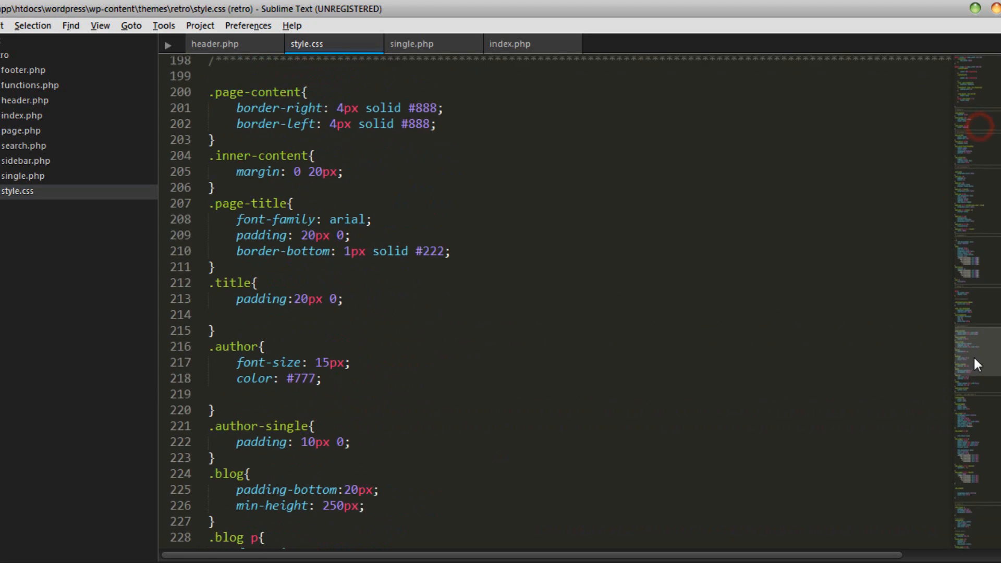
scroll(down, 3)
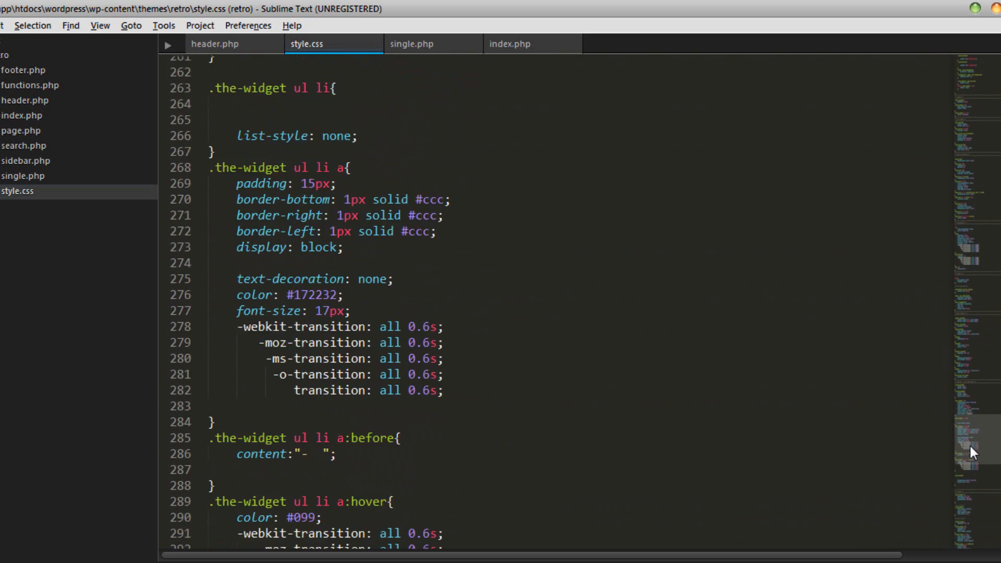
scroll(down, 3)
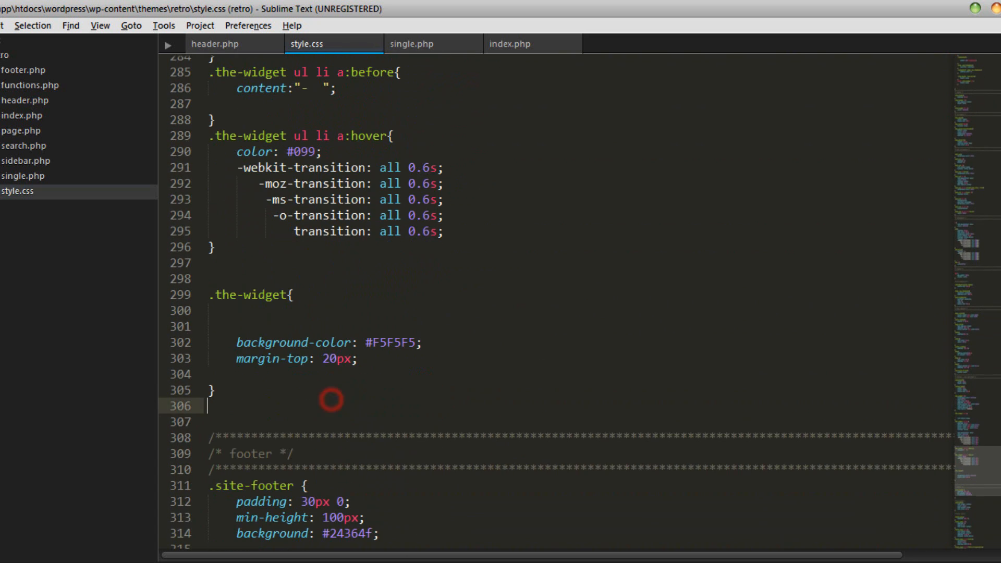
text(.the-widget)
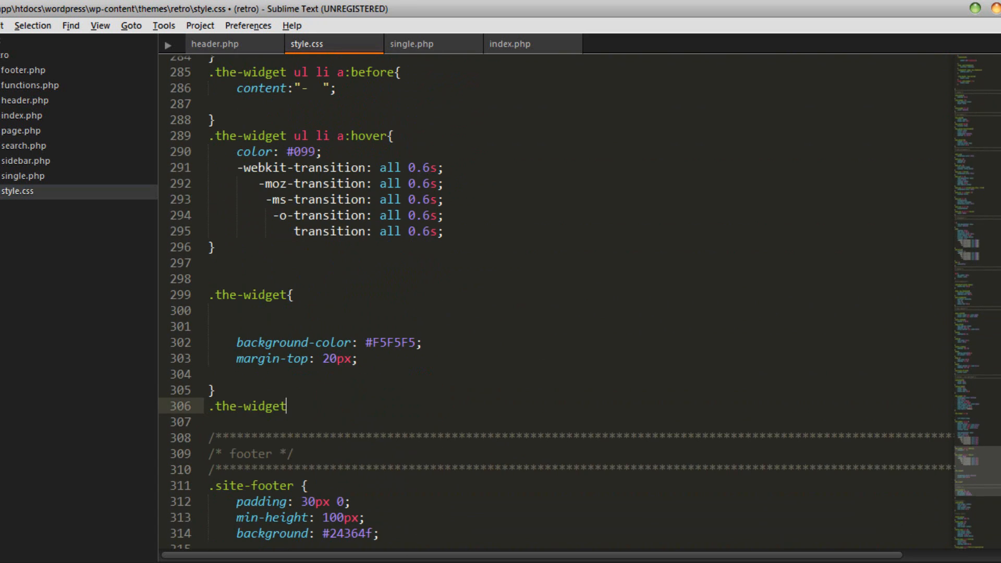
text(:last-of)
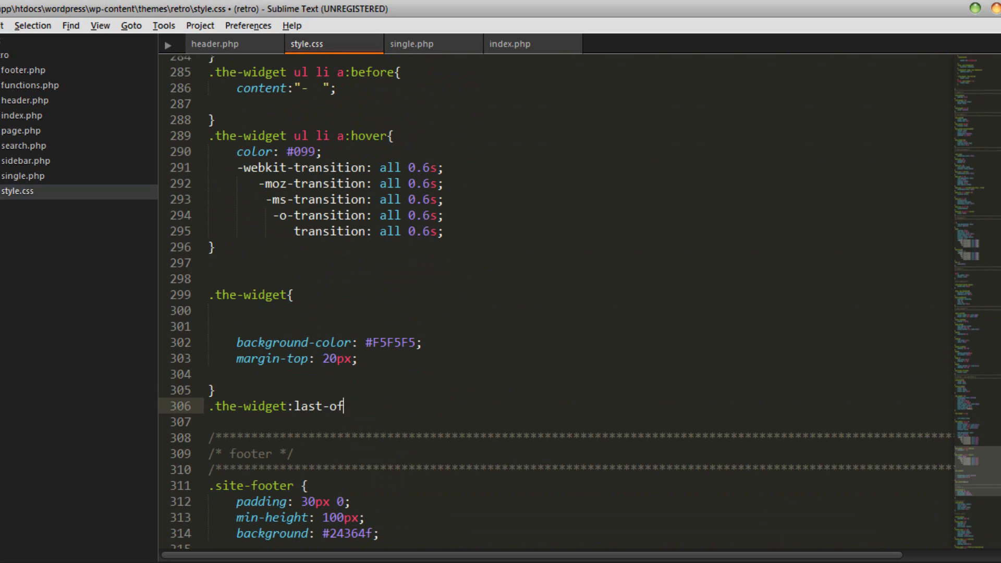
text(-type{)
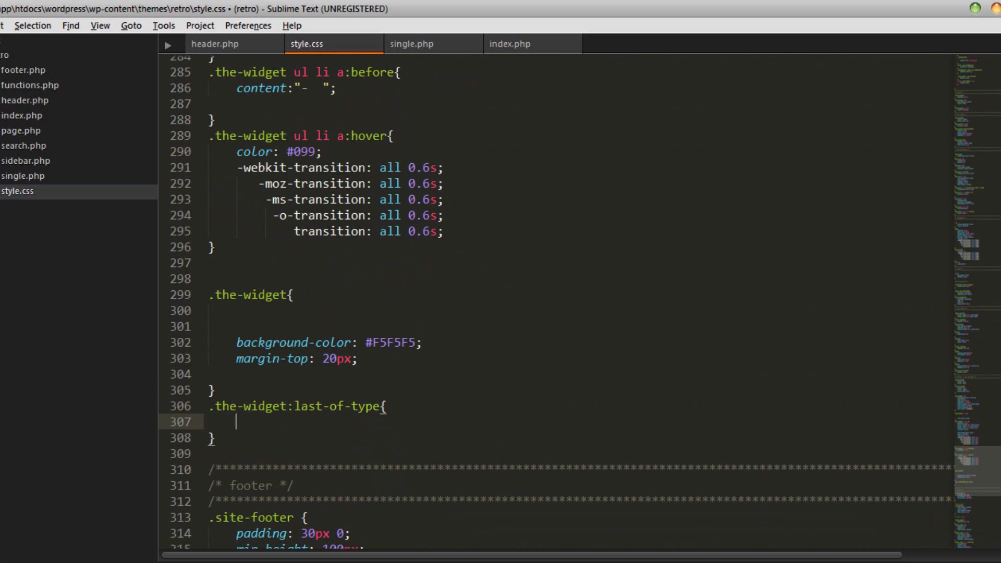
text(m)
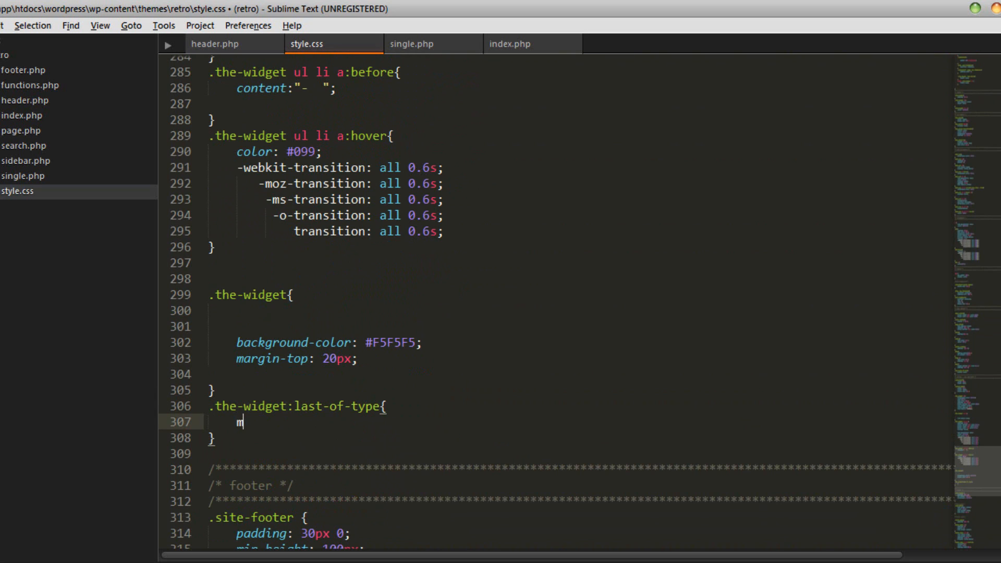
text(argin-bottom: 30px;)
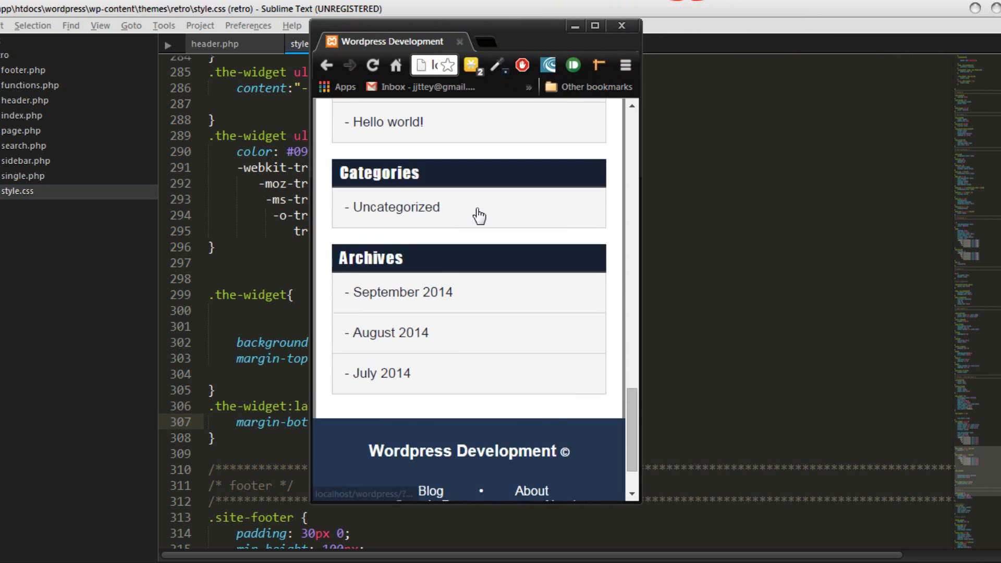
- Open the Blog listing at full width and scroll to the Archives widget and footer
scroll(down, 3)
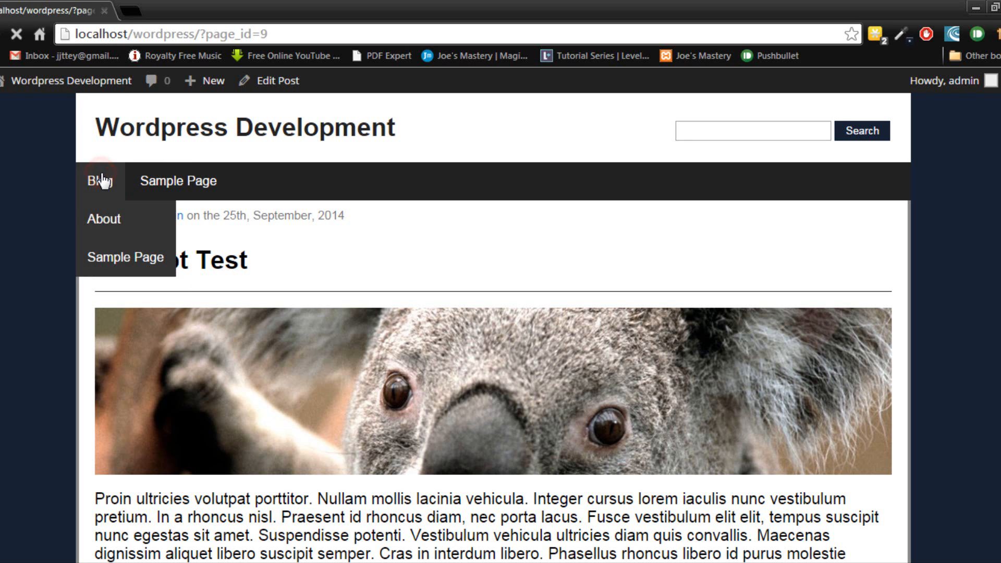
click(99, 180)
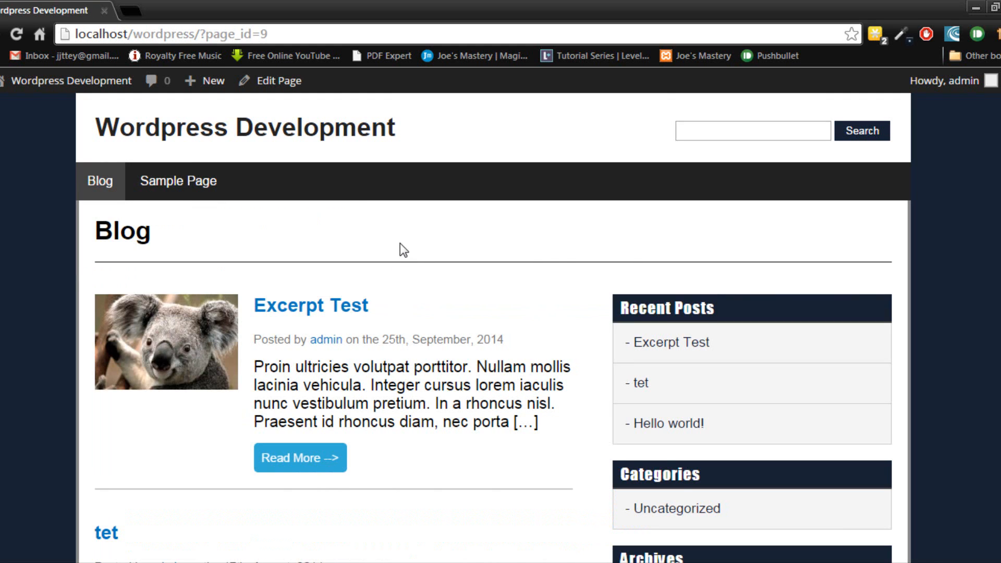
mouse_move(397, 241)
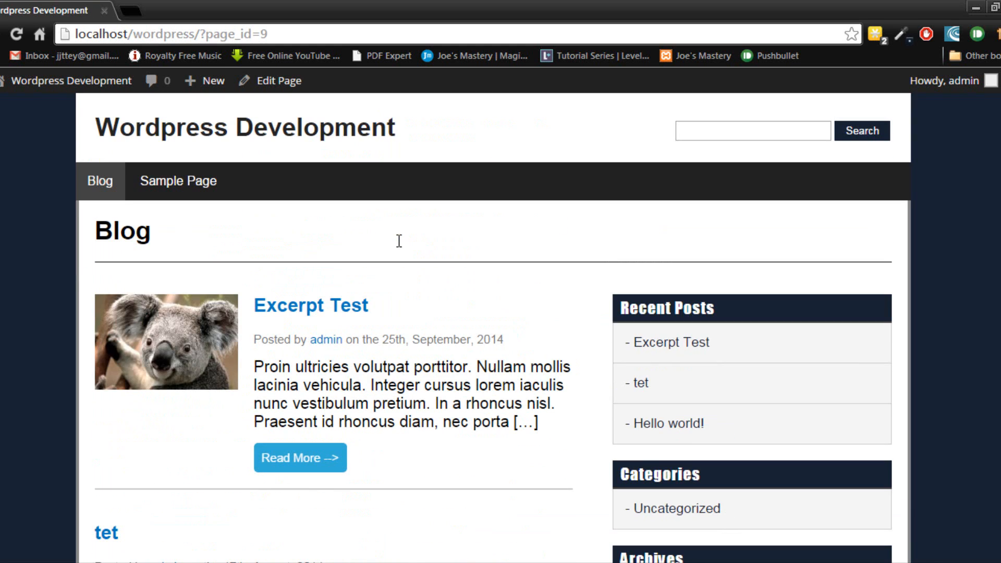
scroll(down, 3)
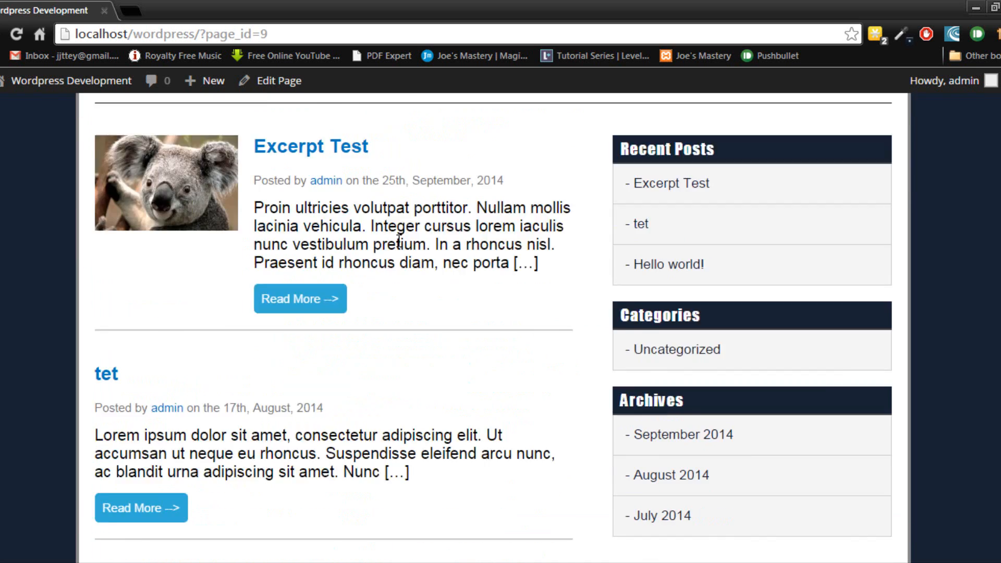
scroll(up, 3)
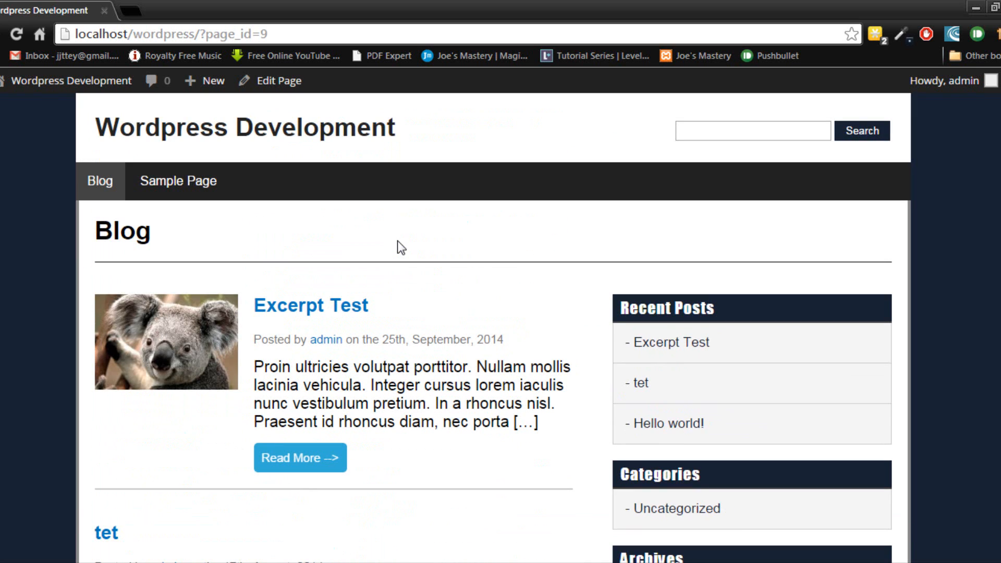
mouse_move(411, 206)
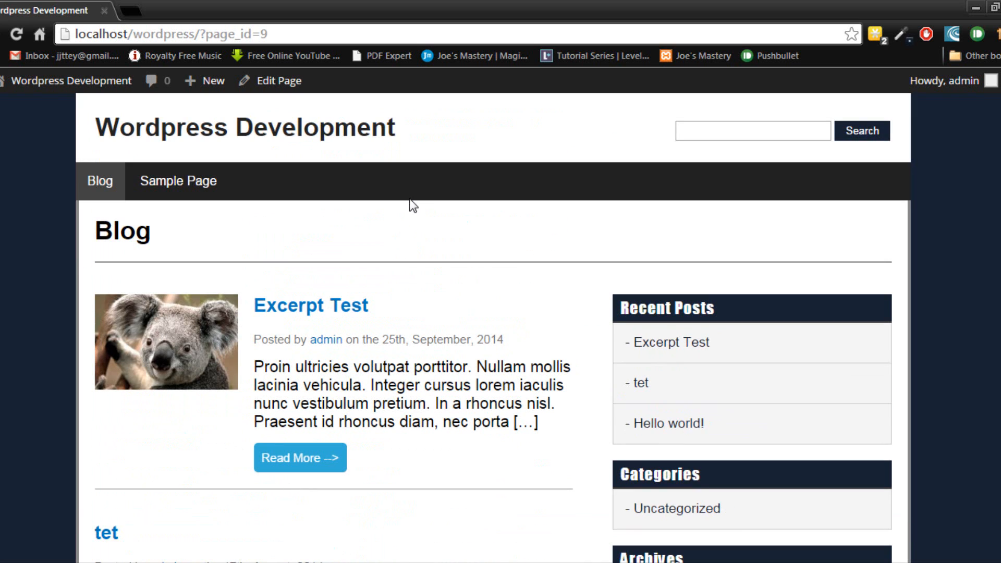
mouse_move(411, 275)
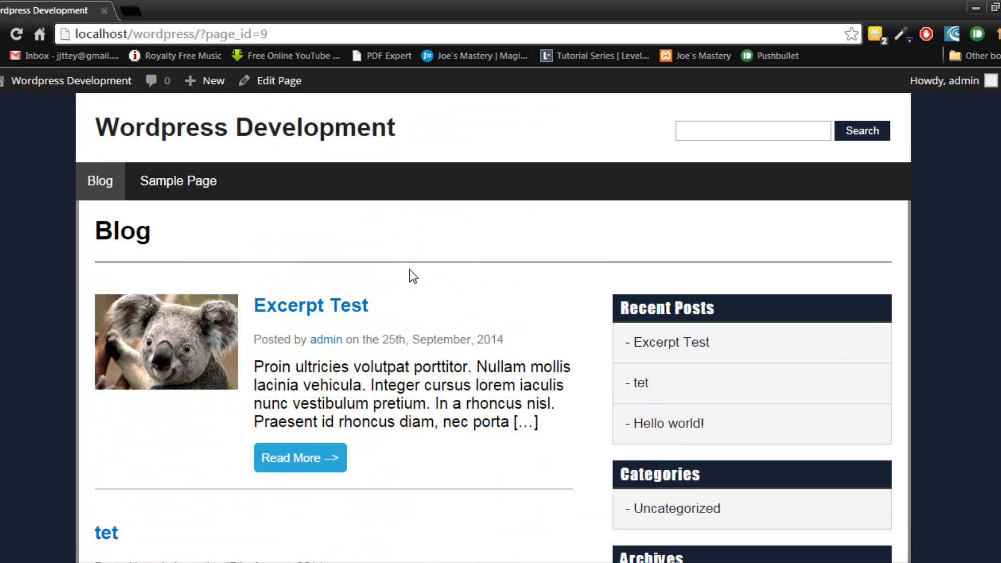
scroll(down, 3)
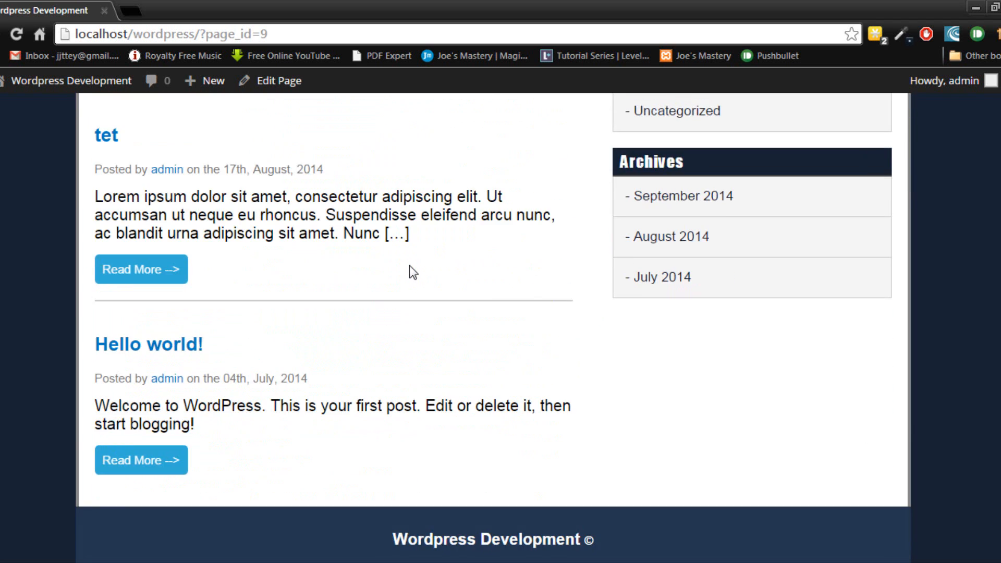
scroll(up, 3)
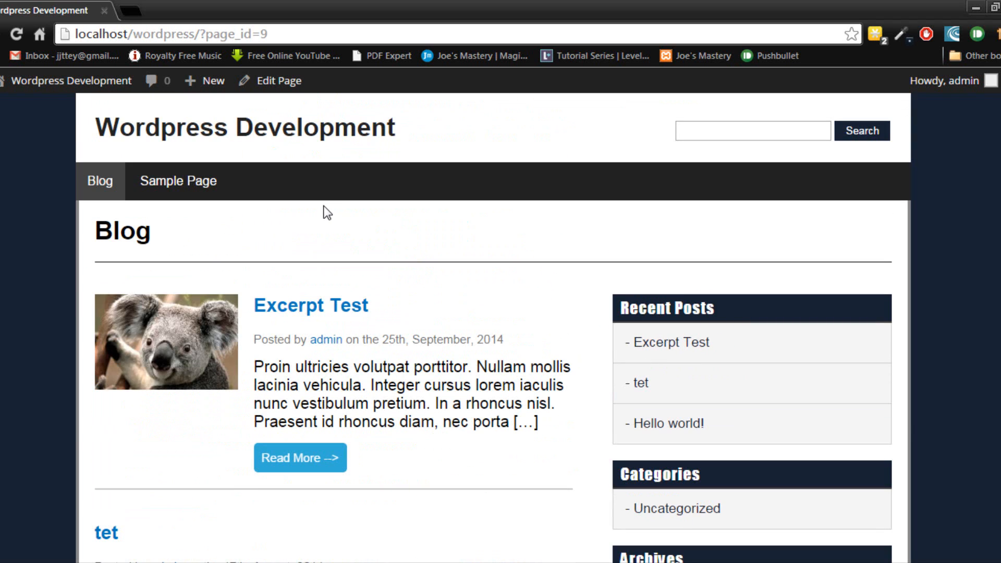